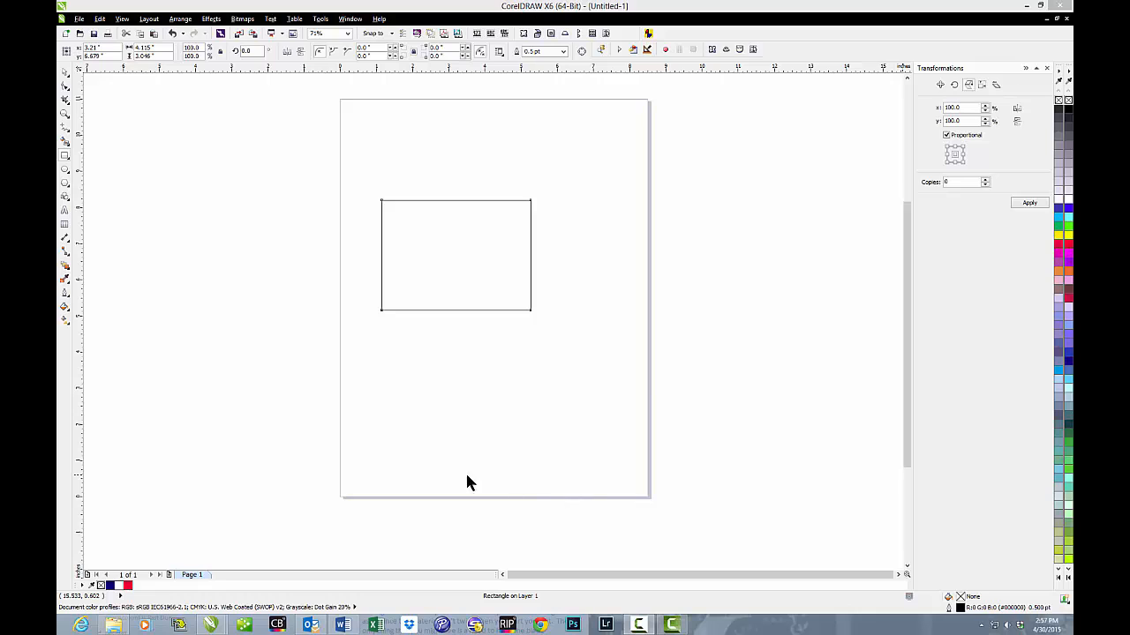
mouse_move(221, 280)
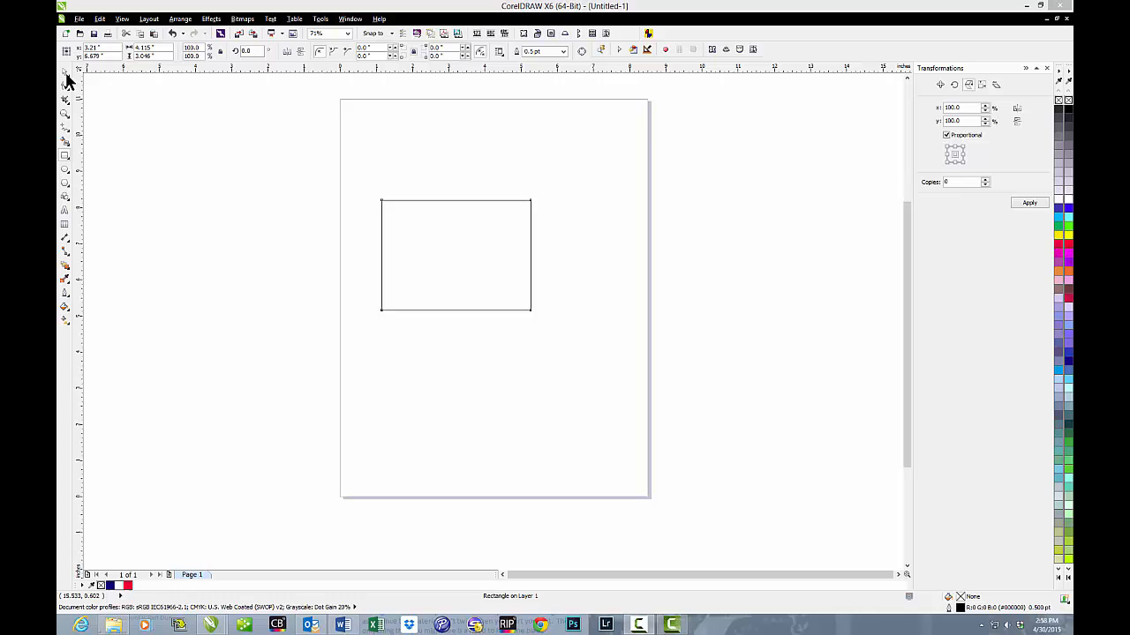
mouse_move(73, 290)
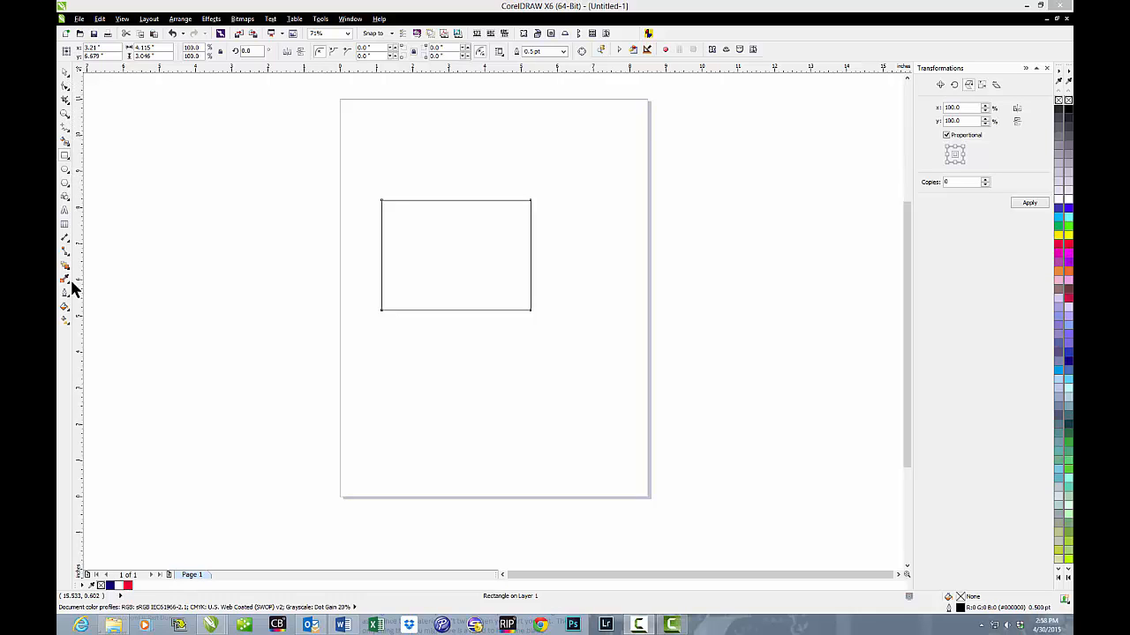
mouse_move(70, 316)
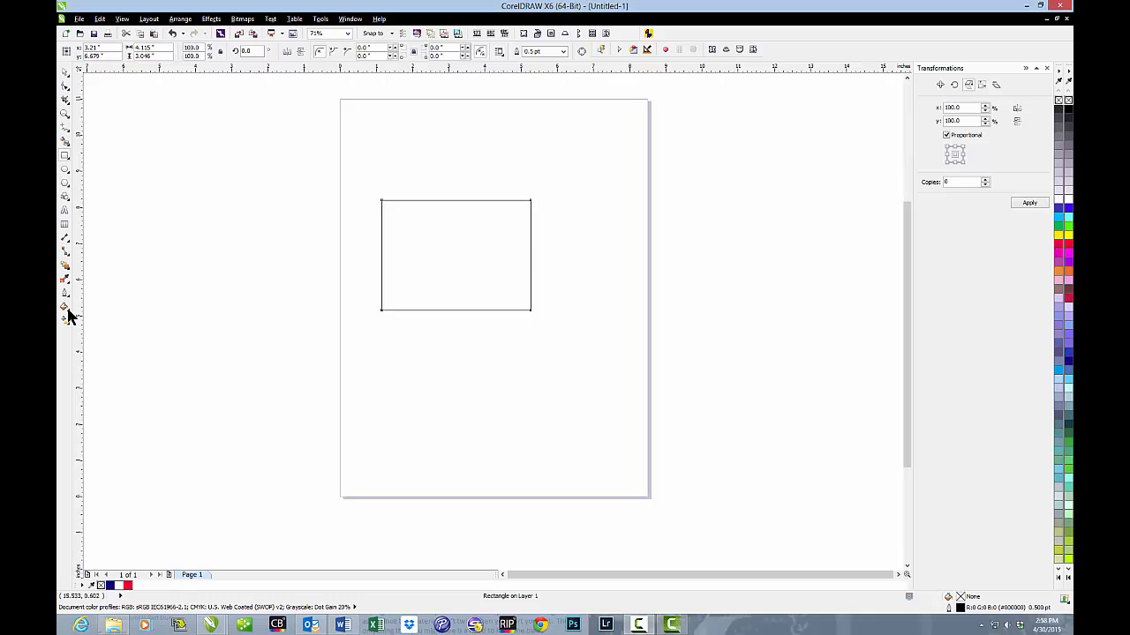
Choose Texture Fill from the Fill flyout and expand the texture library list
left_click(64, 307)
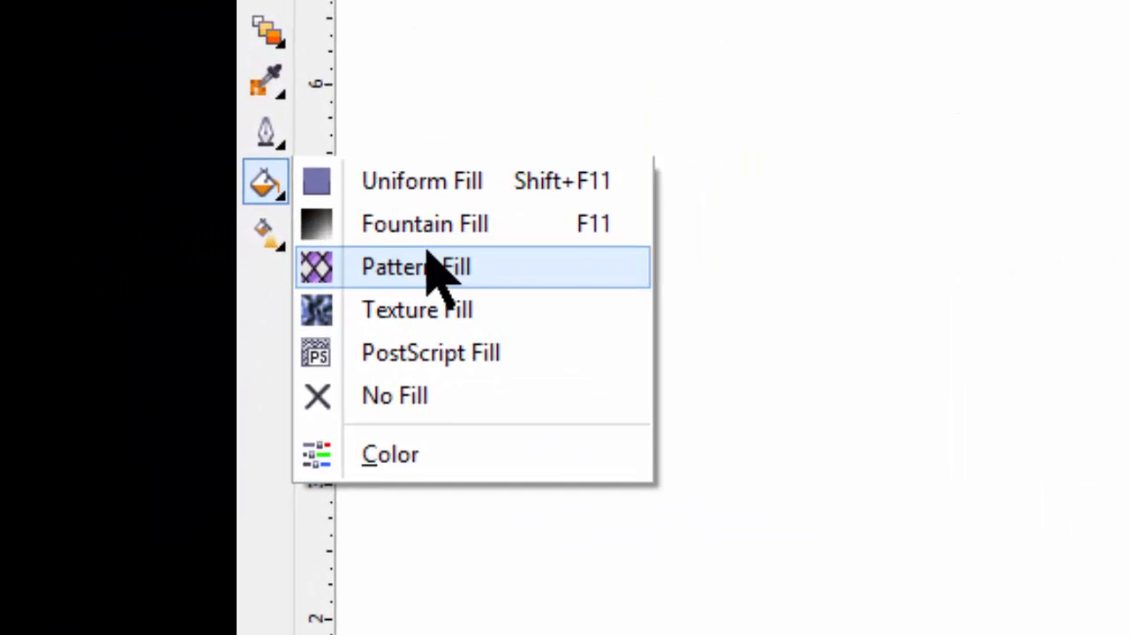
mouse_move(582, 344)
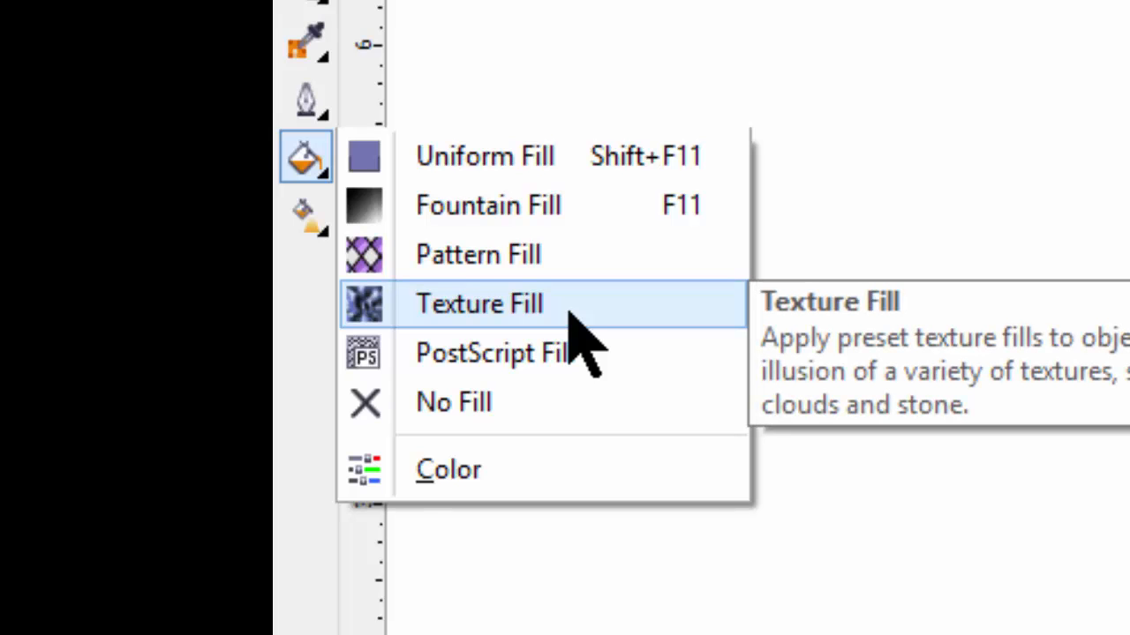
left_click(480, 303)
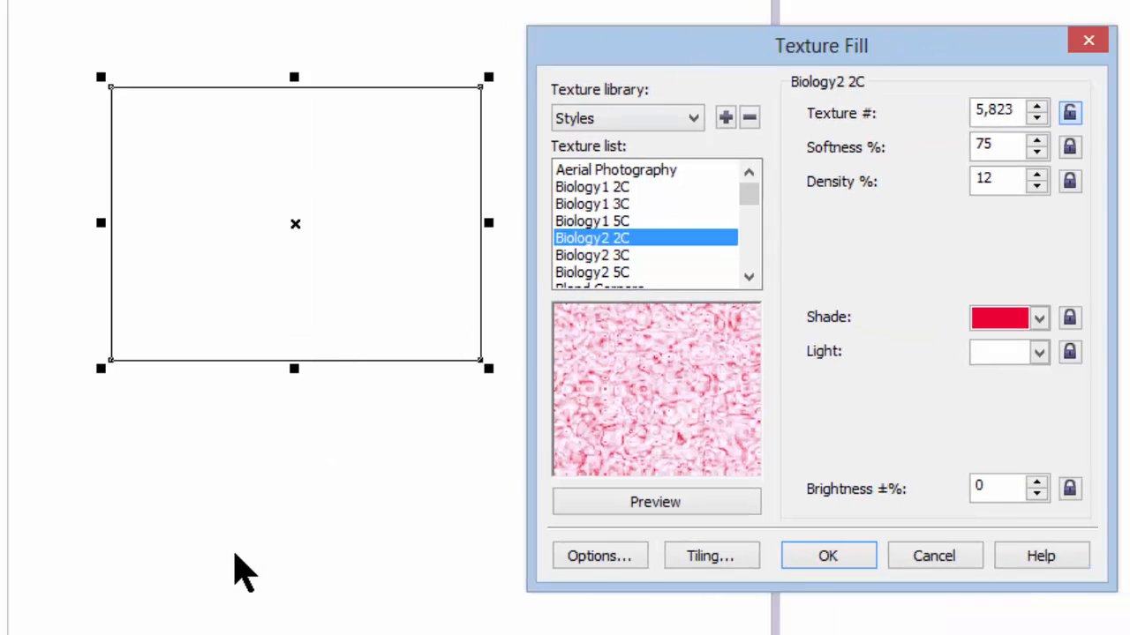
mouse_move(498, 462)
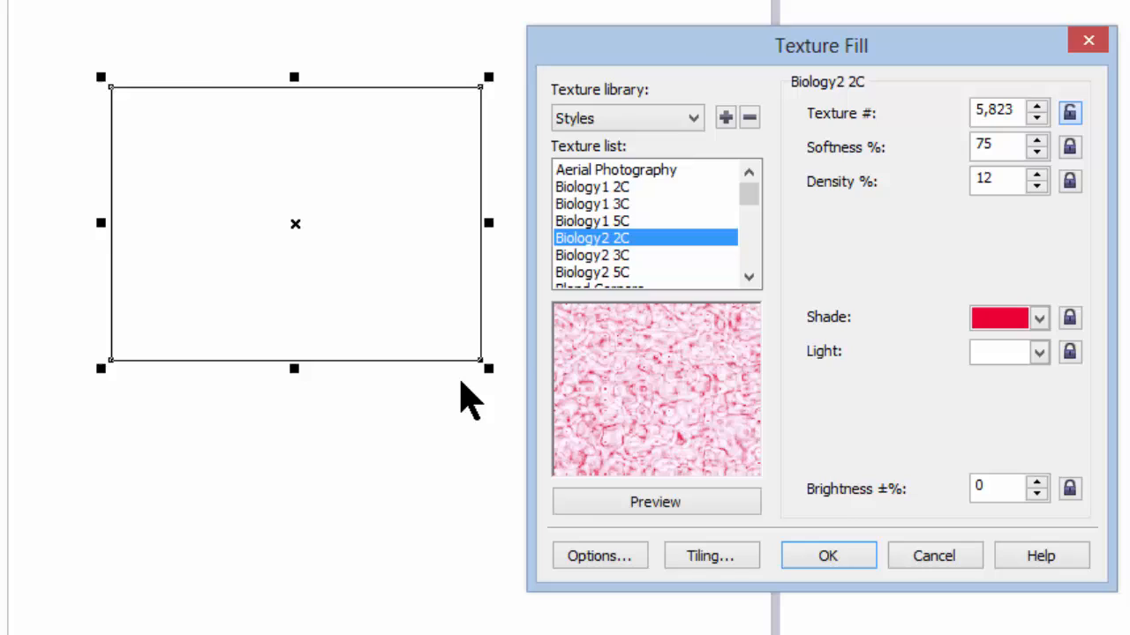
mouse_move(691, 120)
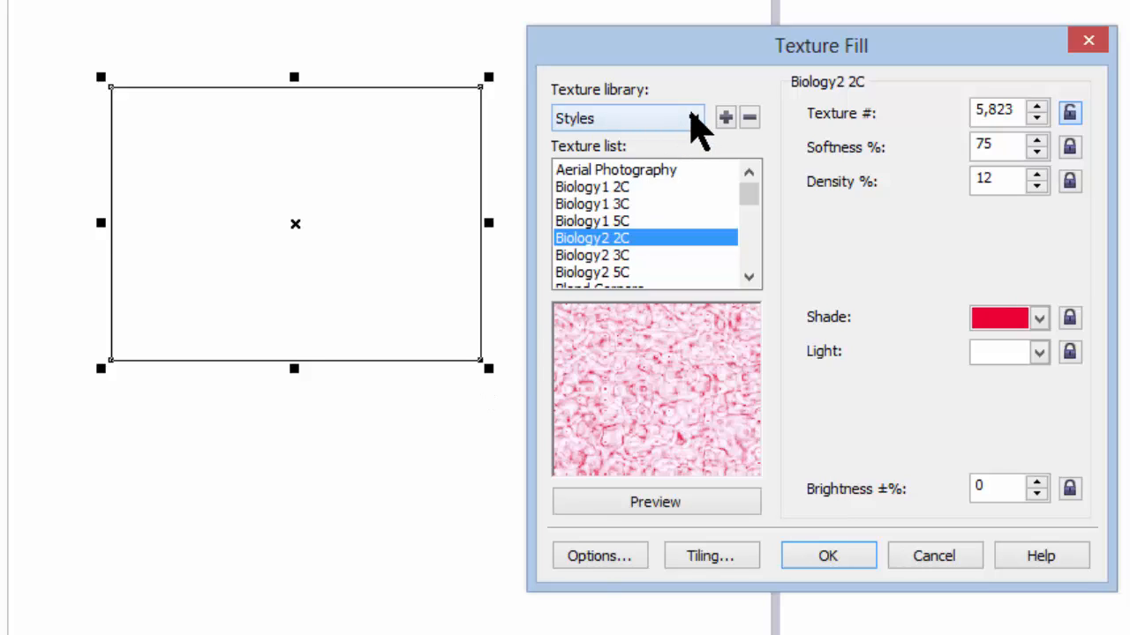
left_click(692, 116)
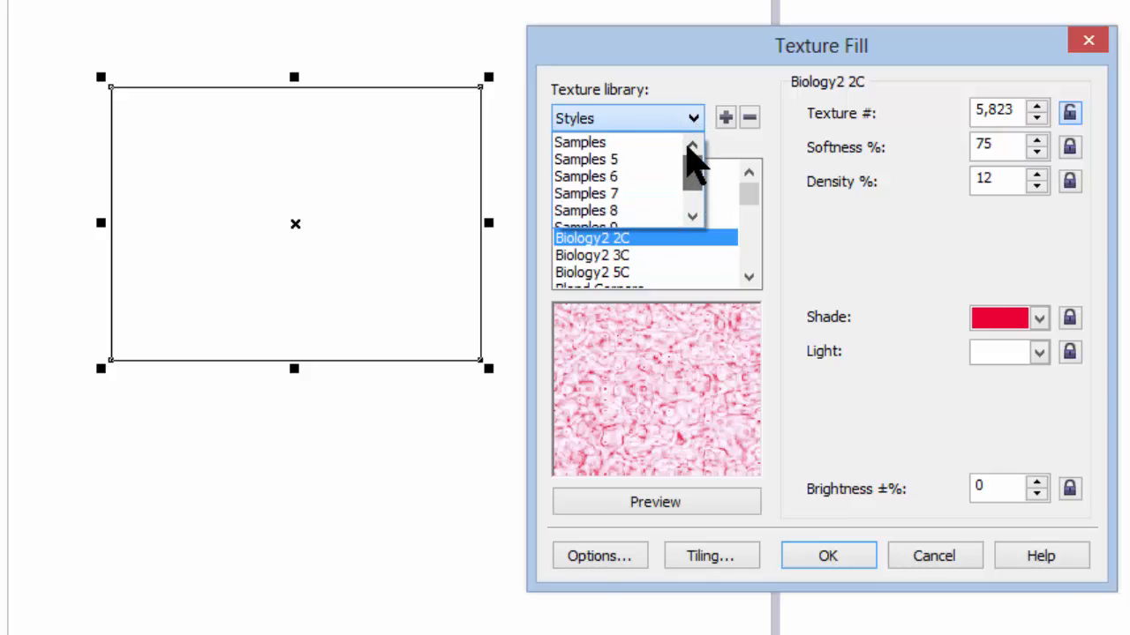
Switch the Texture Fill dialog to the Samples texture library
left_click(579, 141)
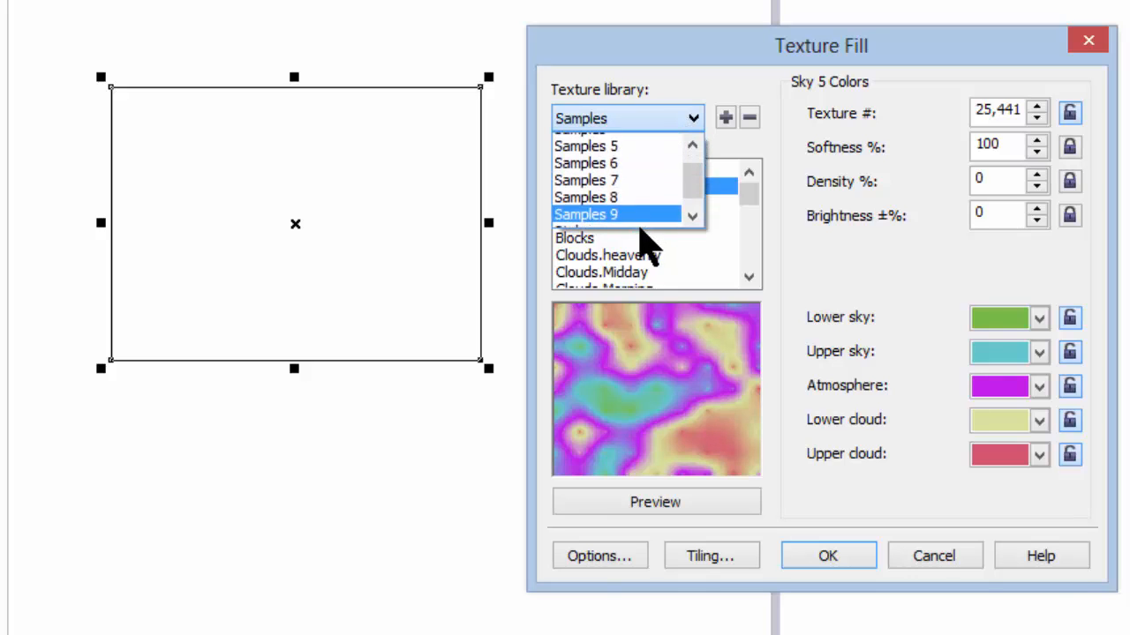
left_click(692, 145)
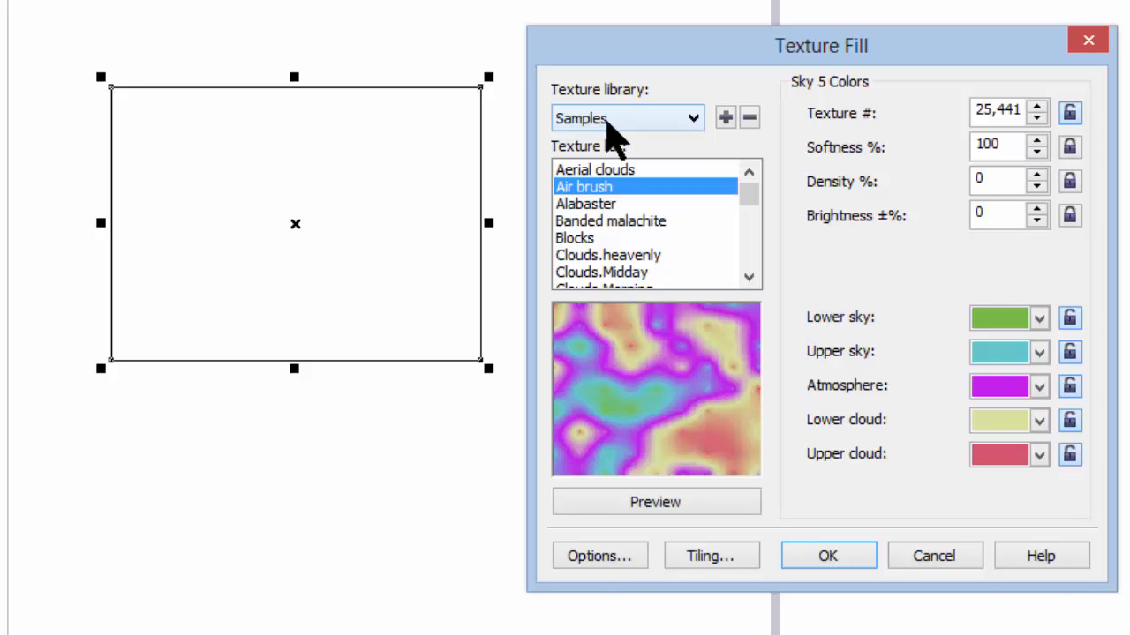
mouse_move(599, 272)
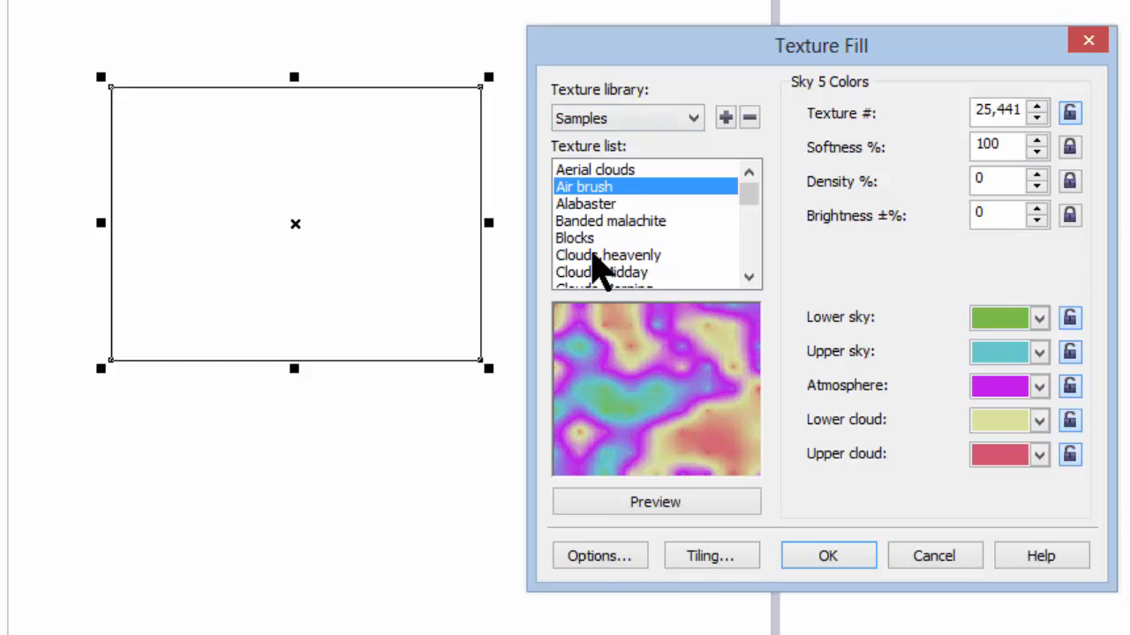
mouse_move(583, 127)
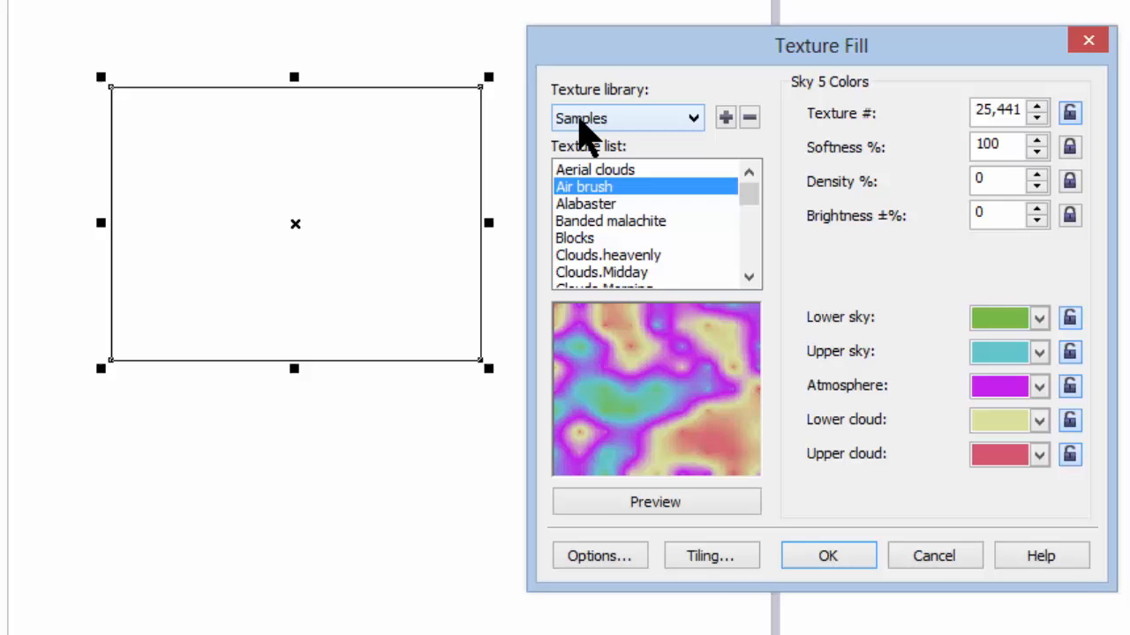
mouse_move(593, 145)
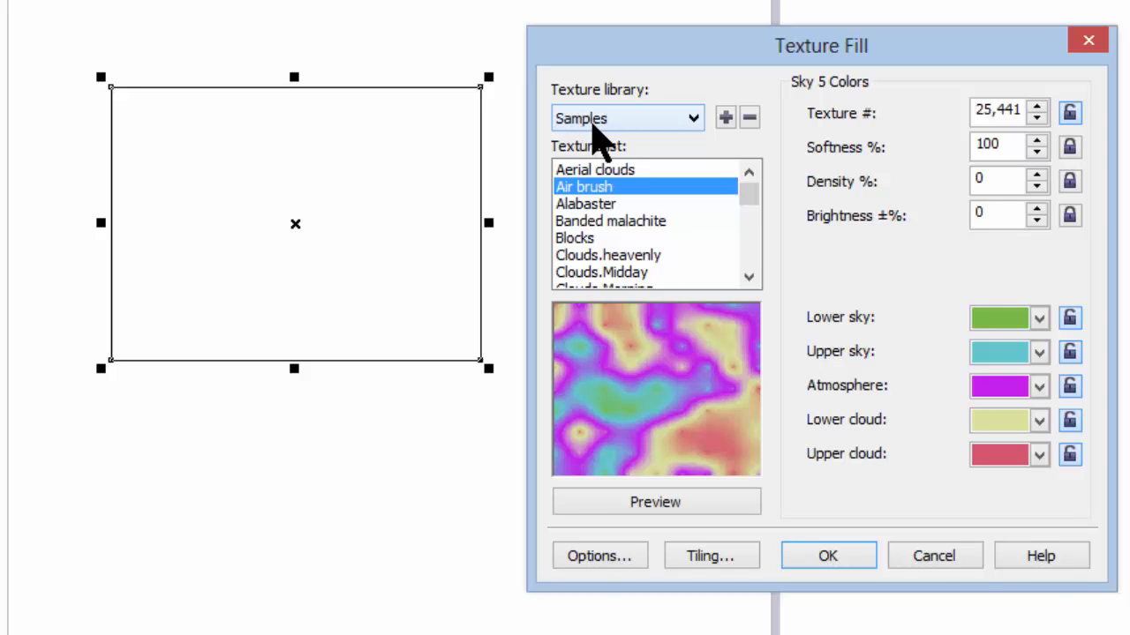
mouse_move(618, 196)
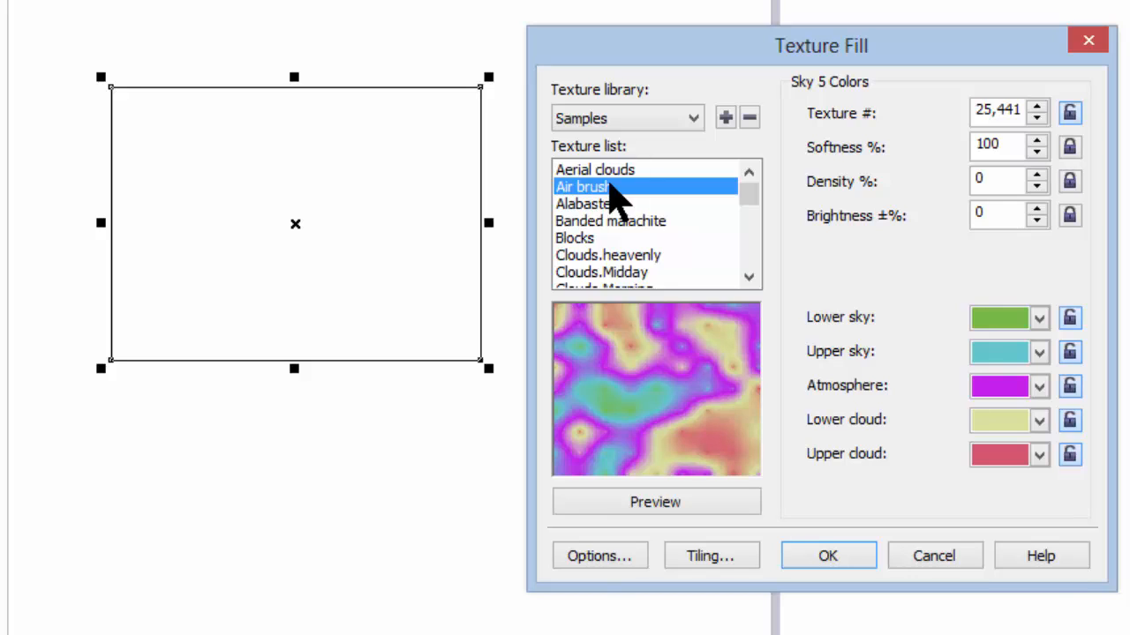
mouse_move(826, 556)
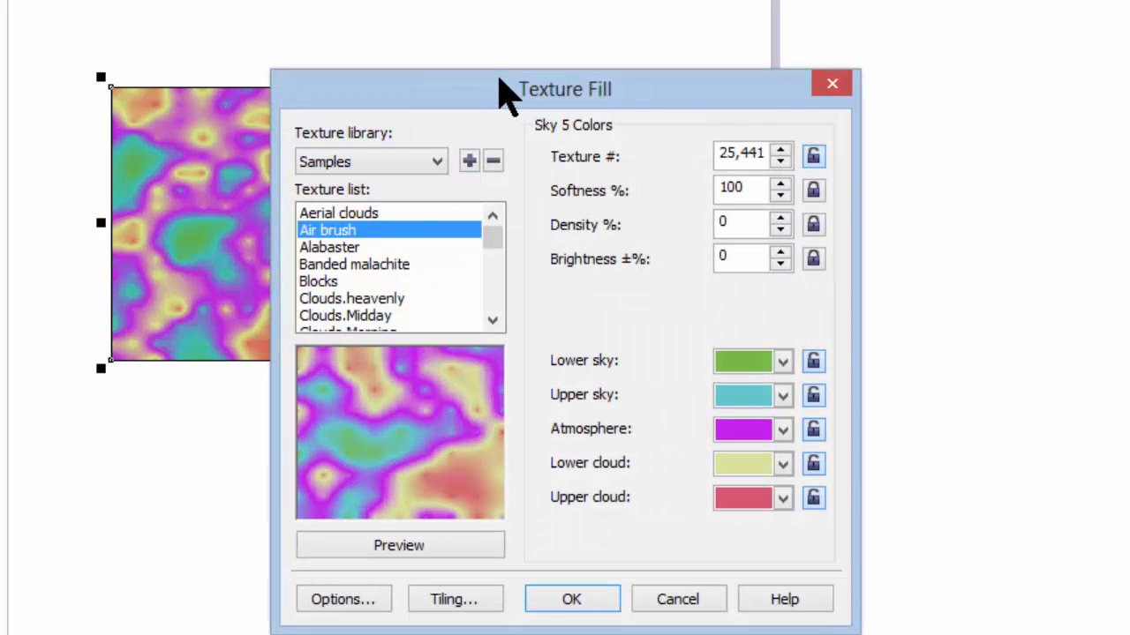
Move the dialog aside and preview six random Air brush variations, ending on a green one
left_click_drag(565, 89, 795, 3)
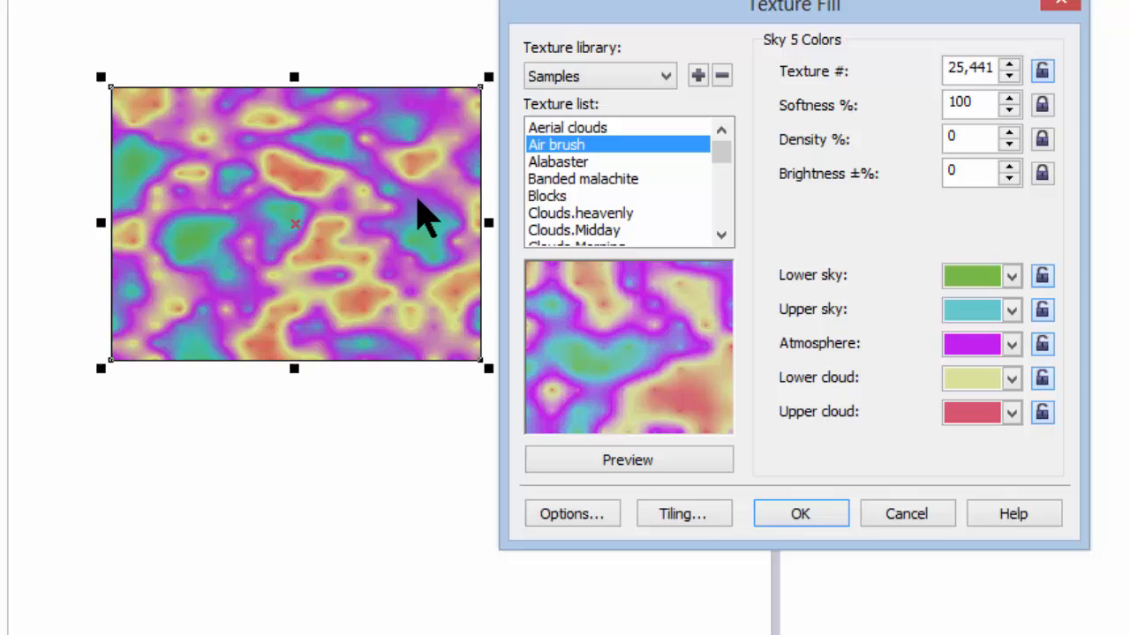
mouse_move(226, 216)
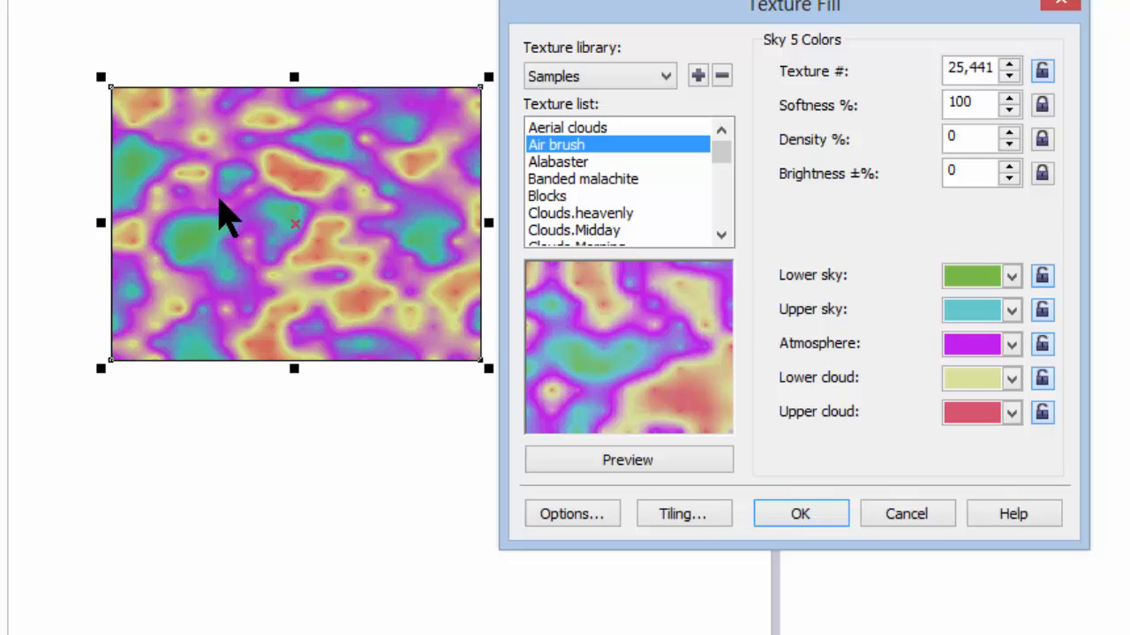
mouse_move(409, 233)
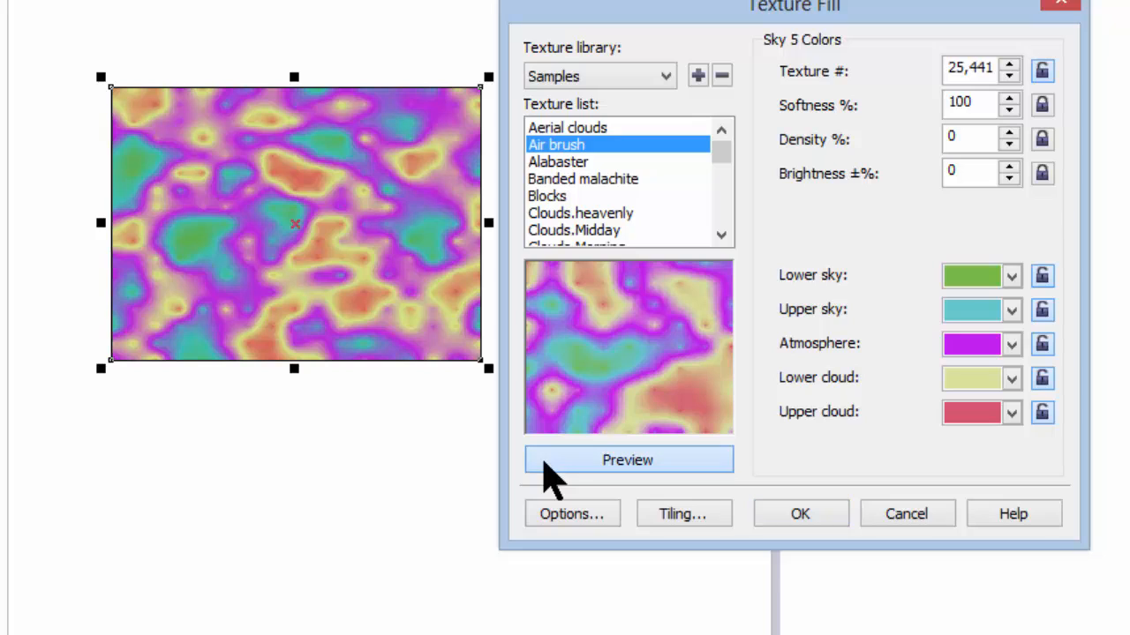
left_click(628, 459)
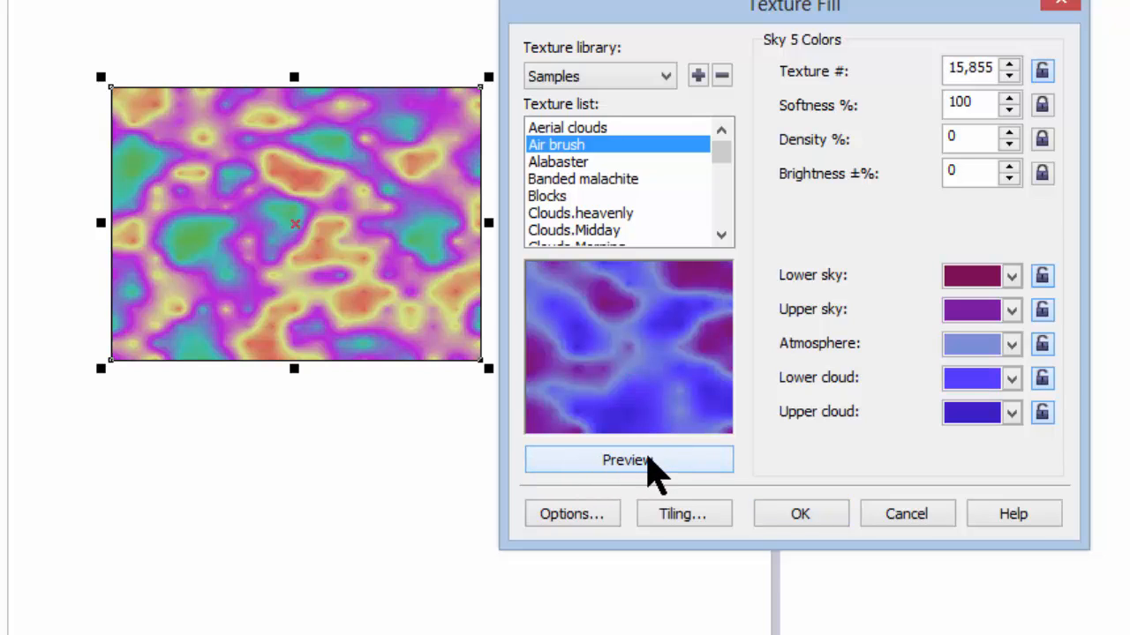
left_click(629, 459)
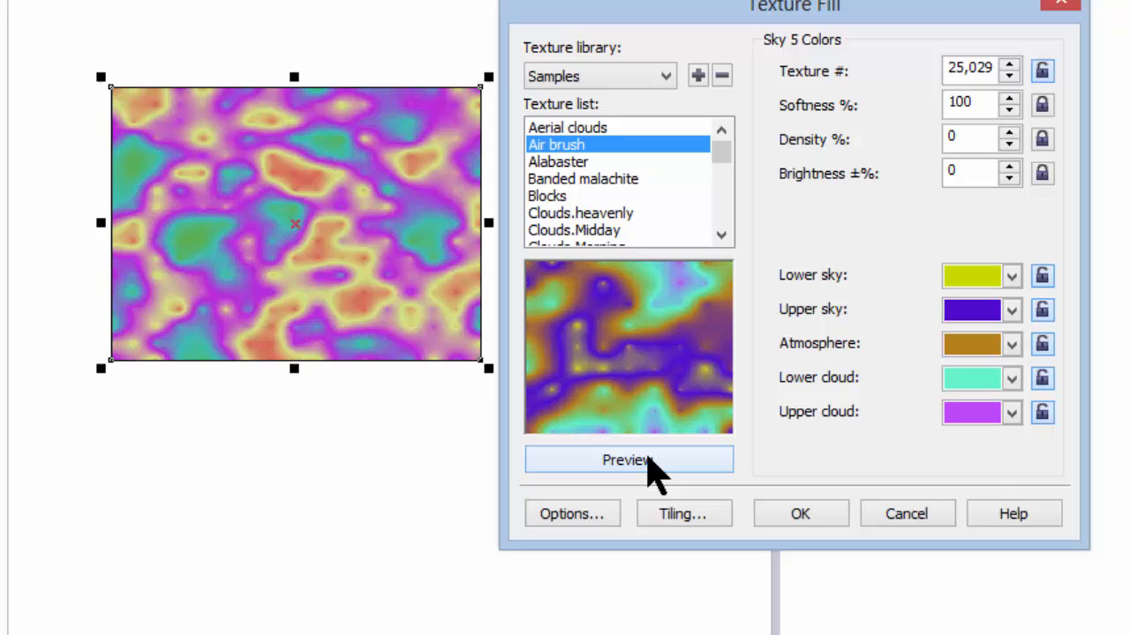
left_click(628, 458)
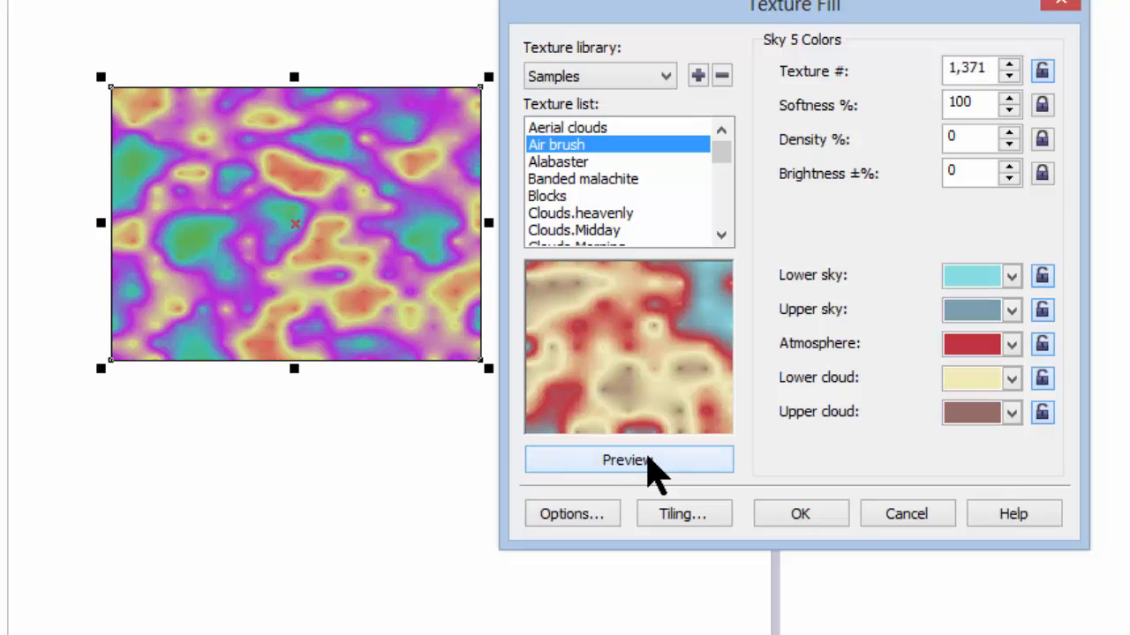
left_click(628, 459)
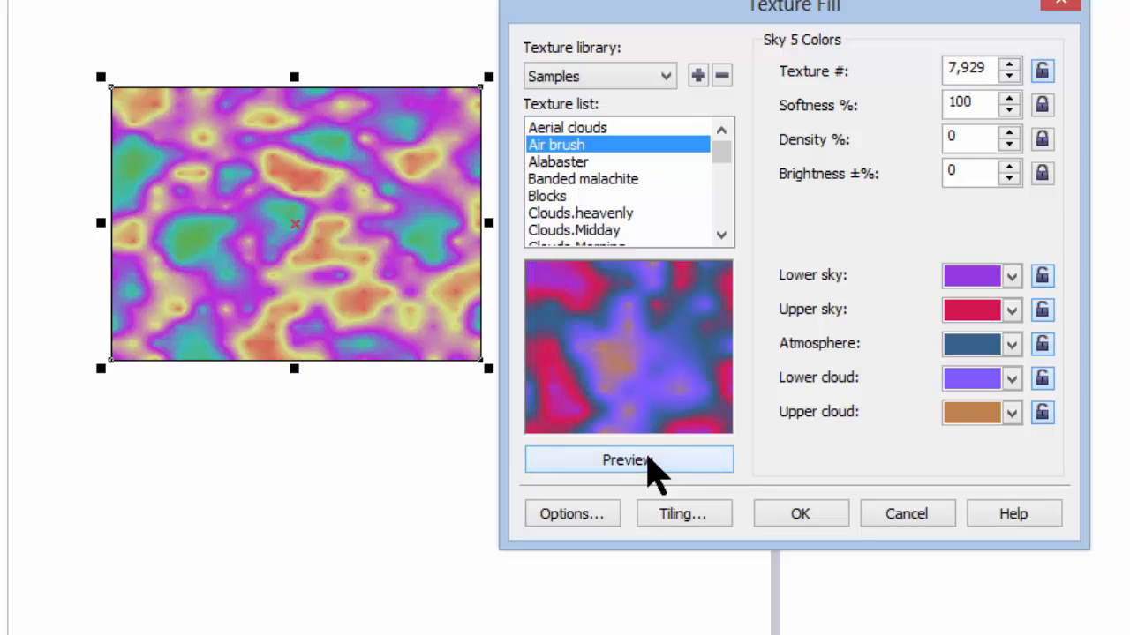
left_click(628, 459)
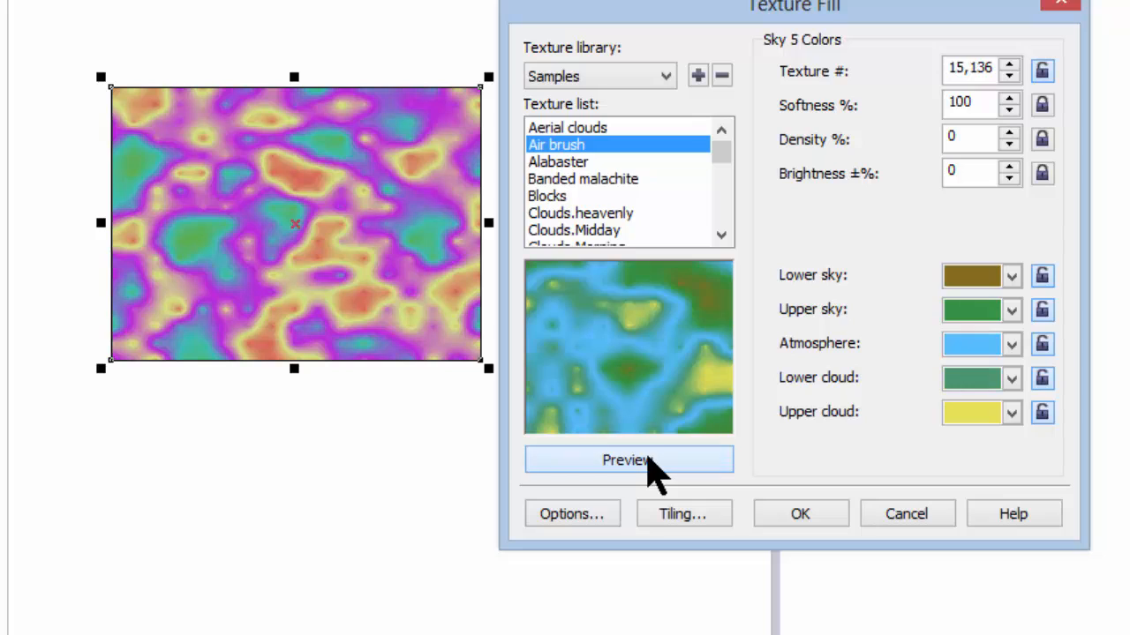
left_click(628, 459)
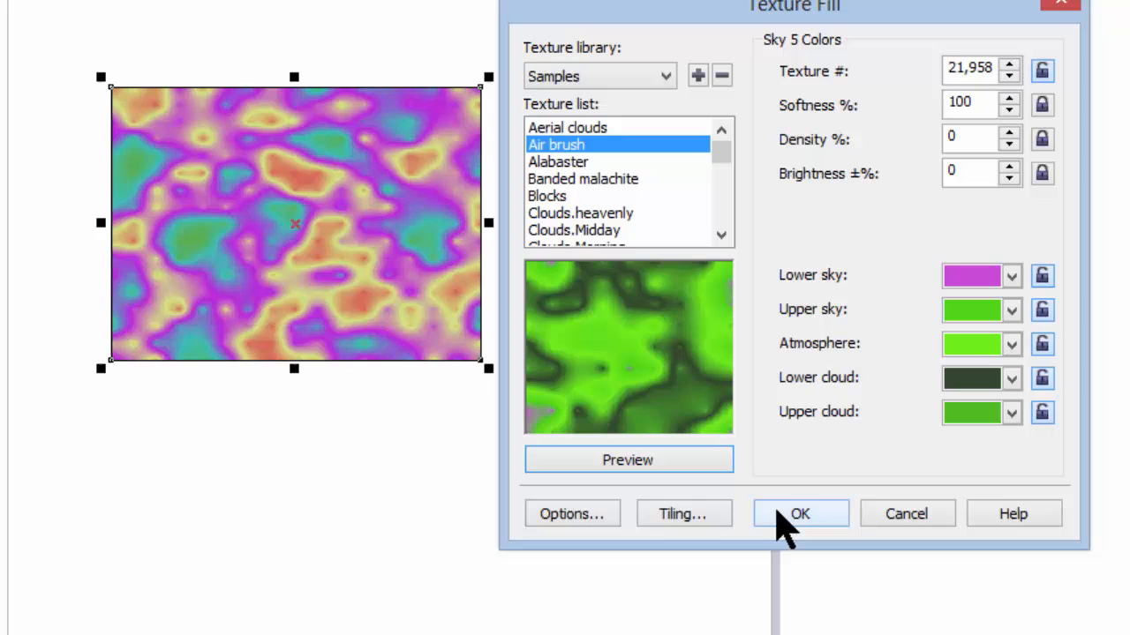
Apply the green Air brush texture to the rectangle
left_click(798, 513)
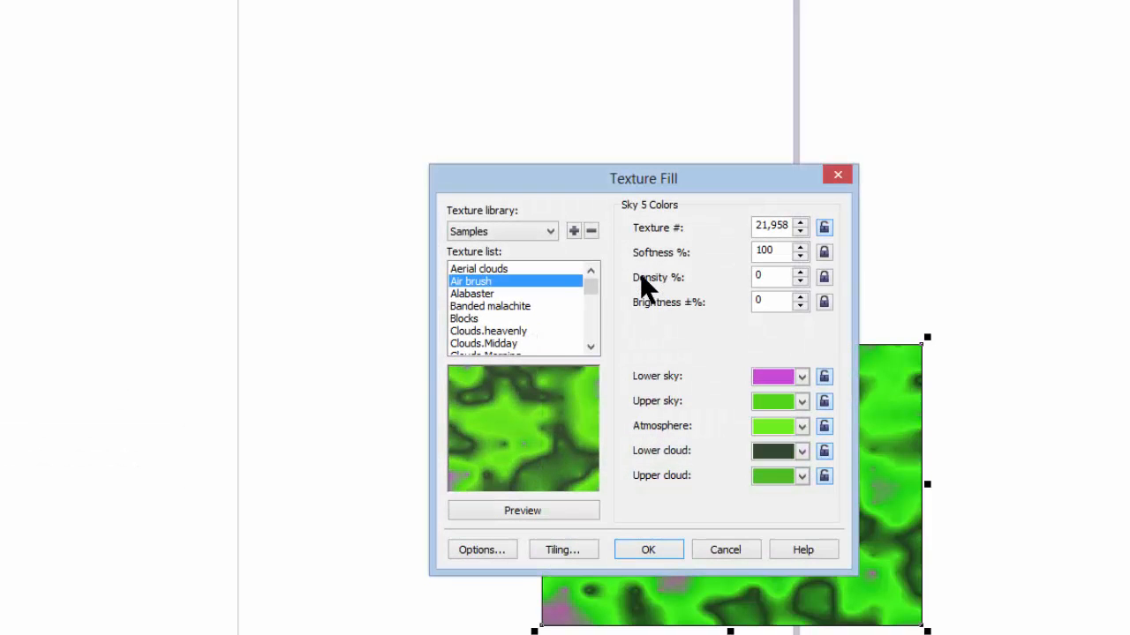
Preview Alabaster, Blocks, Clouds.heavenly and Clouds.Midday with a few random variations
left_click(473, 293)
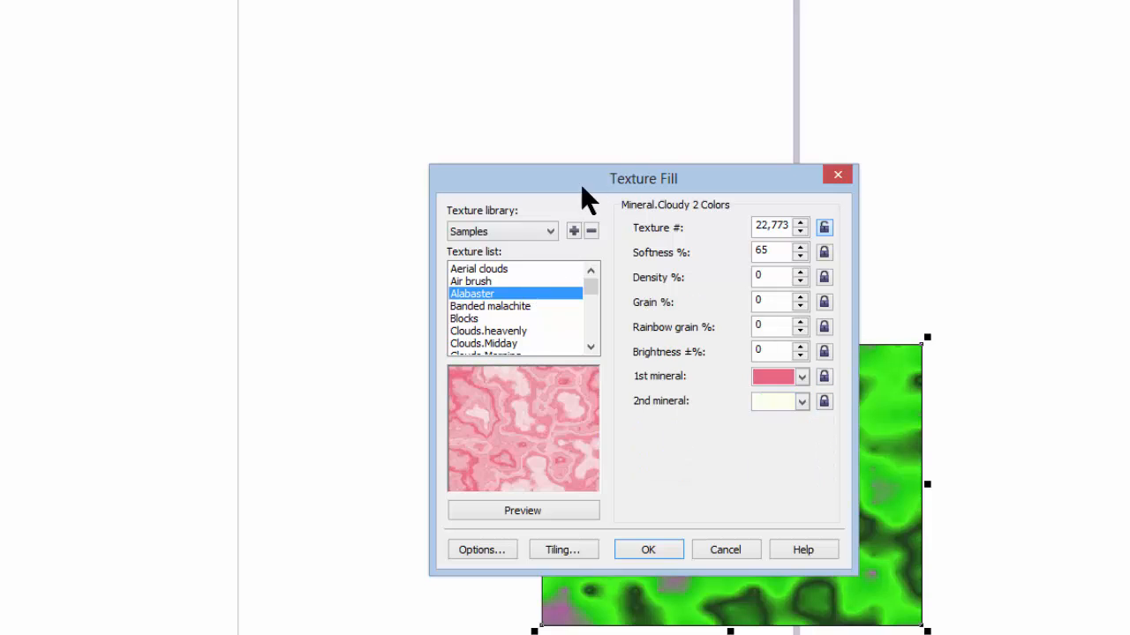
left_click_drag(643, 178, 346, 244)
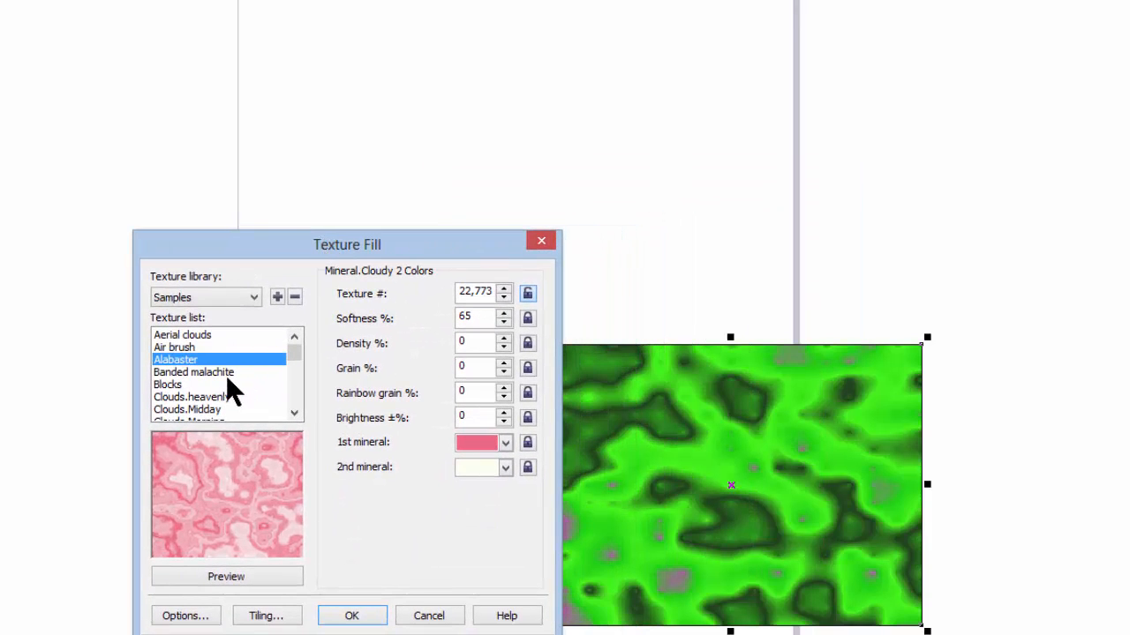
left_click(168, 385)
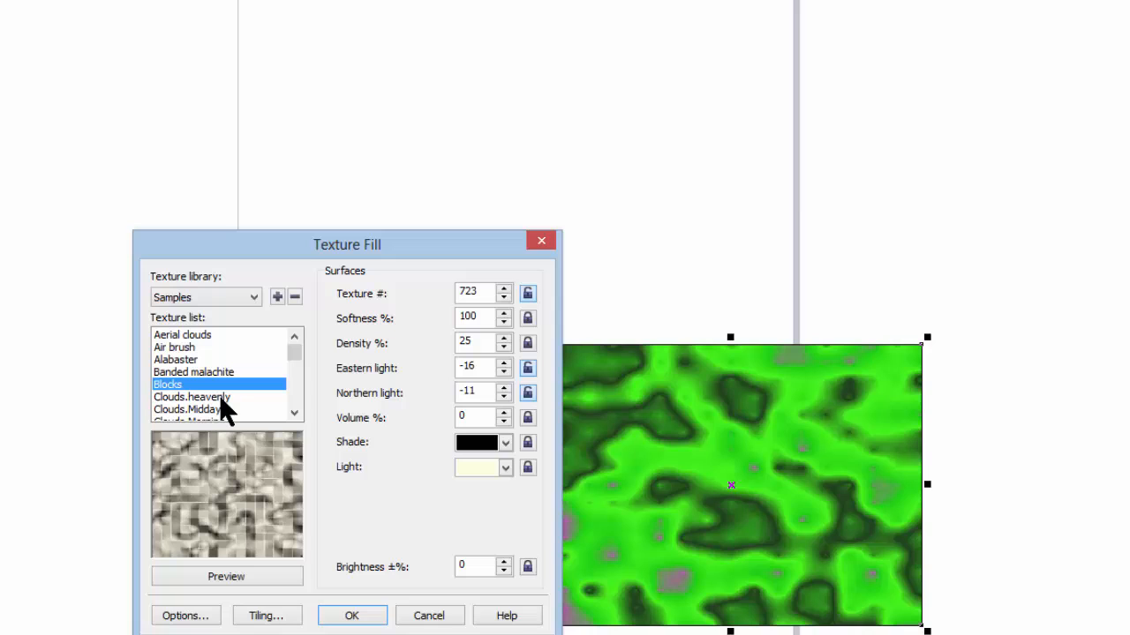
left_click(191, 396)
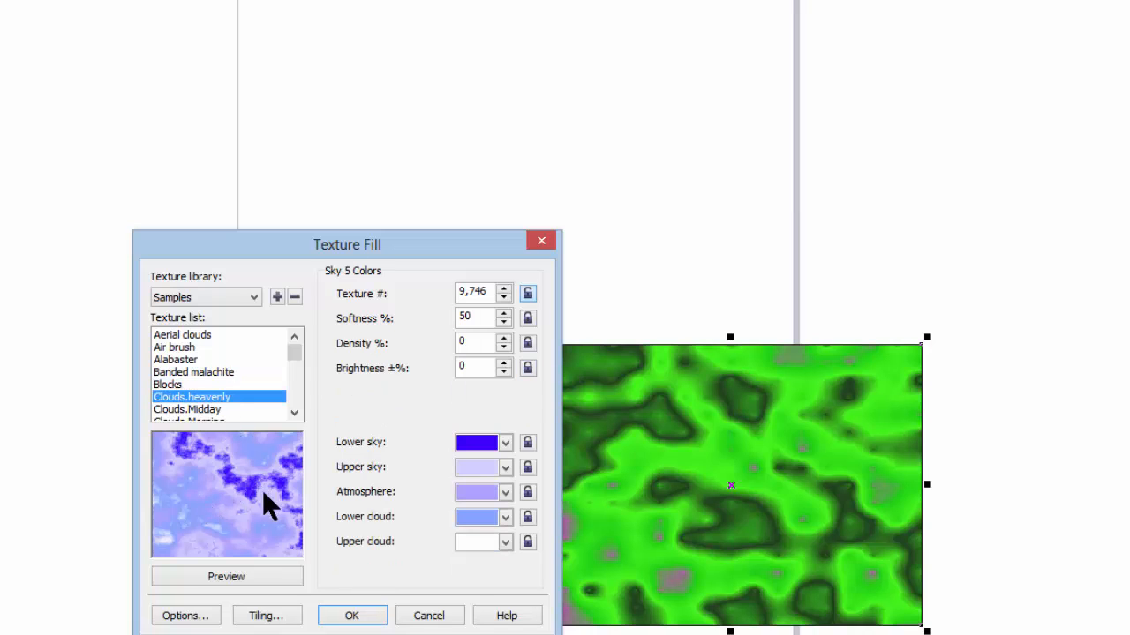
left_click(187, 410)
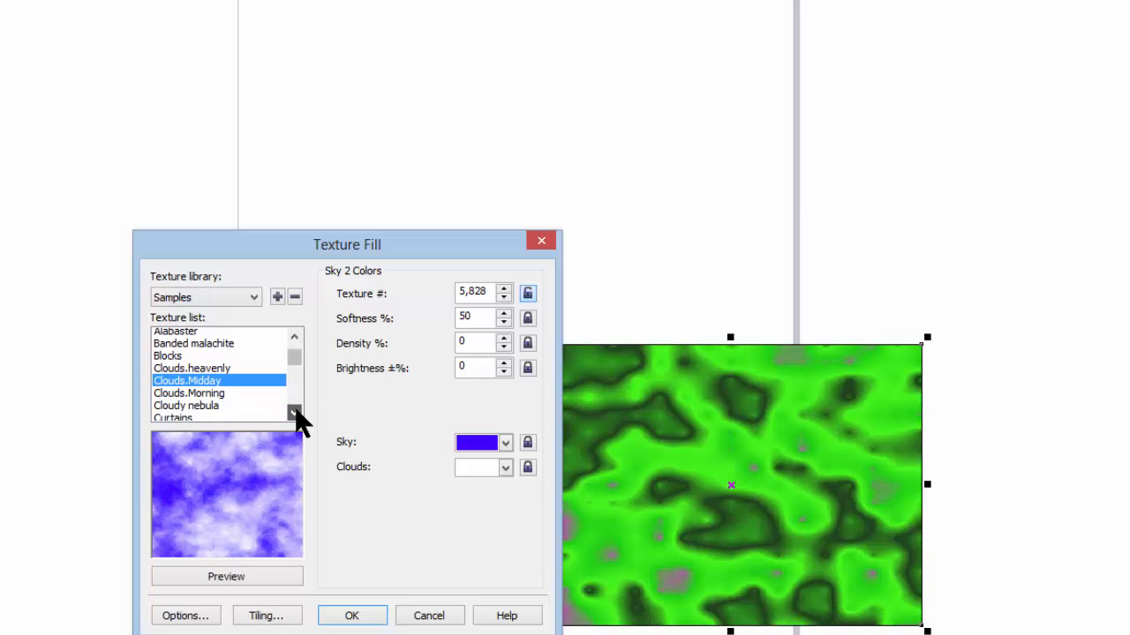
left_click(226, 576)
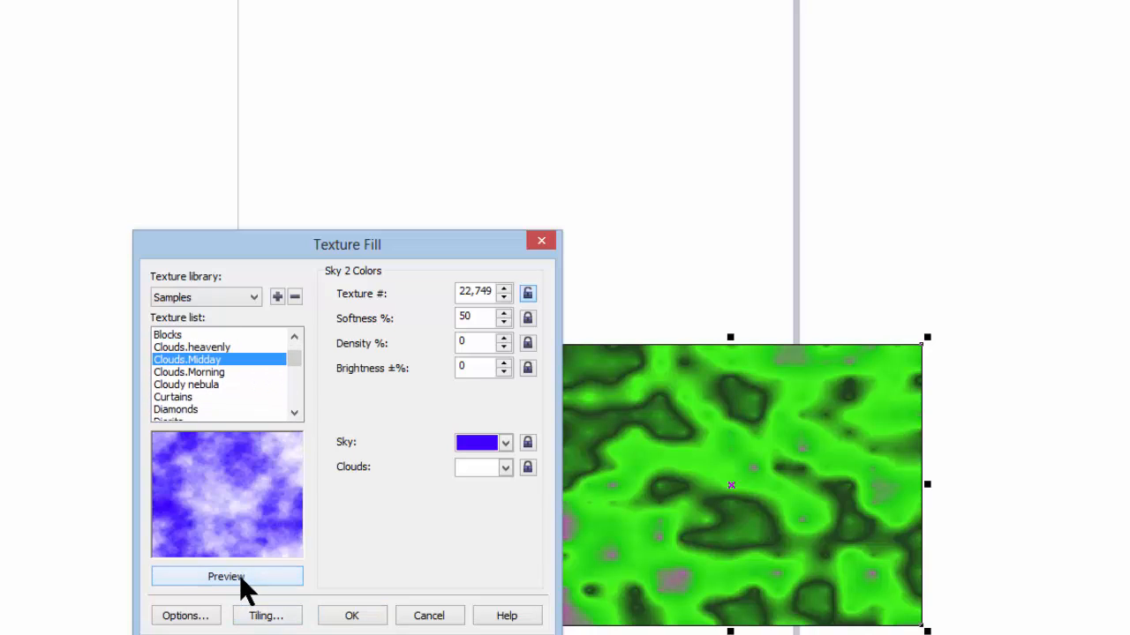
left_click(226, 576)
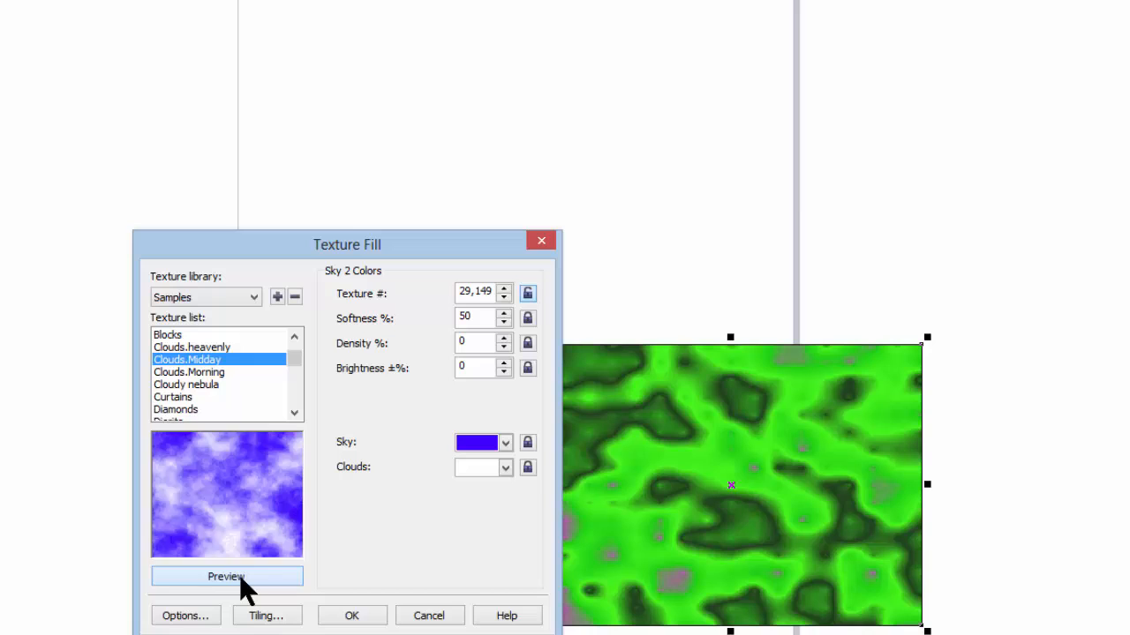
left_click(226, 575)
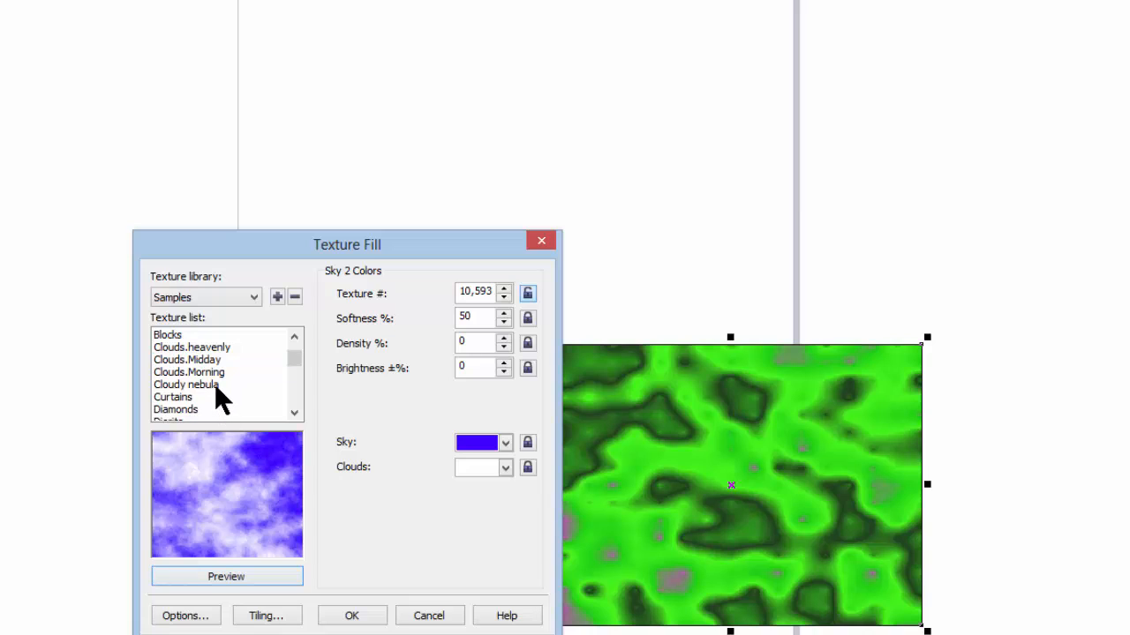
Scroll the Samples list and select the Soft water texture
left_click(185, 385)
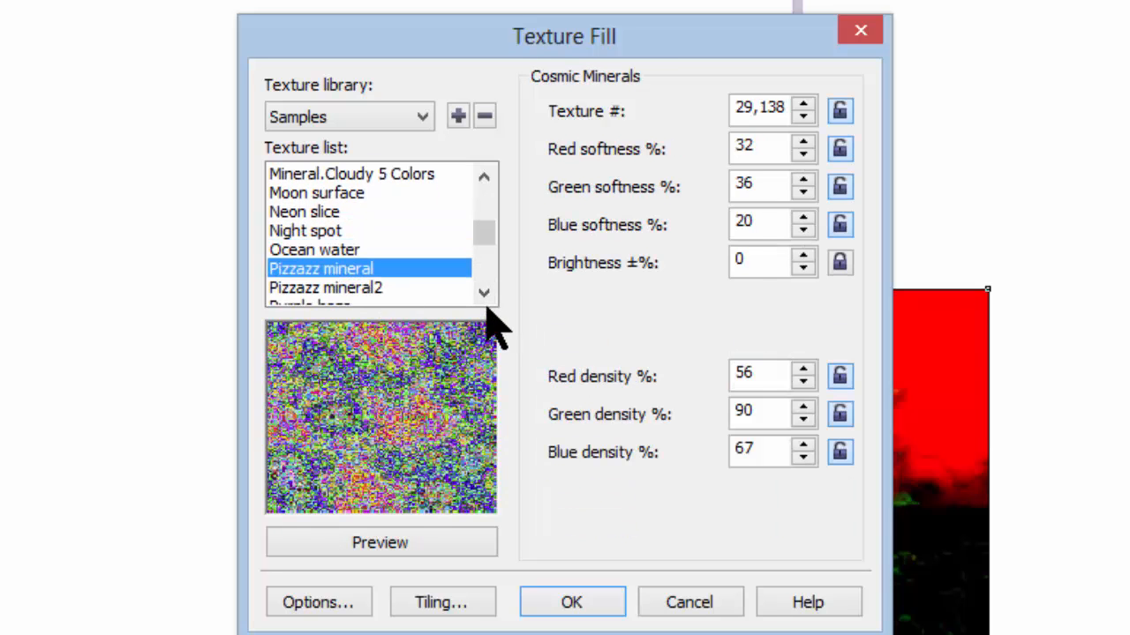
scroll("down", 3)
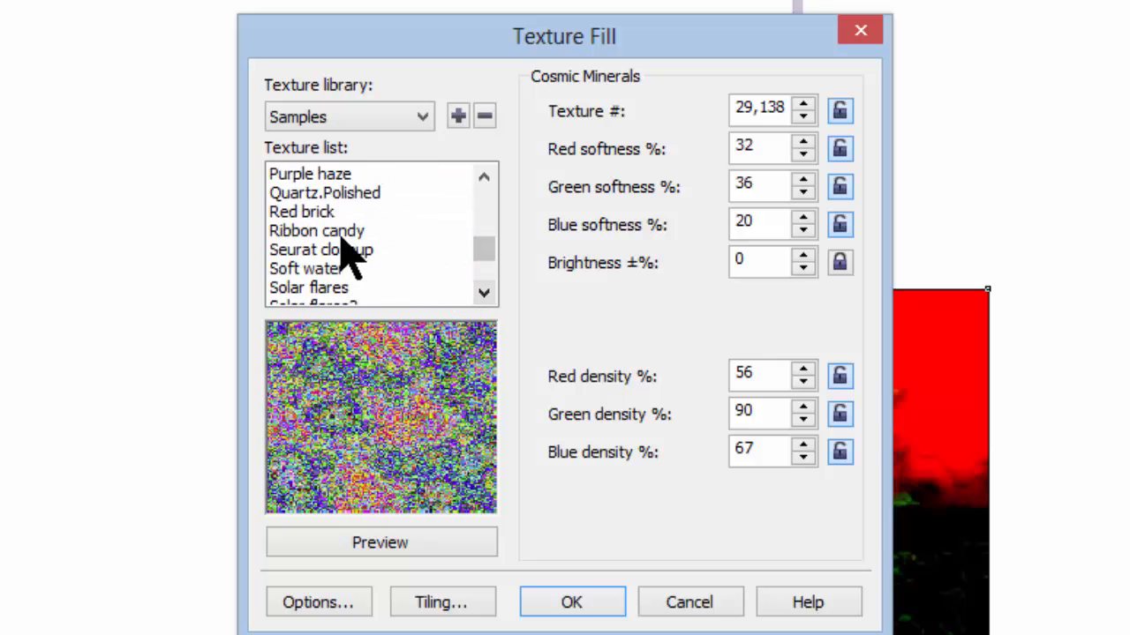
left_click(305, 268)
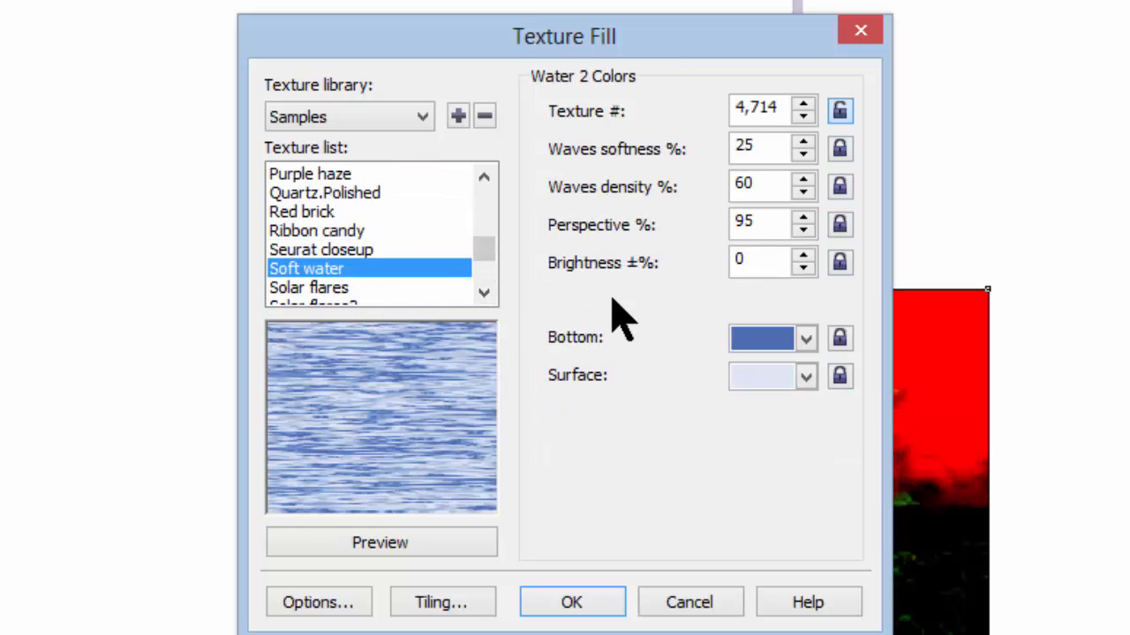
left_click(422, 116)
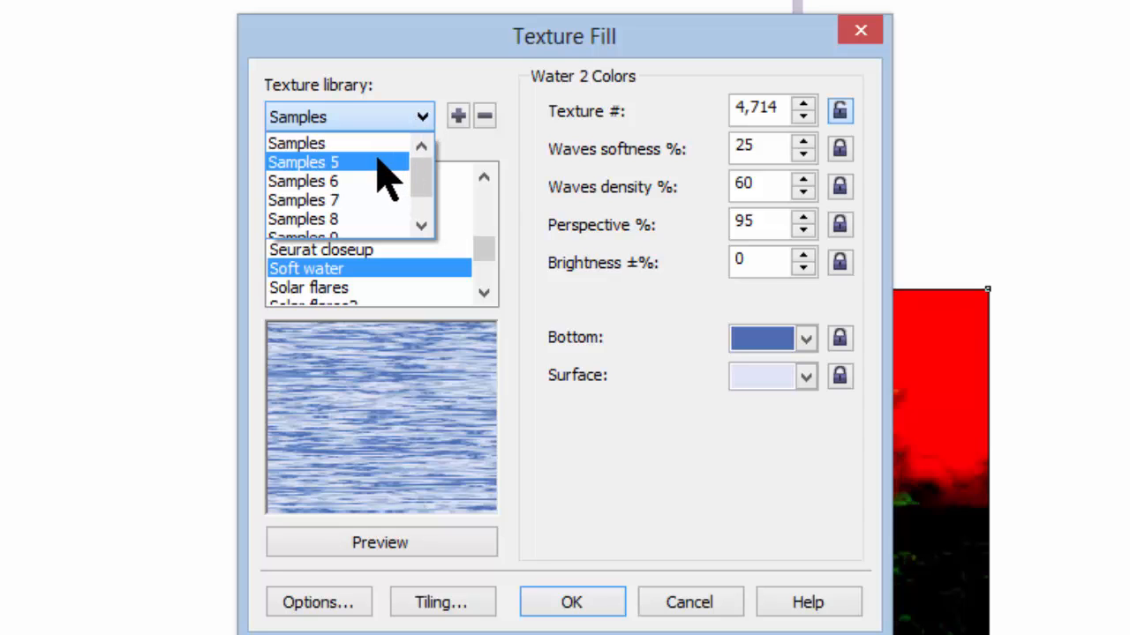
Switch to Samples 5 and preview the Spagetti and Tartan textures
left_click(304, 163)
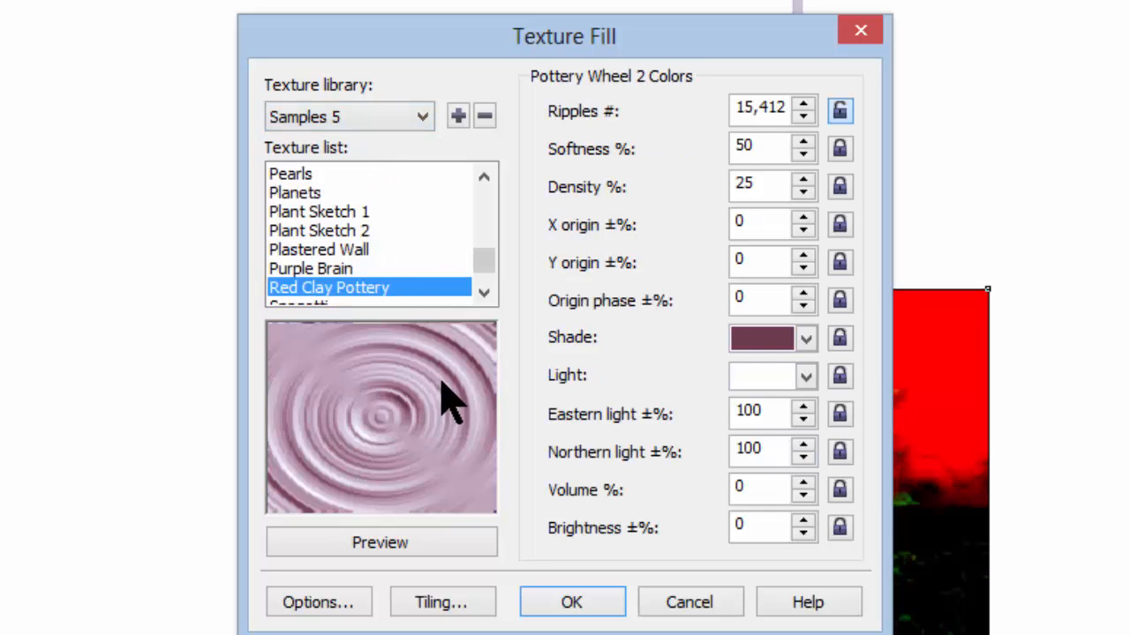
mouse_move(357, 226)
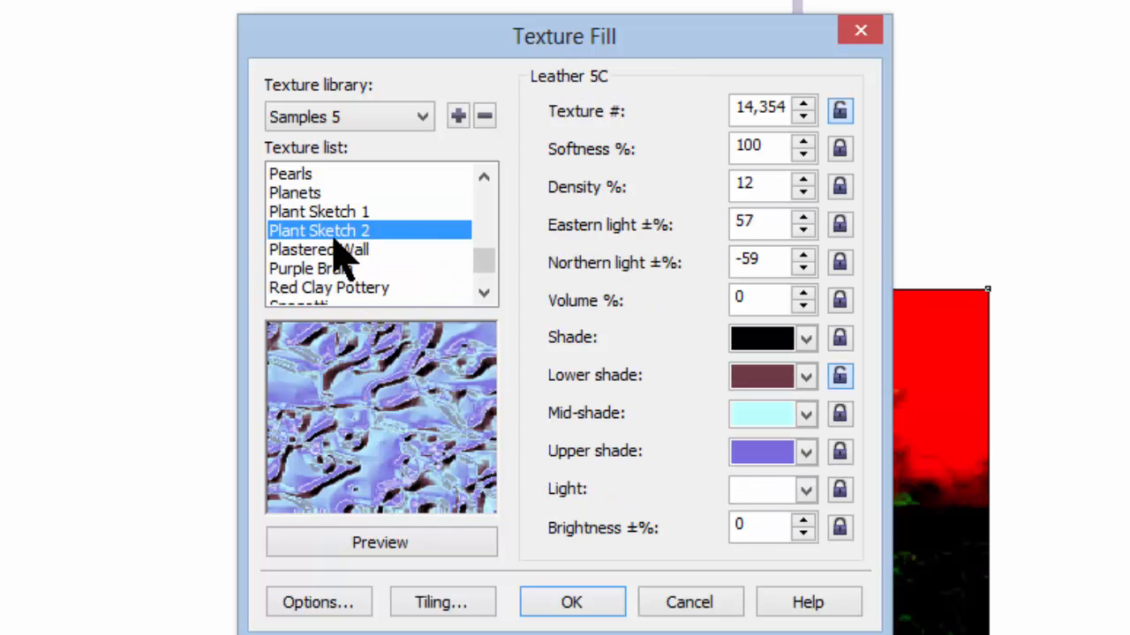
left_click(317, 251)
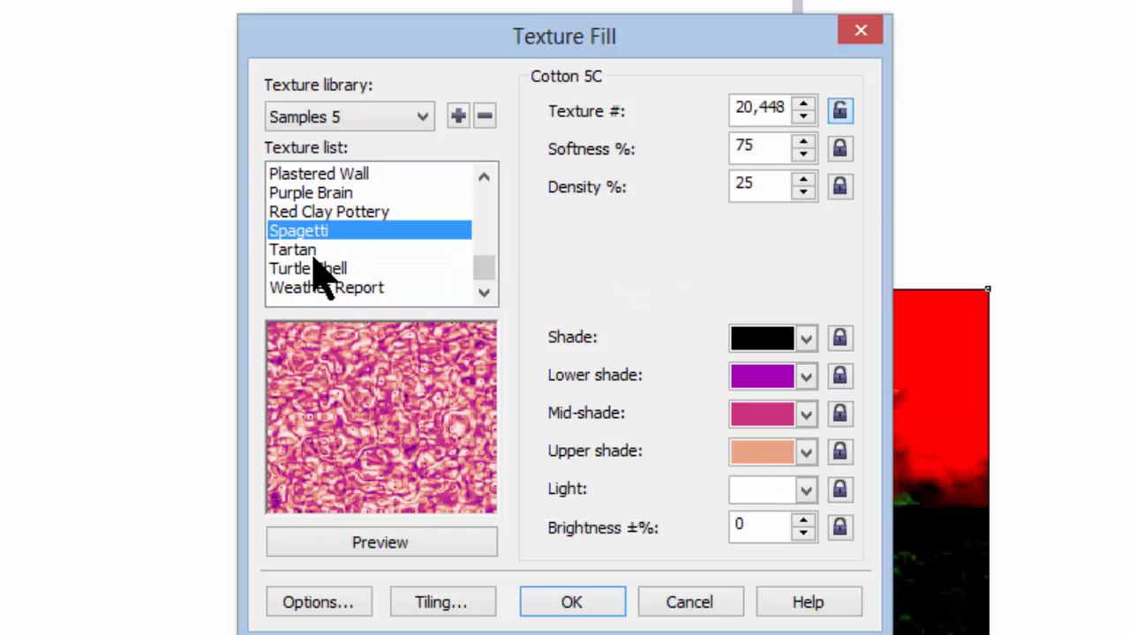
left_click(293, 249)
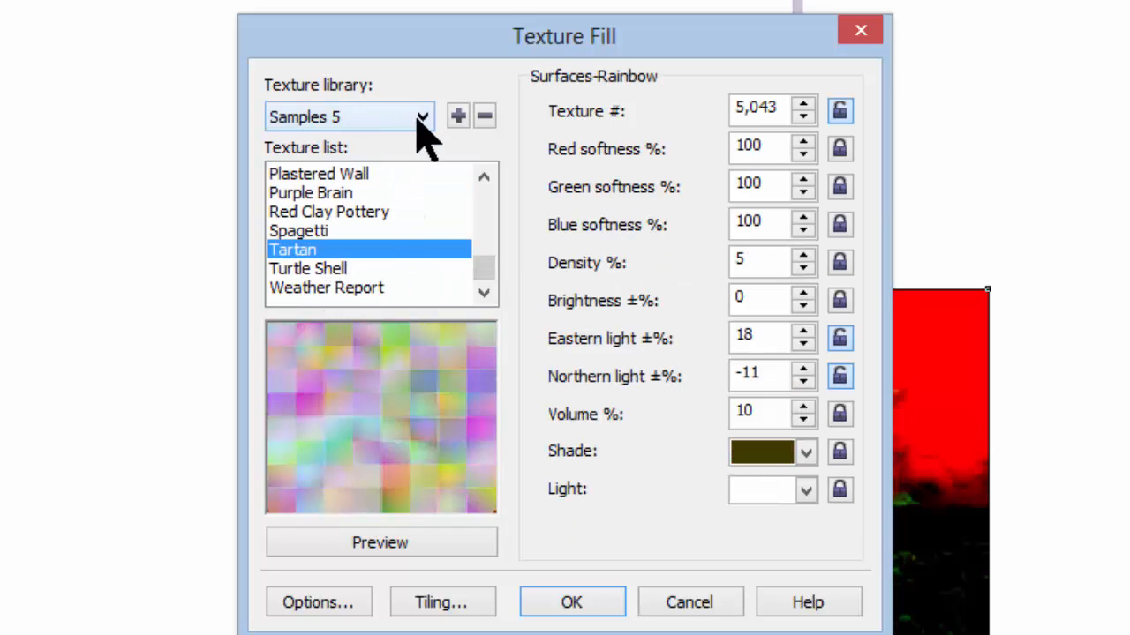
Switch to Samples 6 and select the green Circuit board texture
left_click(422, 116)
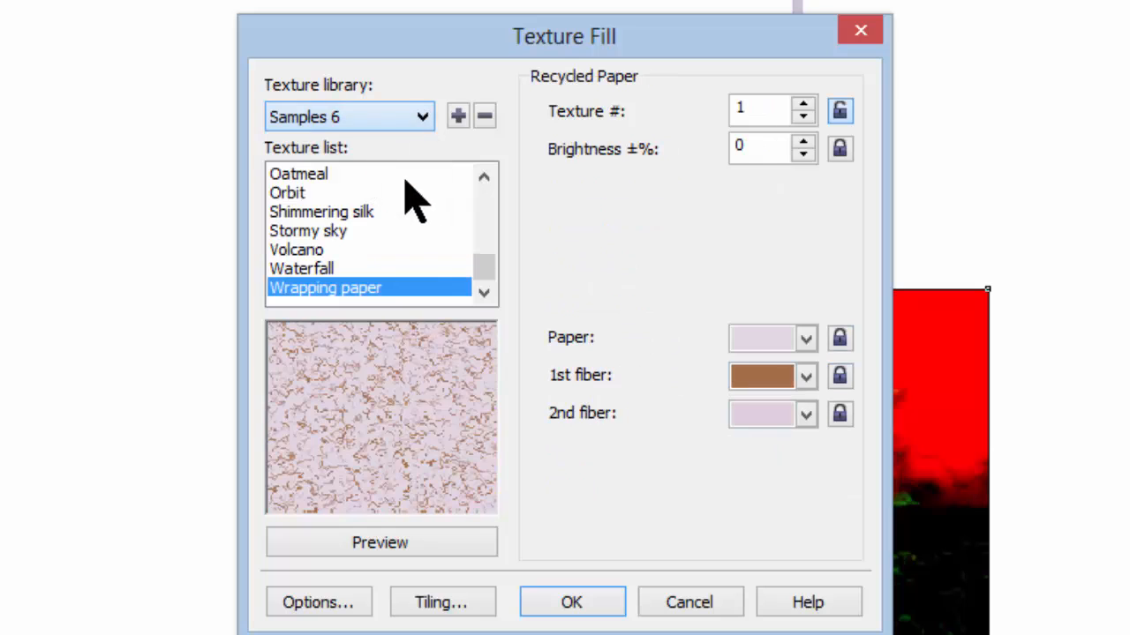
mouse_move(485, 274)
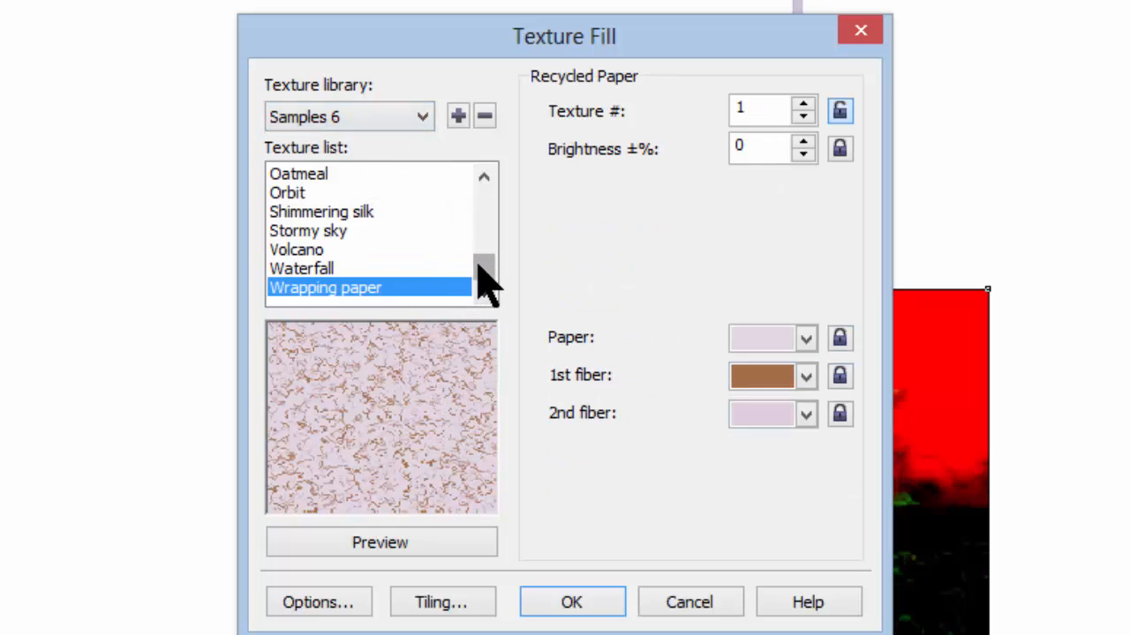
scroll("up", 3)
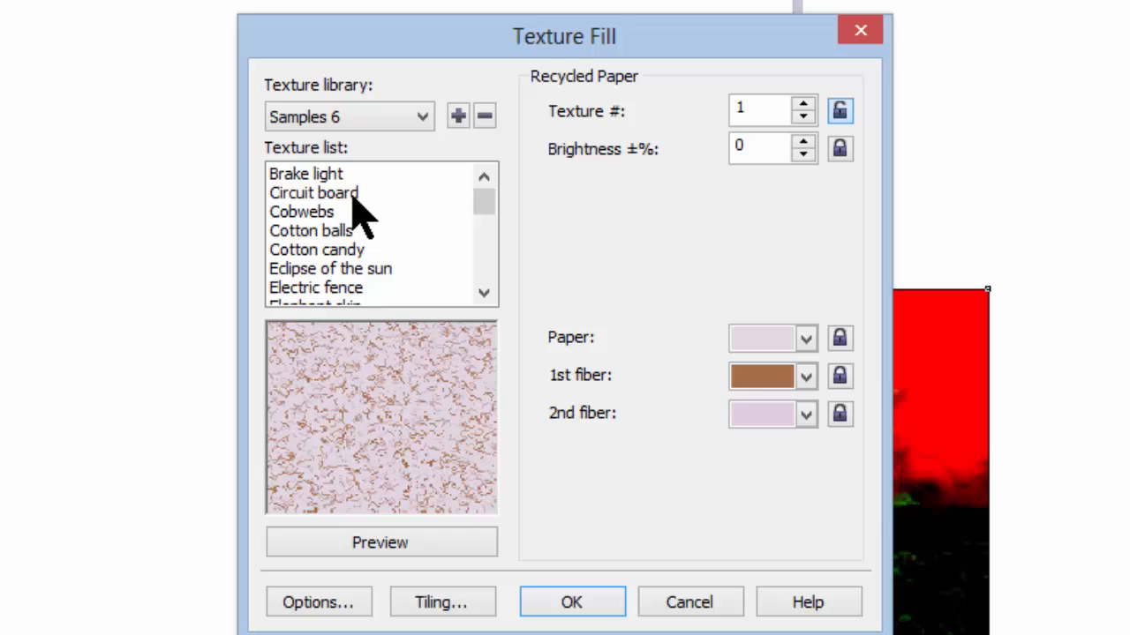
left_click(314, 192)
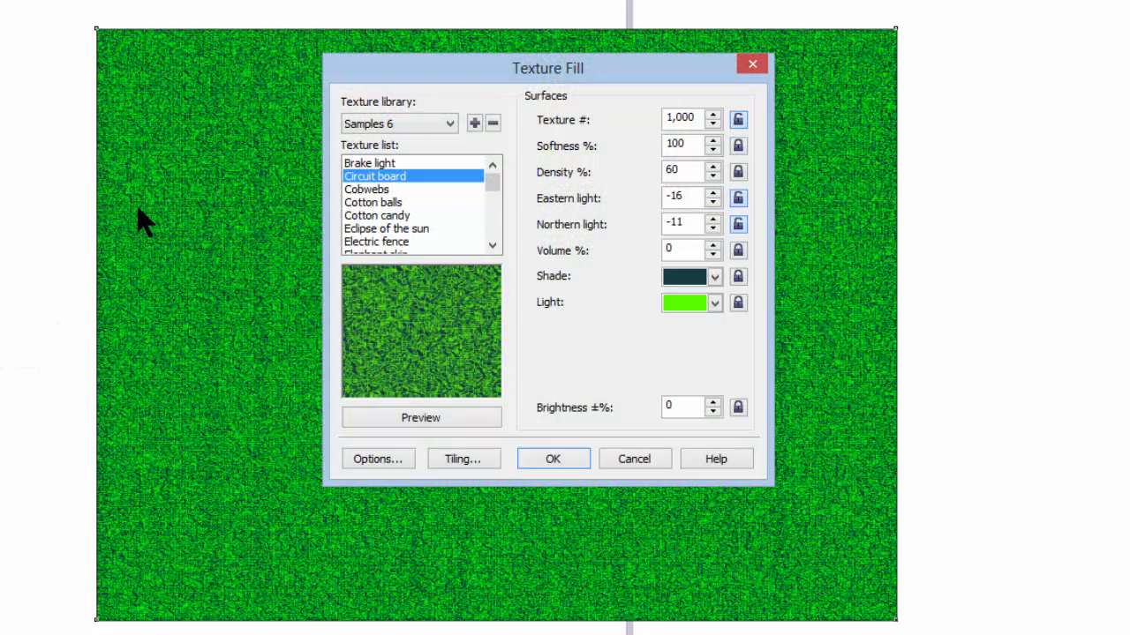
Preview Cotton candy and Gingham, then switch to the Samples 7 library
left_click(378, 215)
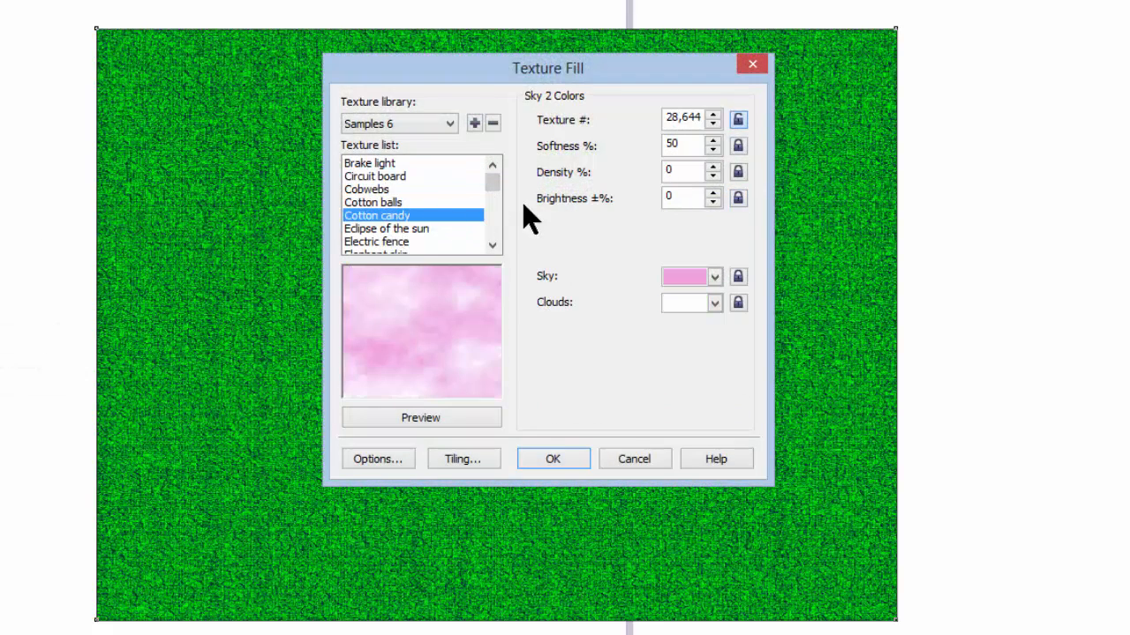
mouse_move(406, 251)
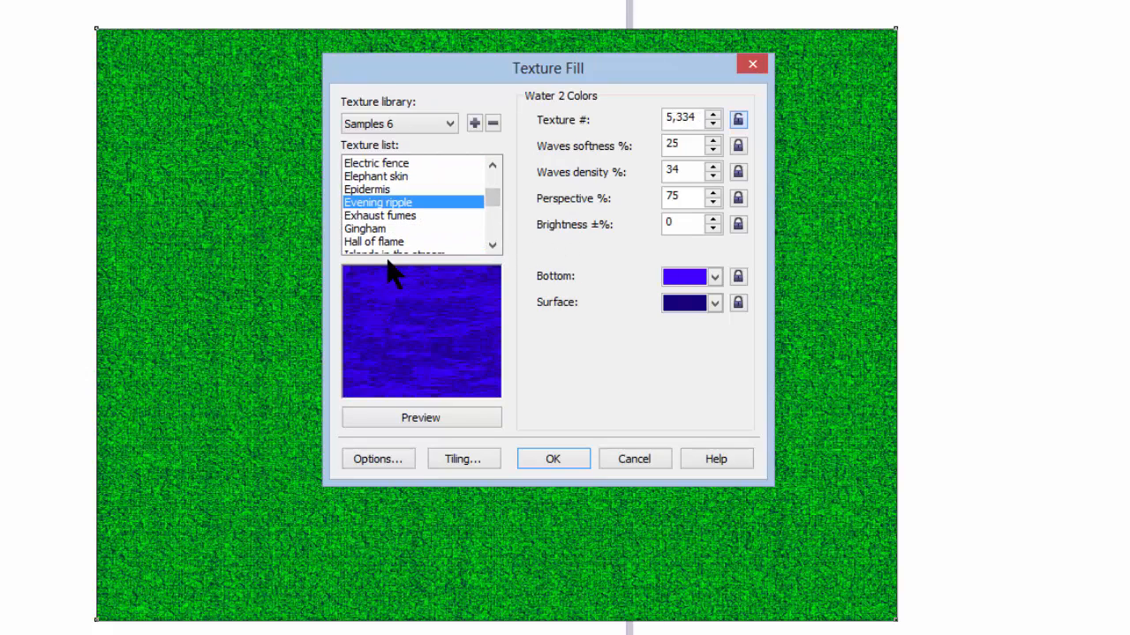
left_click(364, 230)
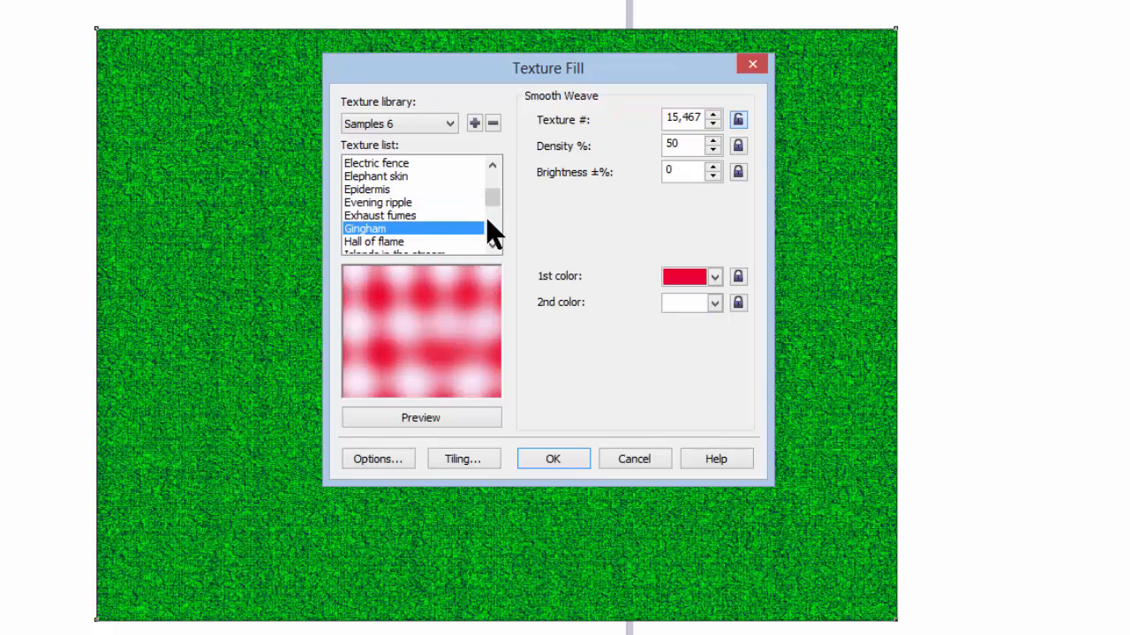
left_click(448, 123)
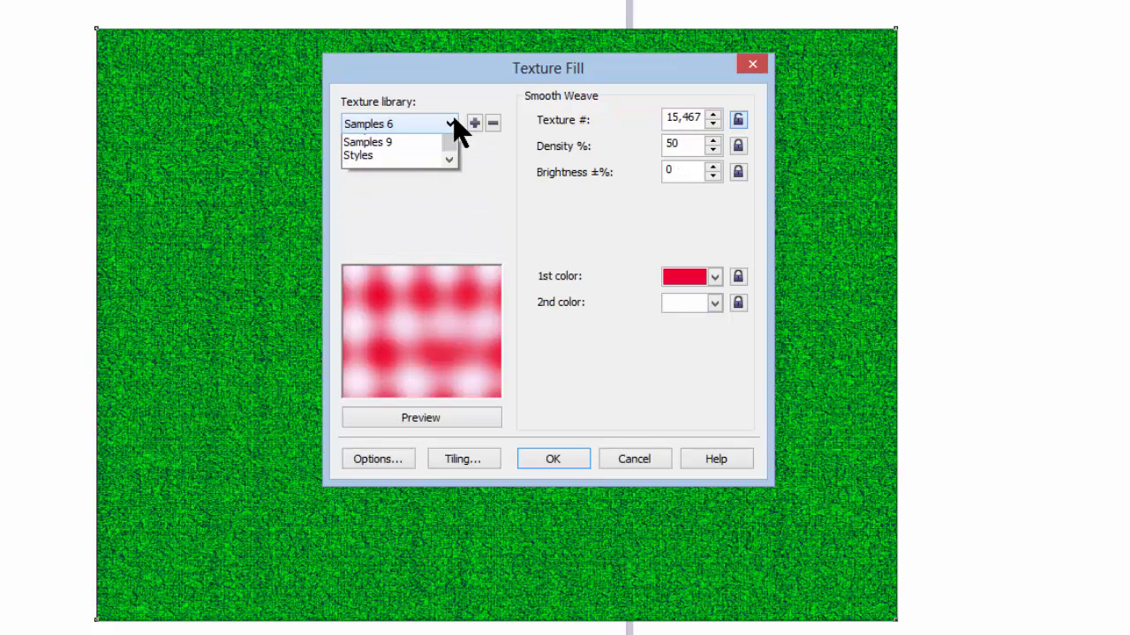
left_click(397, 137)
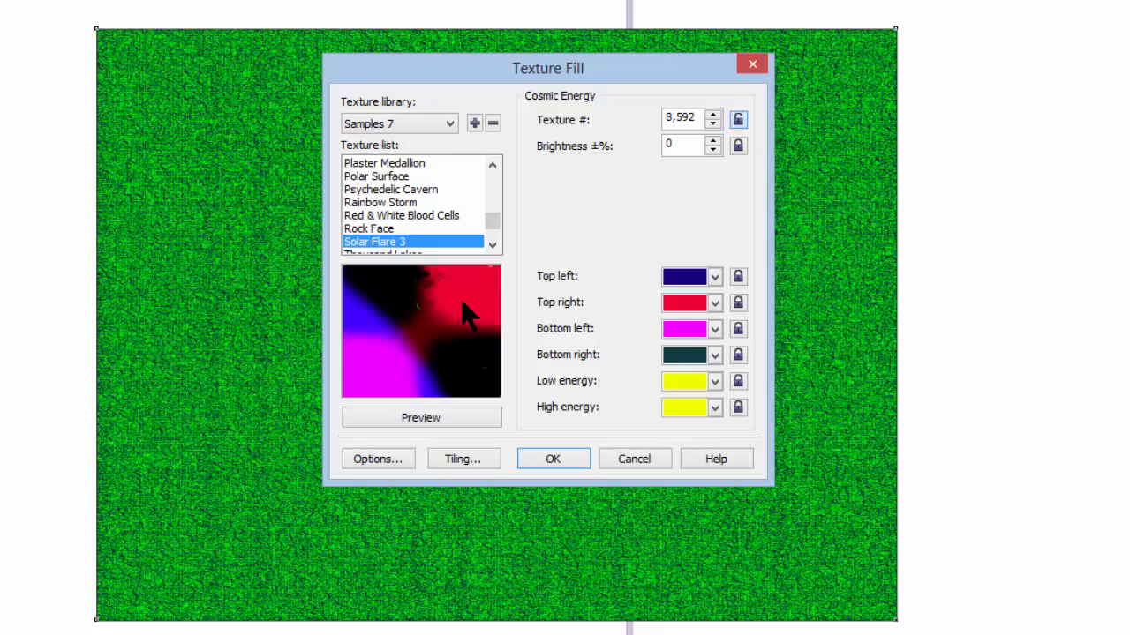
Preview Rainbow Storm and Polar Surface, then switch to the Samples 9 library
left_click(379, 201)
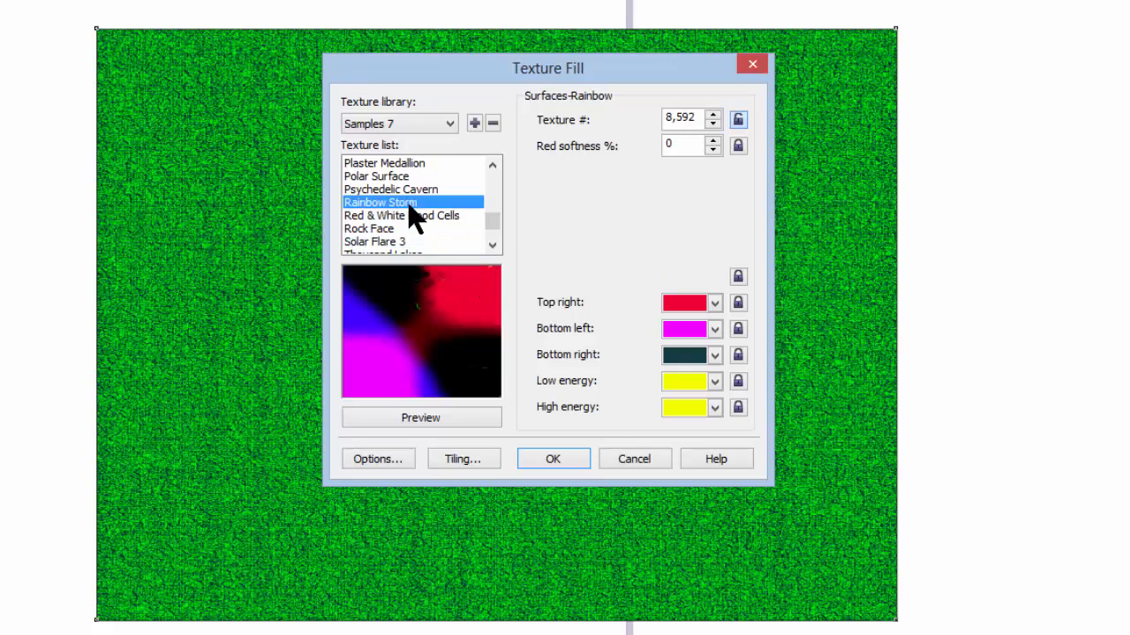
left_click(376, 176)
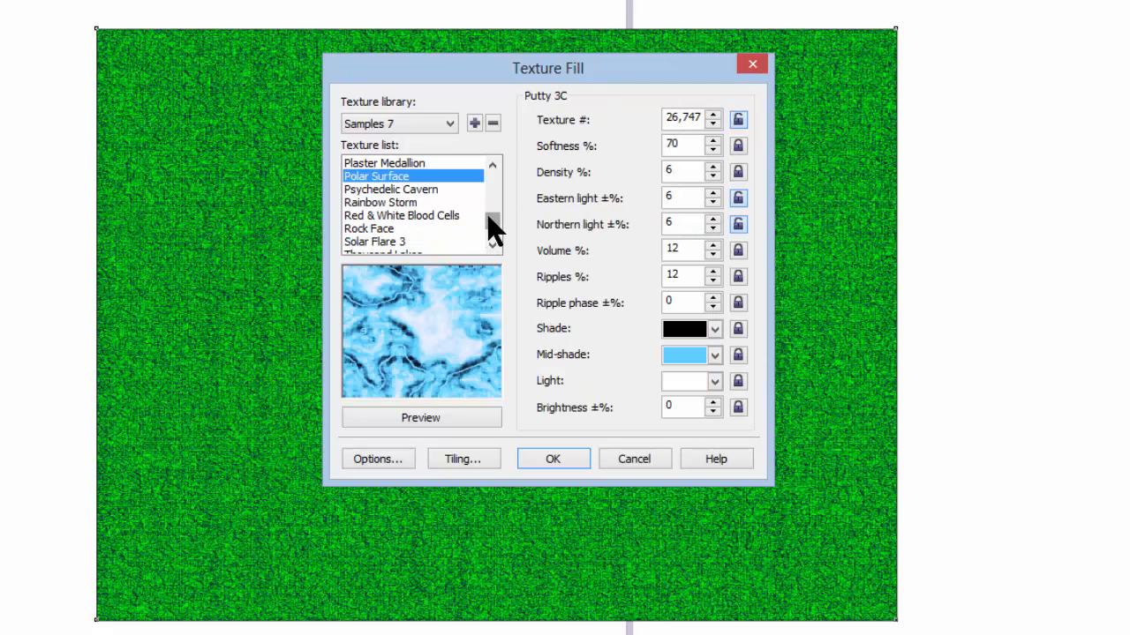
left_click(386, 201)
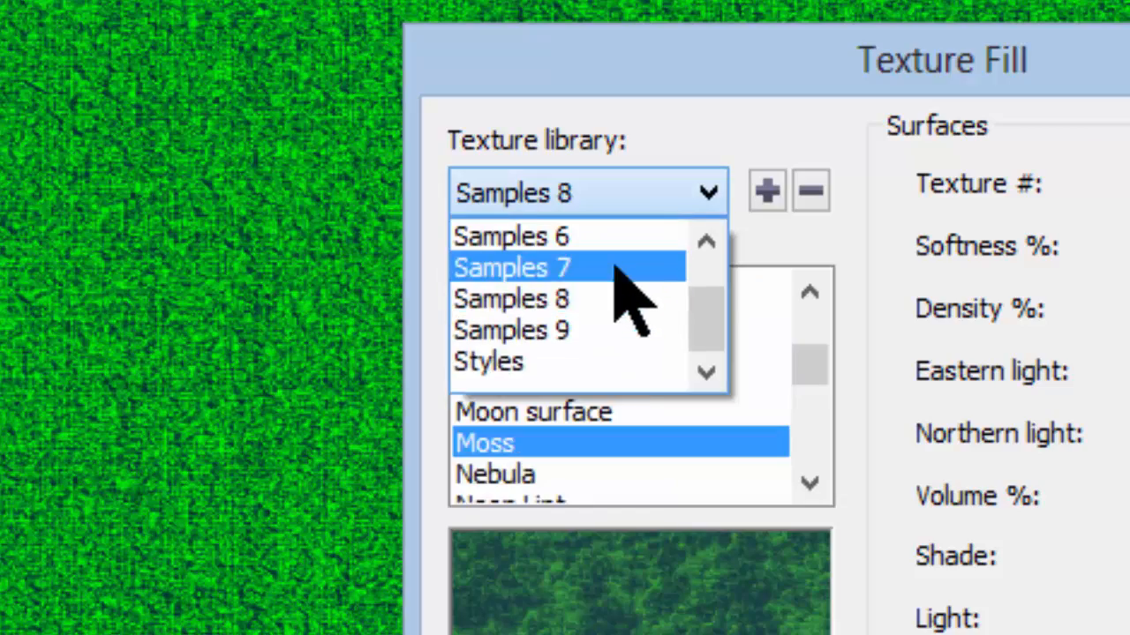
left_click(511, 330)
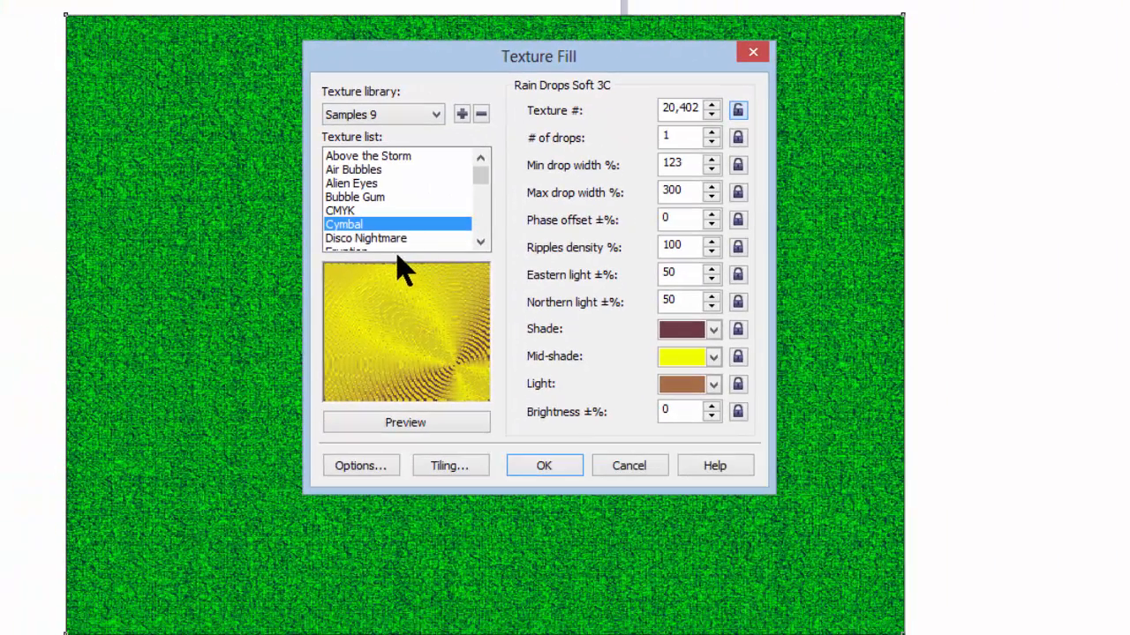
mouse_move(432, 322)
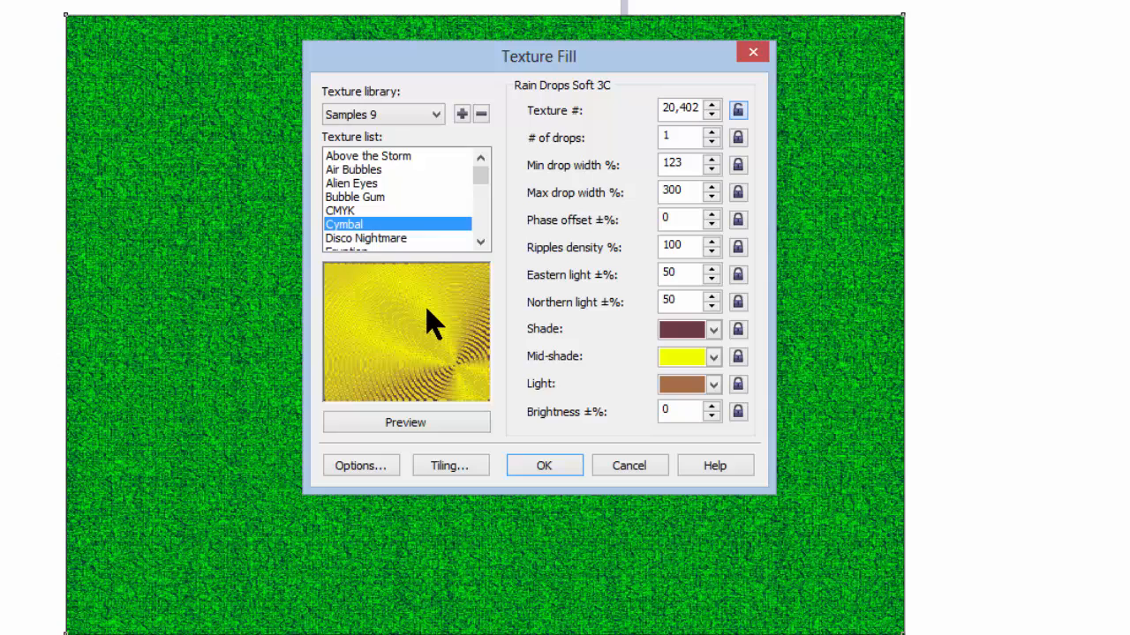
mouse_move(415, 247)
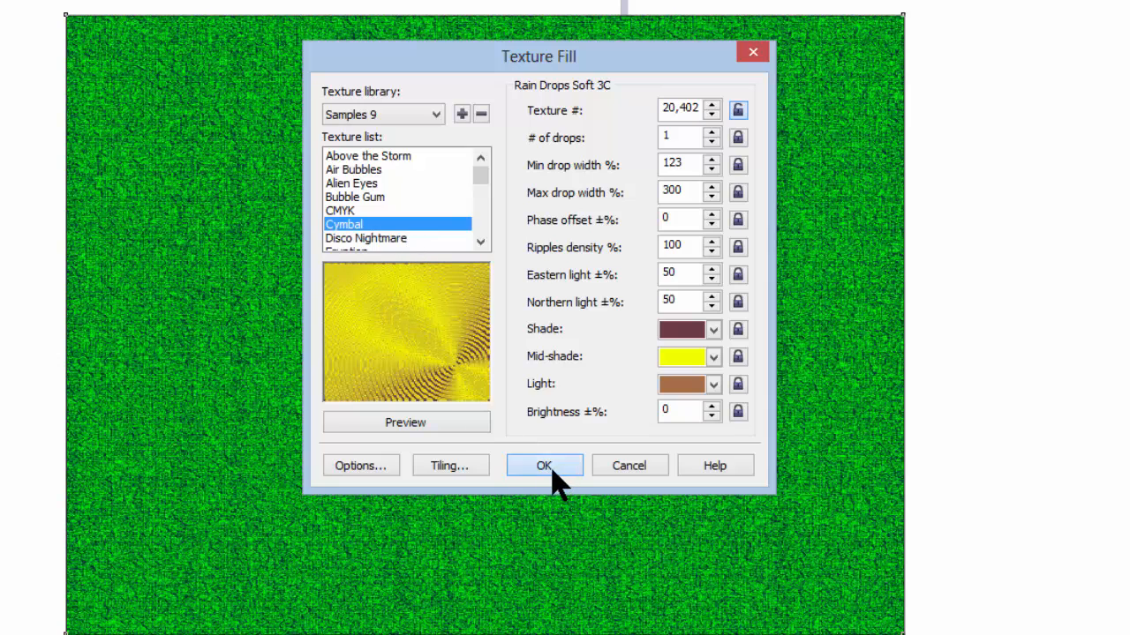
Apply the yellow Cymbal texture to the rectangle and reopen the texture list
left_click(544, 466)
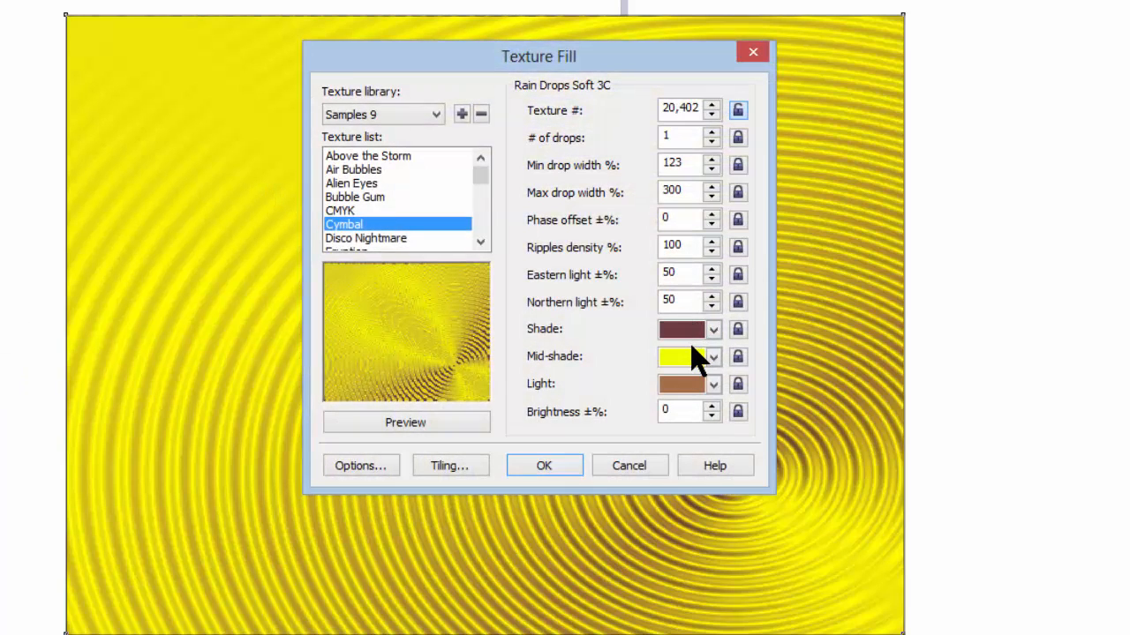
mouse_move(487, 239)
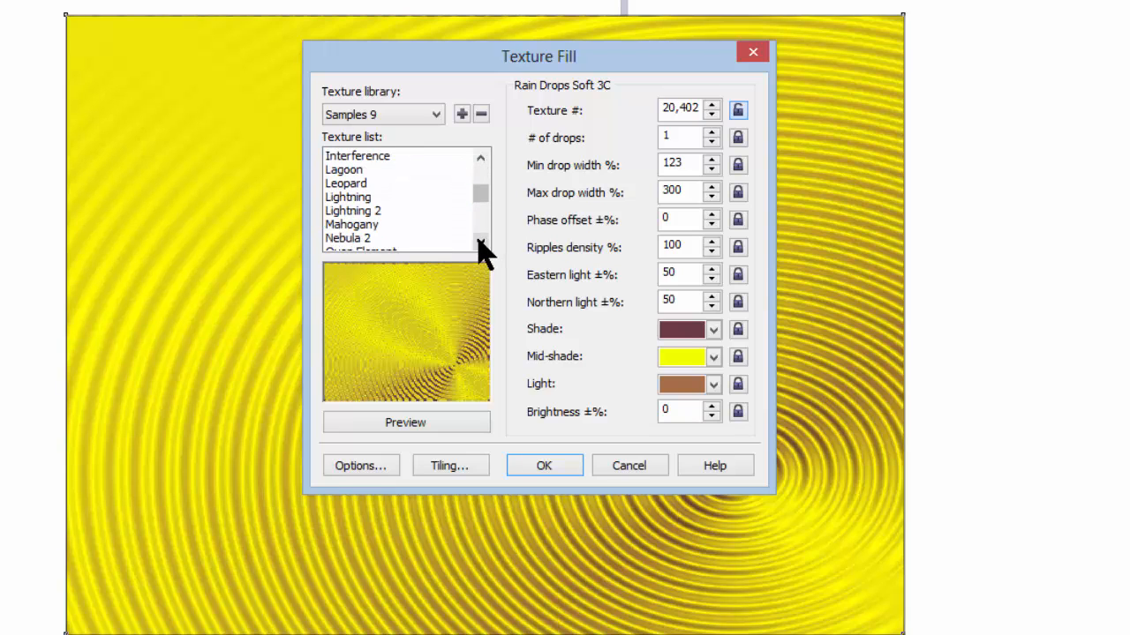
left_click(353, 210)
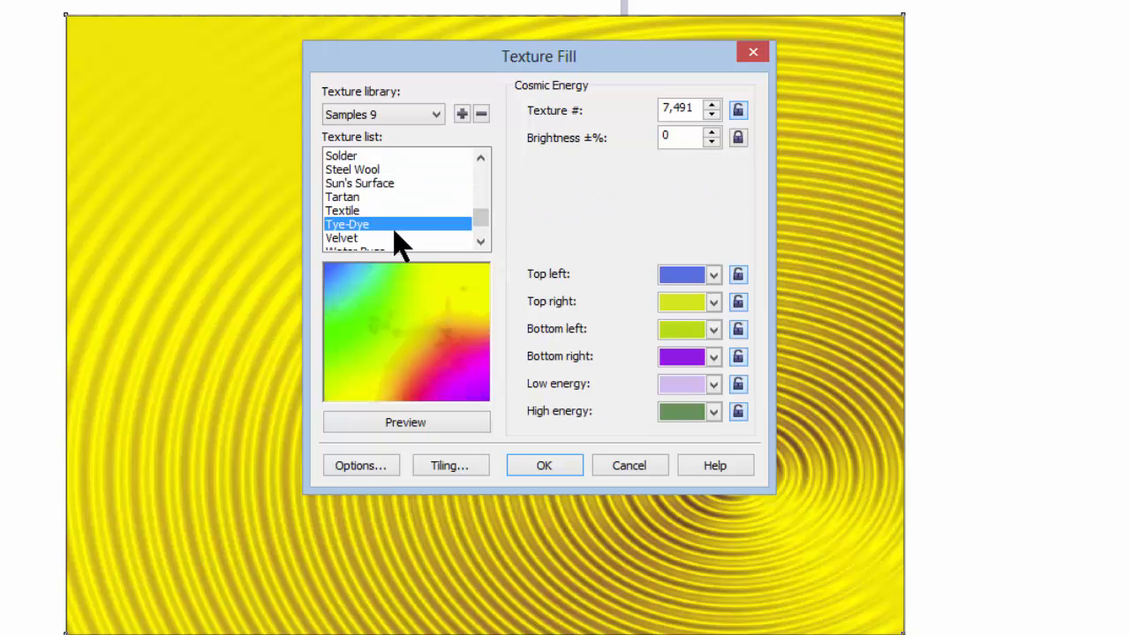
mouse_move(477, 279)
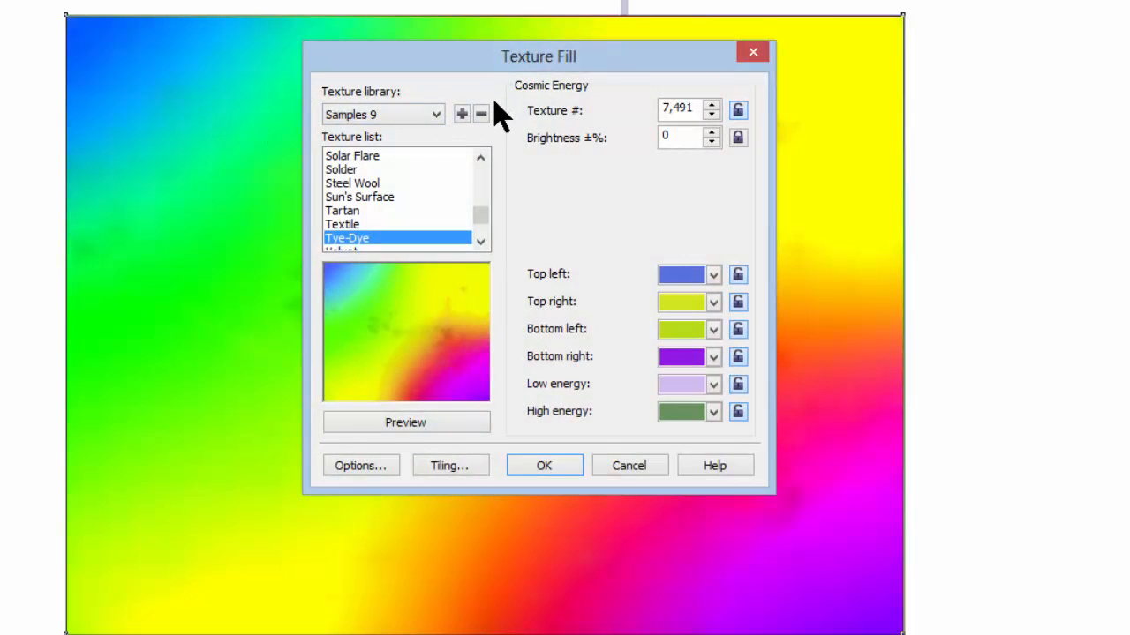
mouse_move(410, 286)
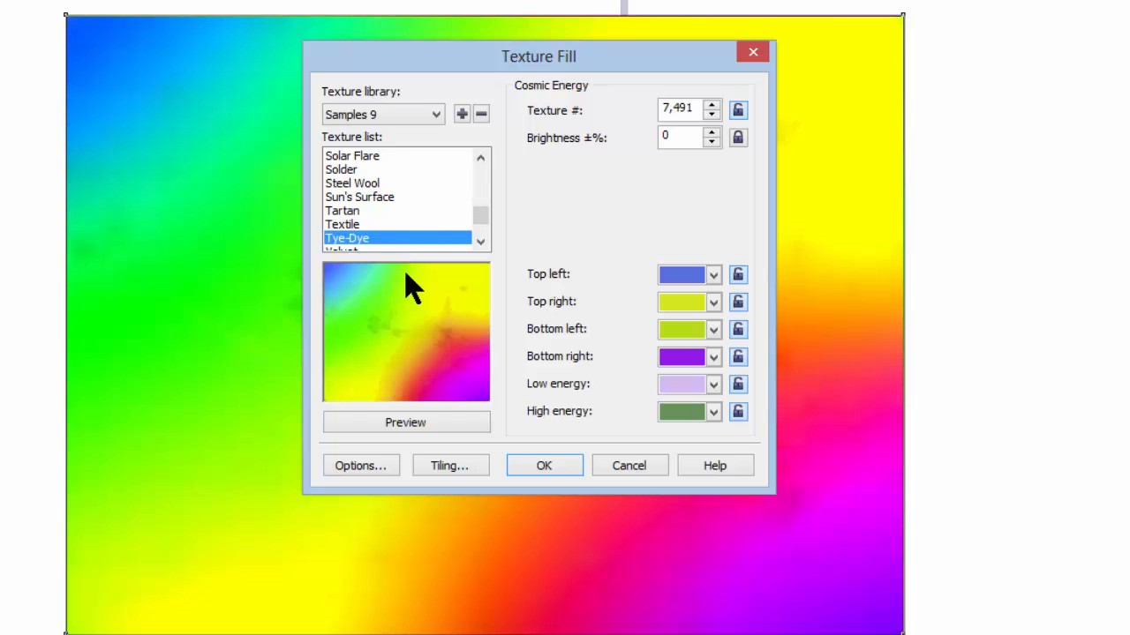
mouse_move(586, 212)
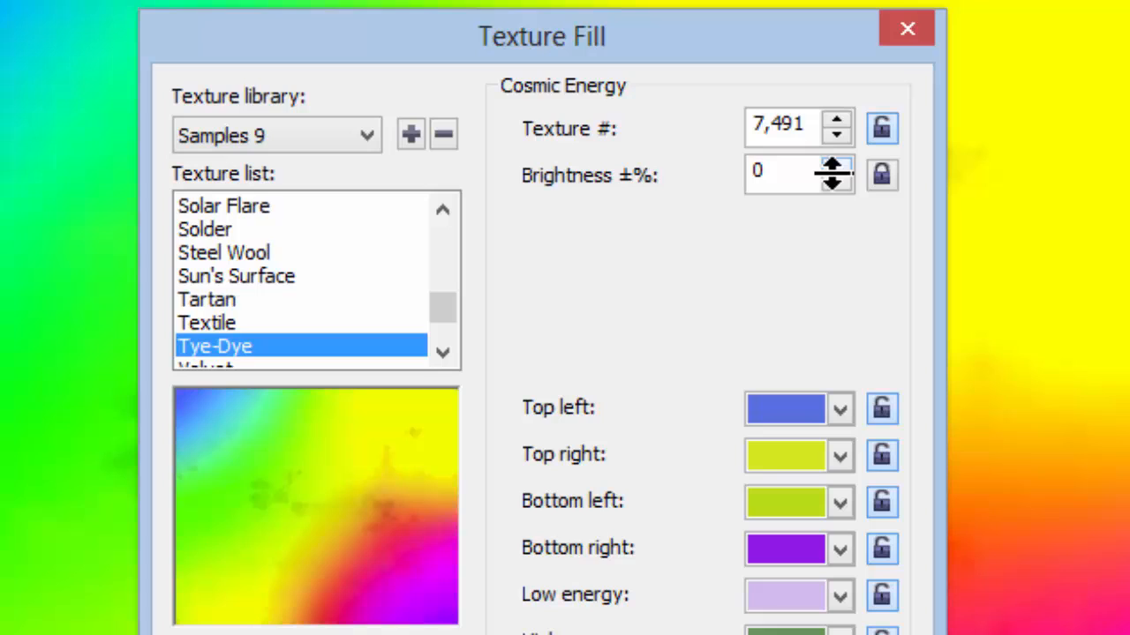
mouse_move(837, 175)
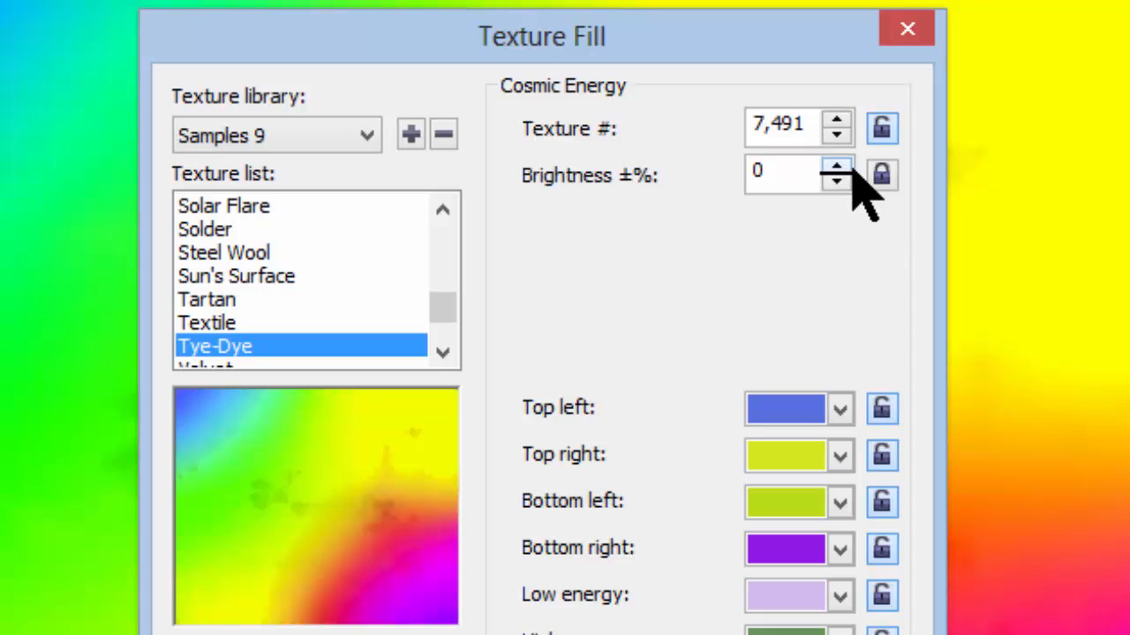
left_click(837, 166)
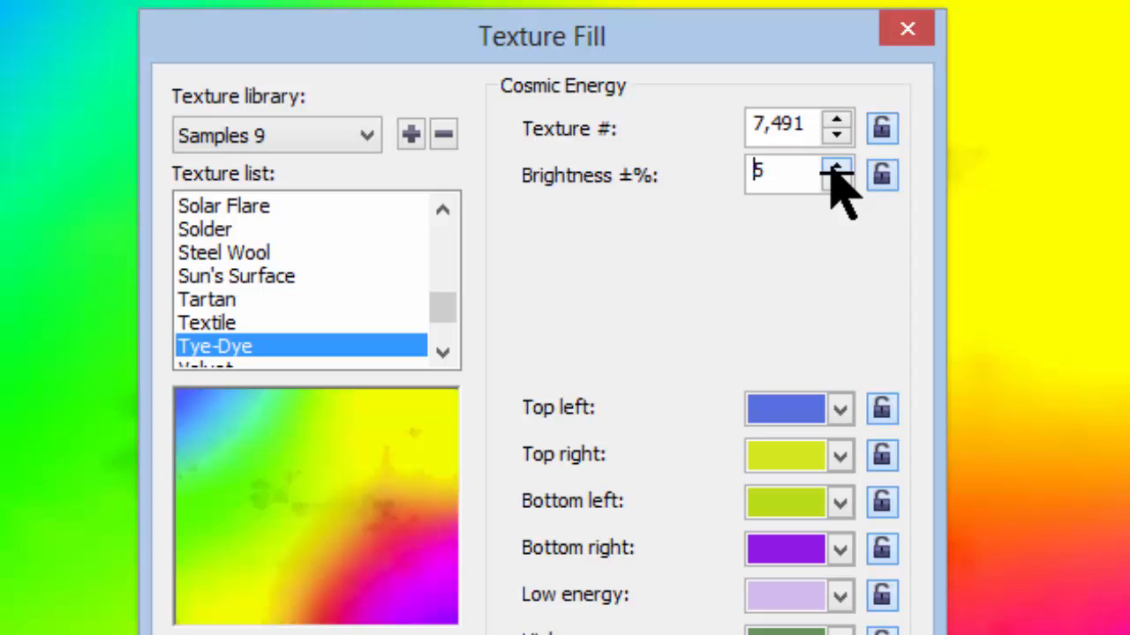
type("12")
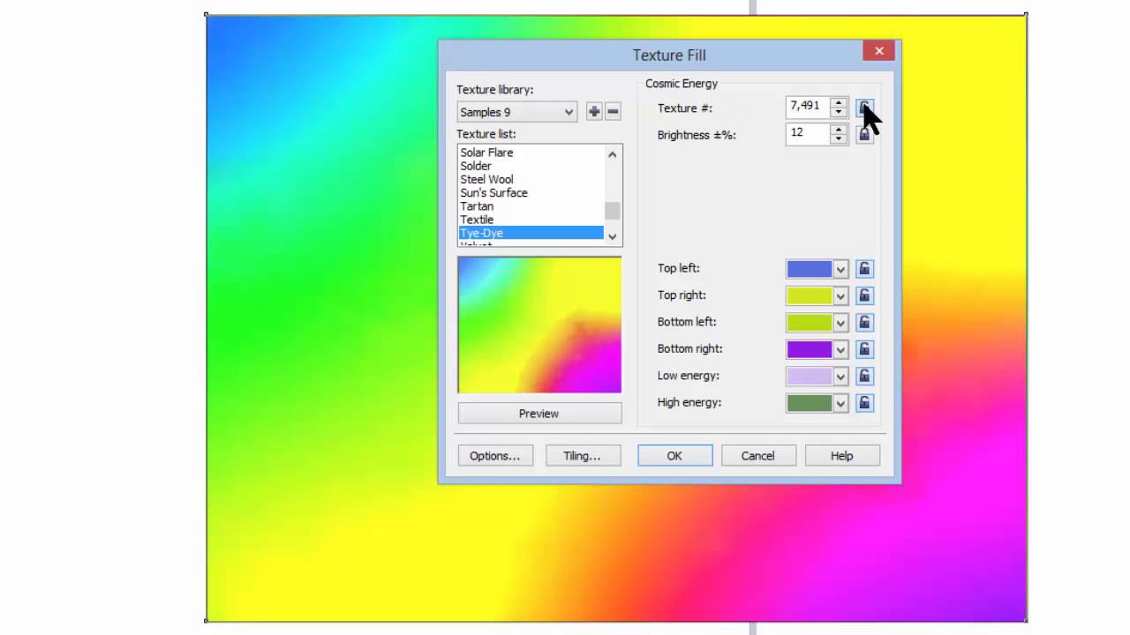
mouse_move(717, 123)
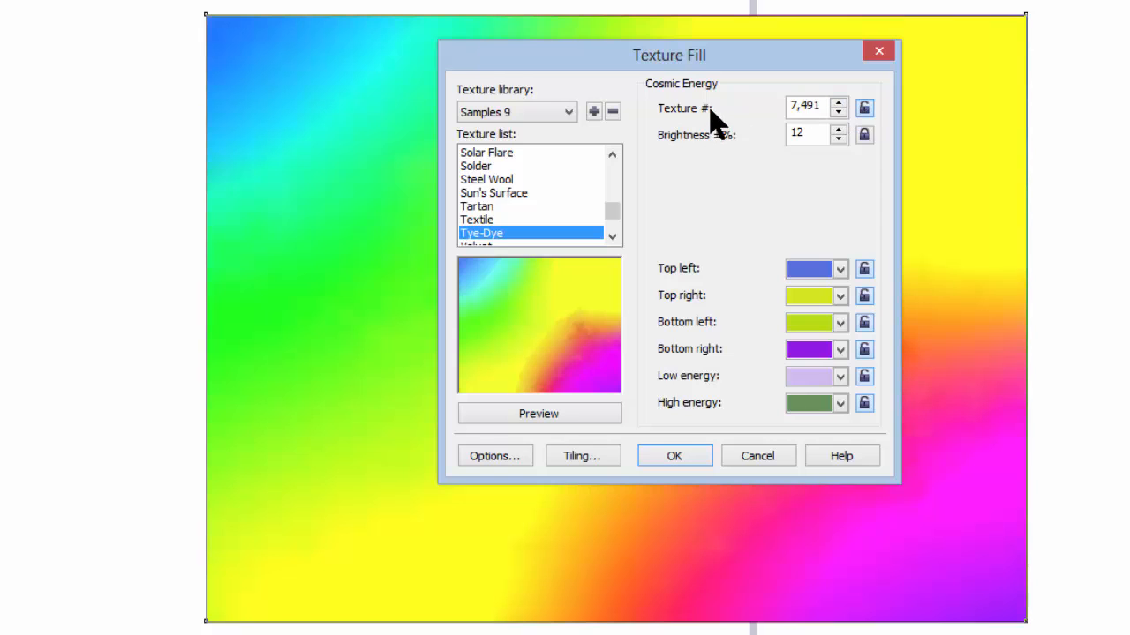
left_click(494, 193)
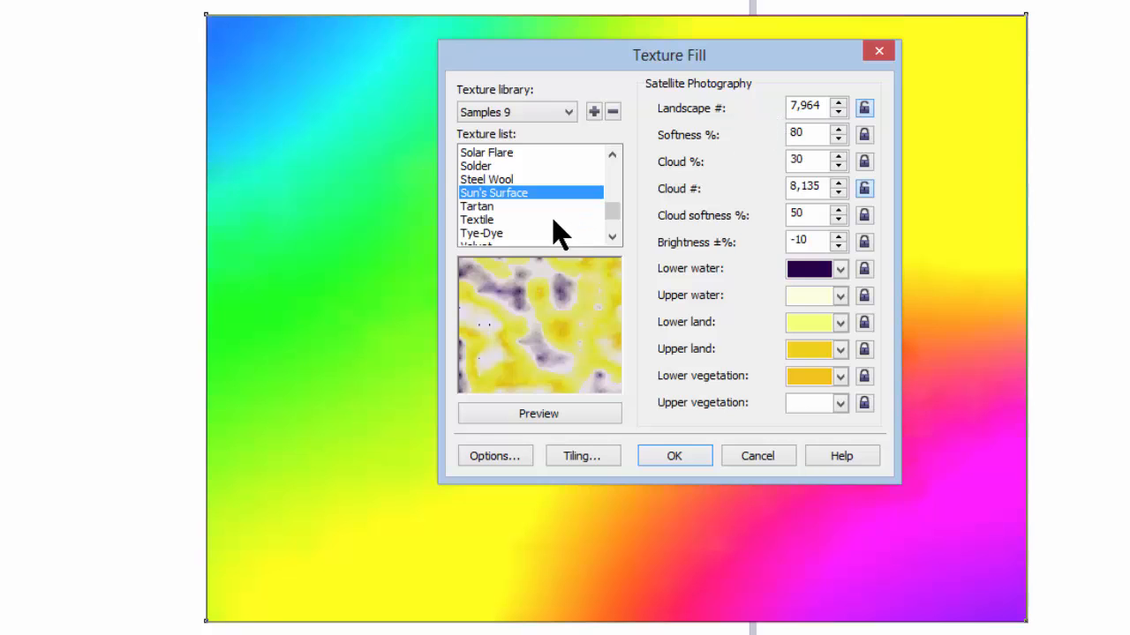
left_click(482, 233)
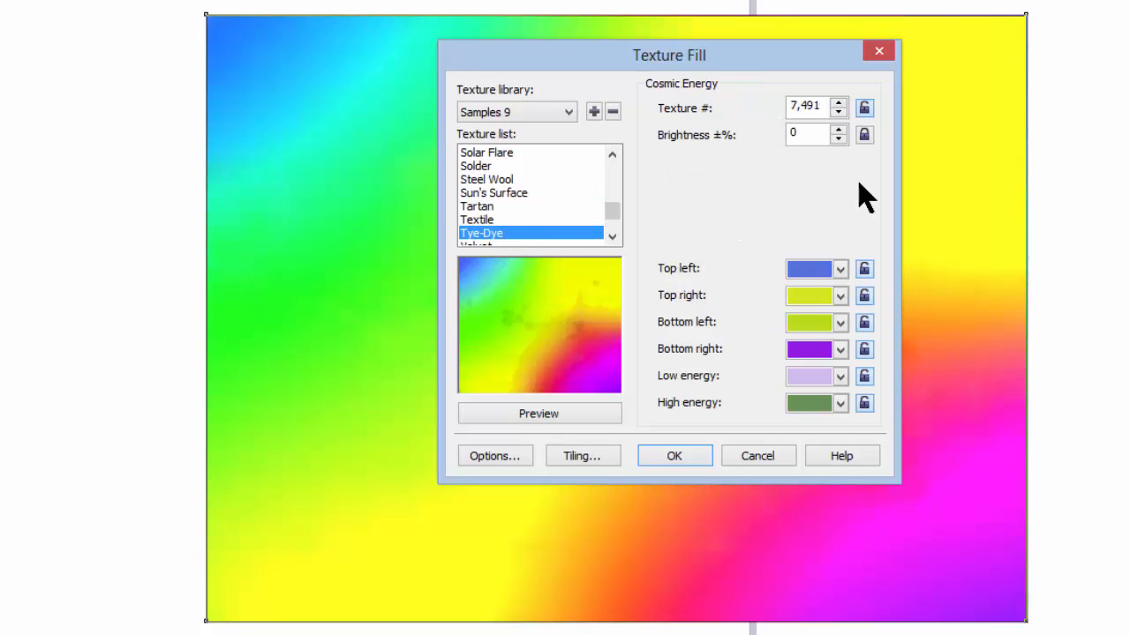
mouse_move(763, 159)
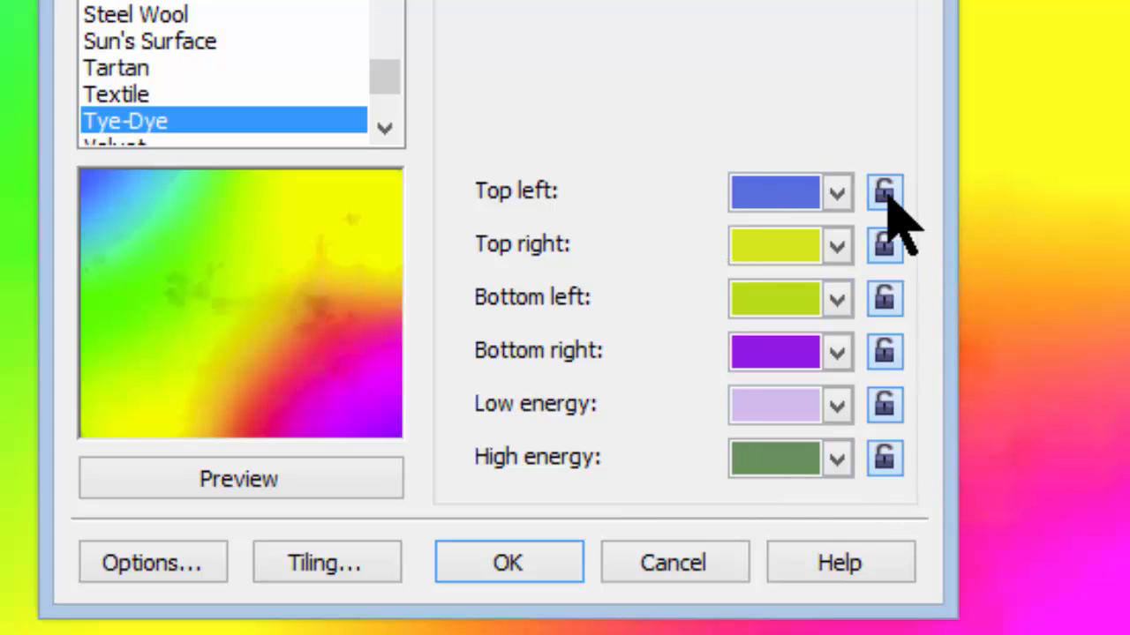
mouse_move(674, 468)
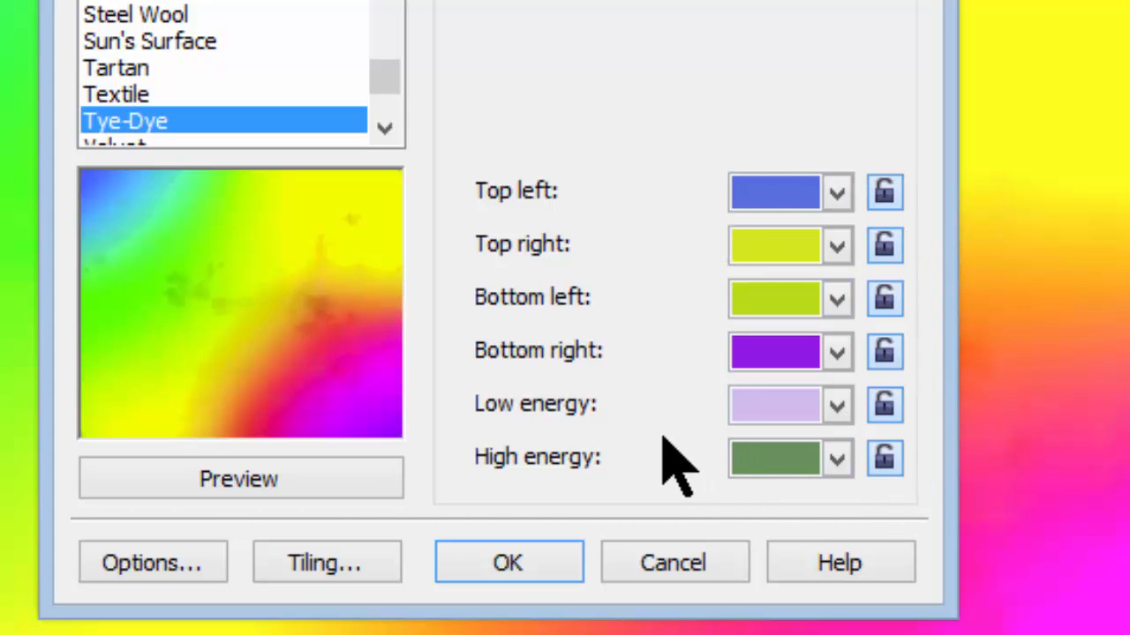
mouse_move(415, 441)
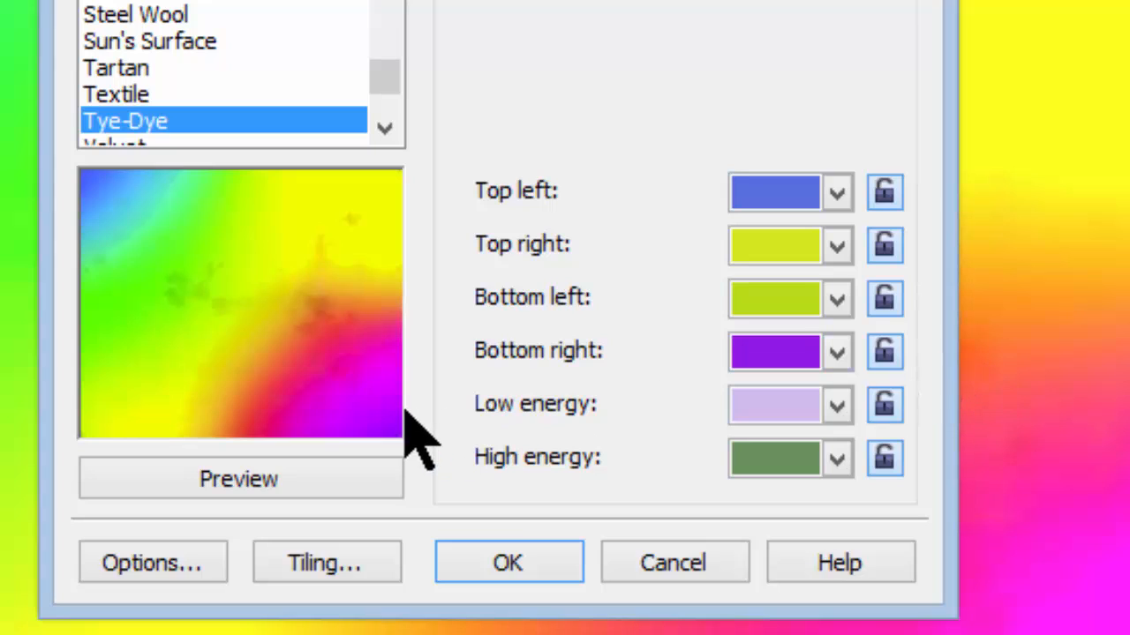
mouse_move(569, 353)
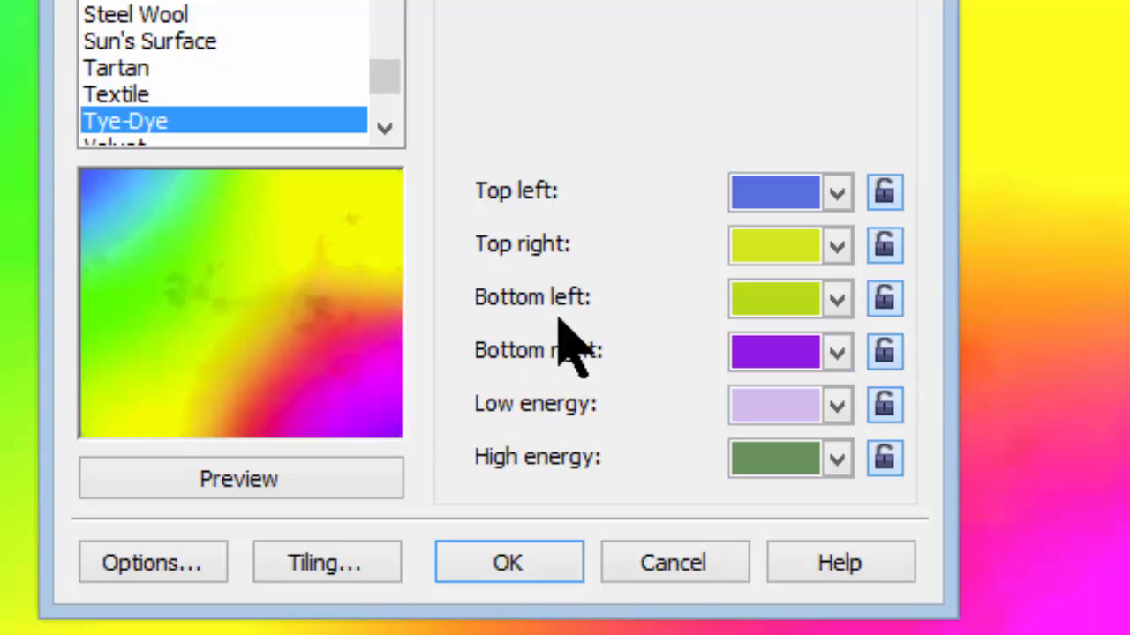
mouse_move(775, 298)
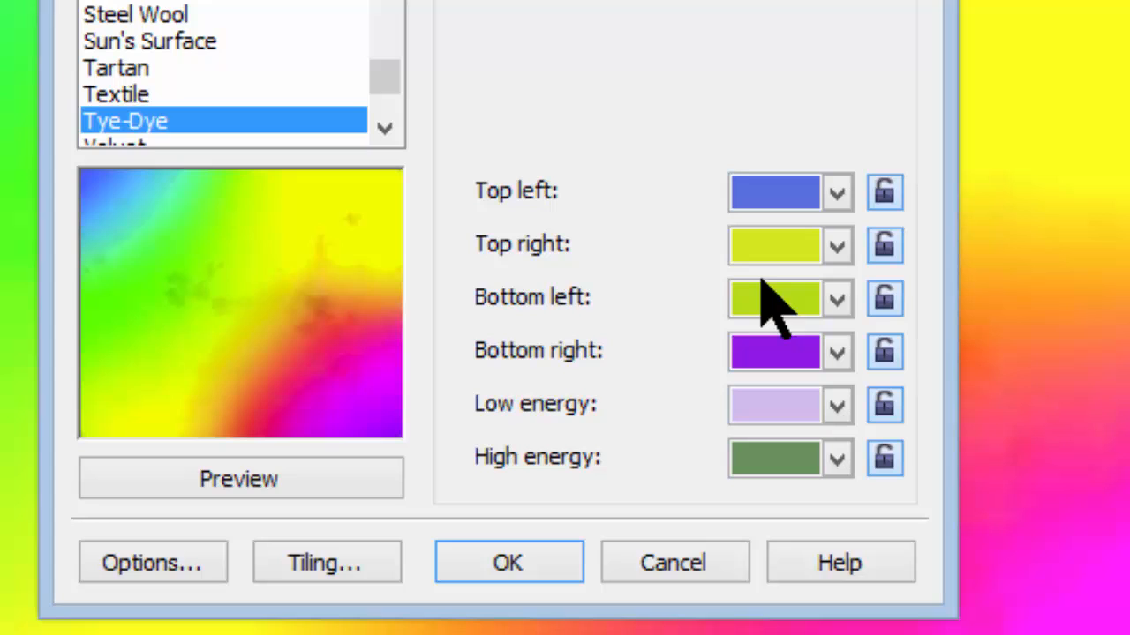
Set the Tye-Dye top-left colour to red and refresh the preview
left_click(835, 191)
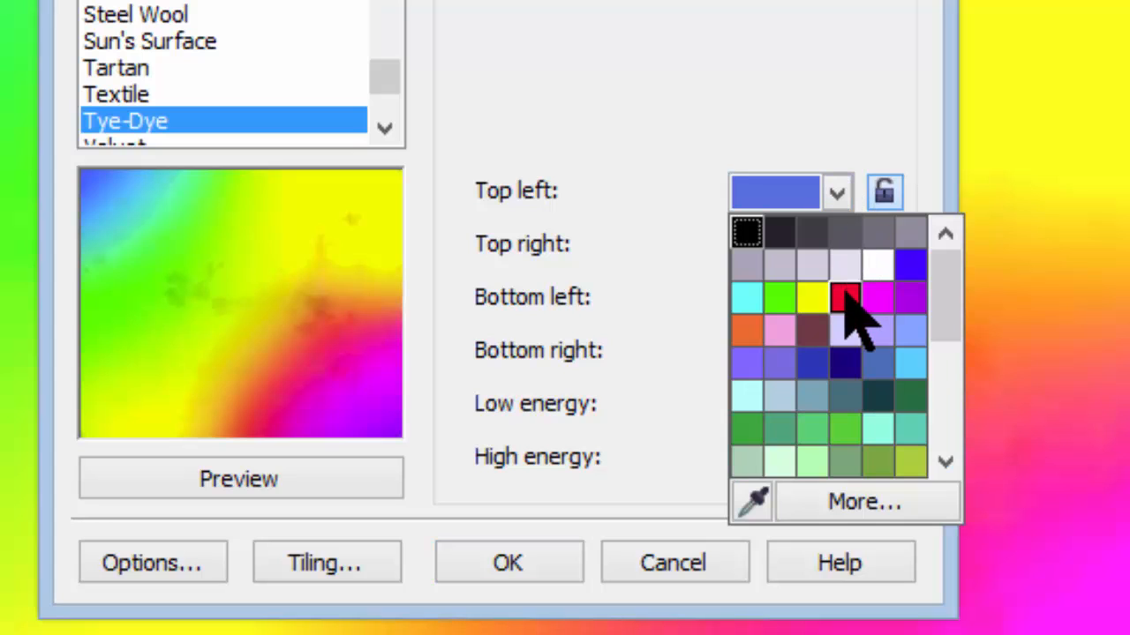
left_click(844, 299)
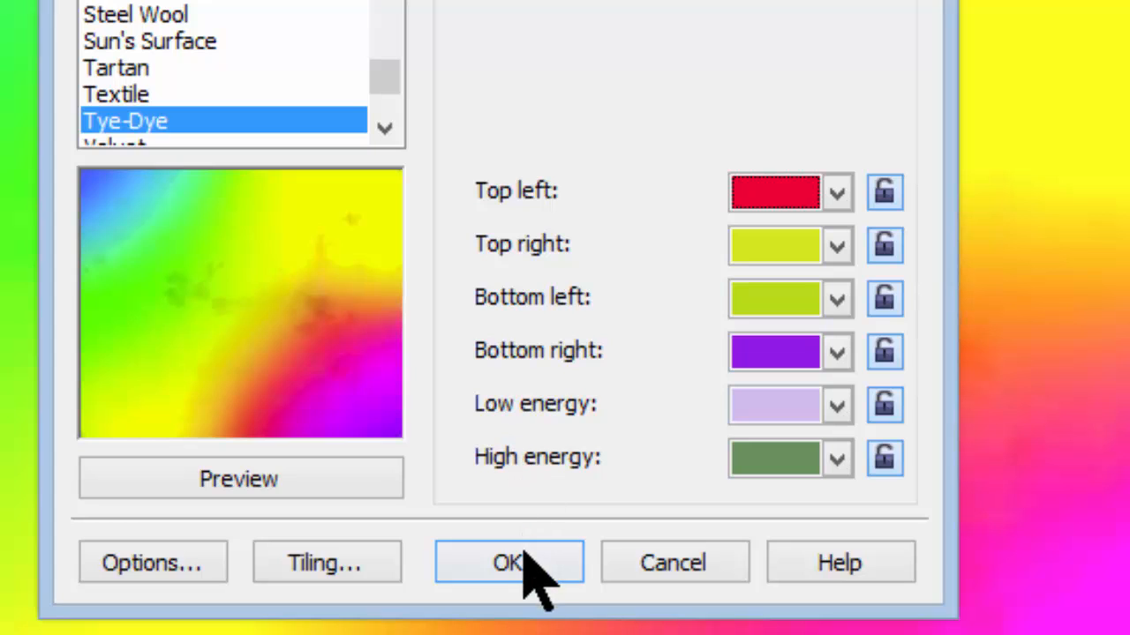
left_click(239, 478)
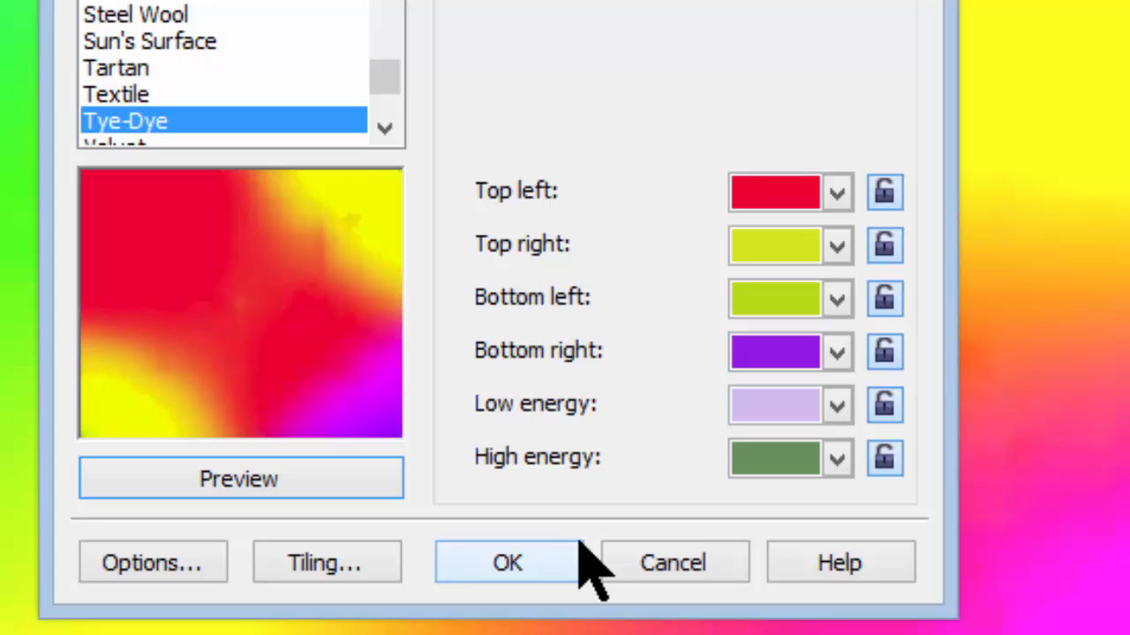
mouse_move(547, 574)
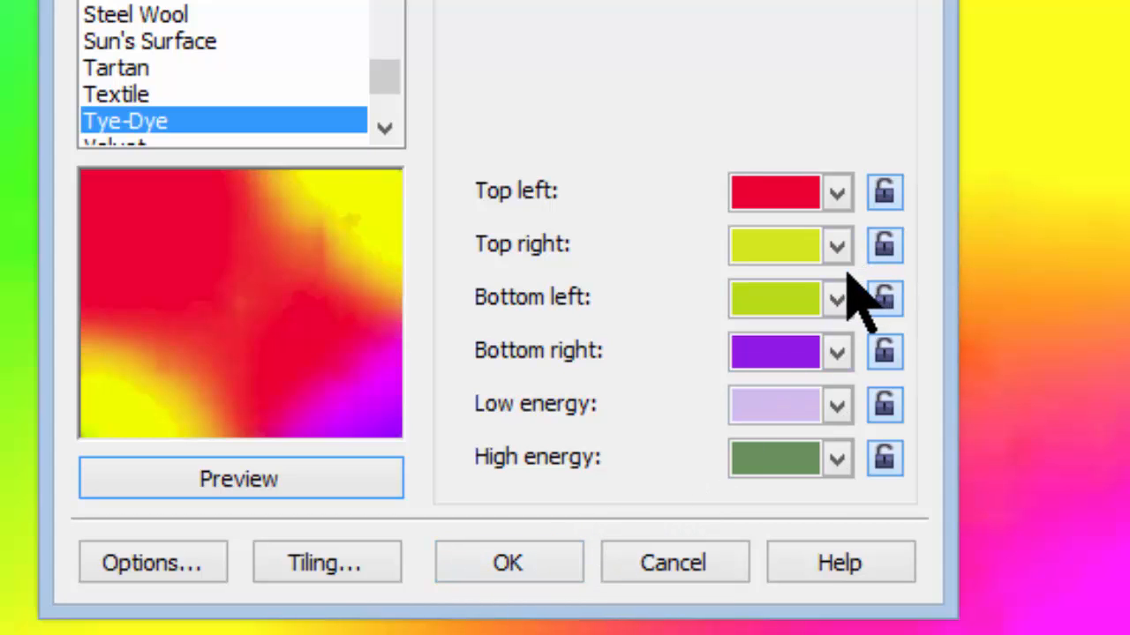
Set the top-right colour to yellow and generate a fresh random colour variation
left_click(835, 245)
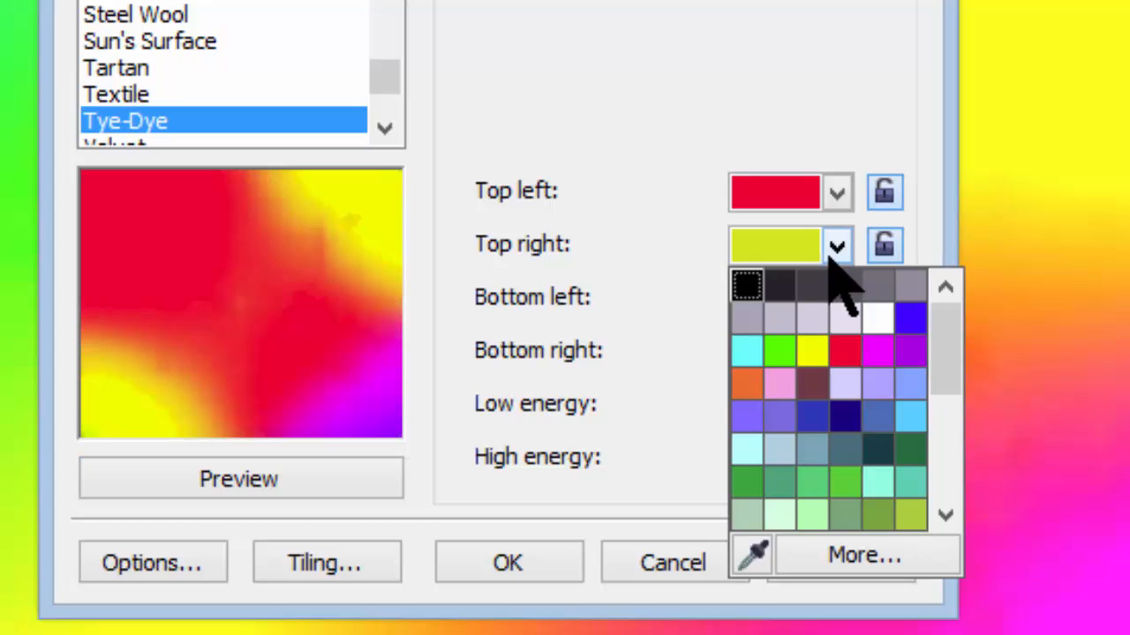
mouse_move(812, 351)
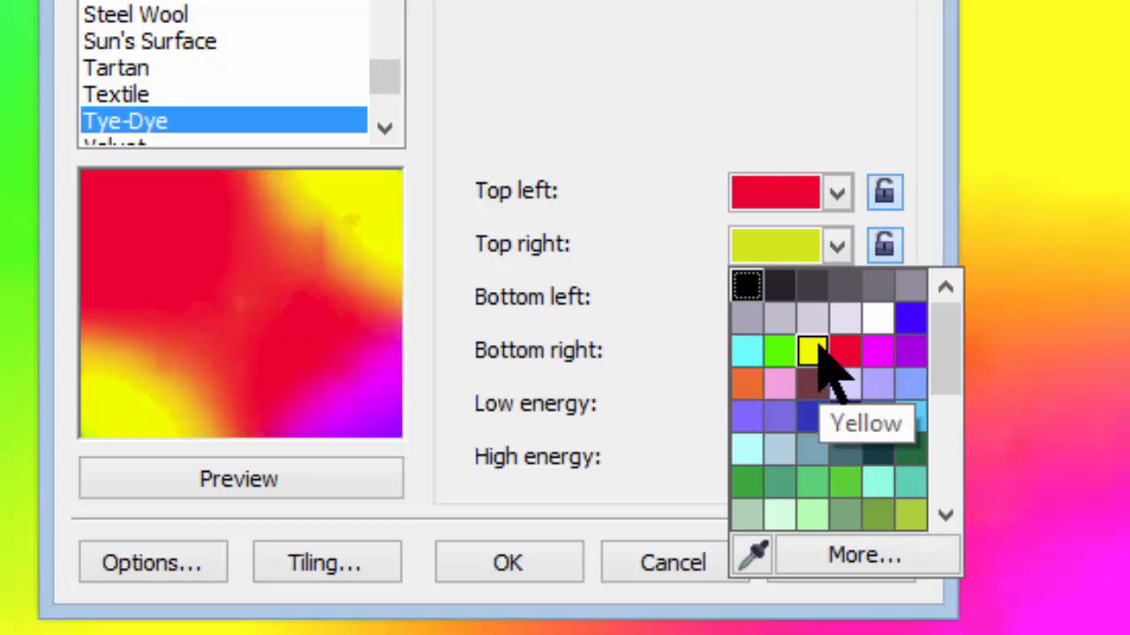
left_click(812, 351)
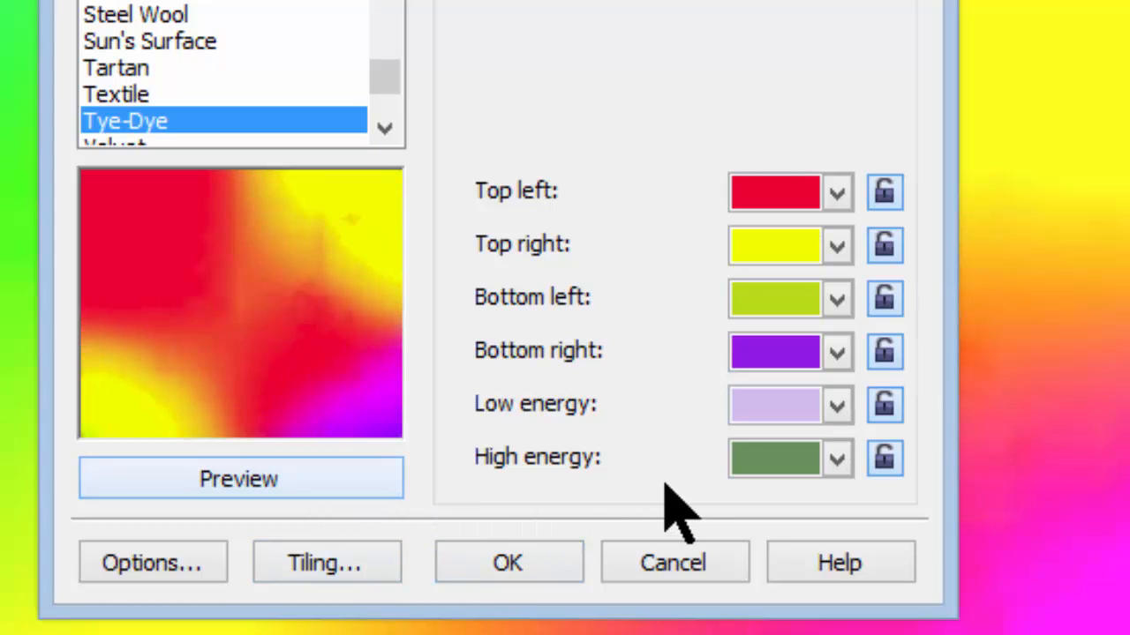
mouse_move(900, 397)
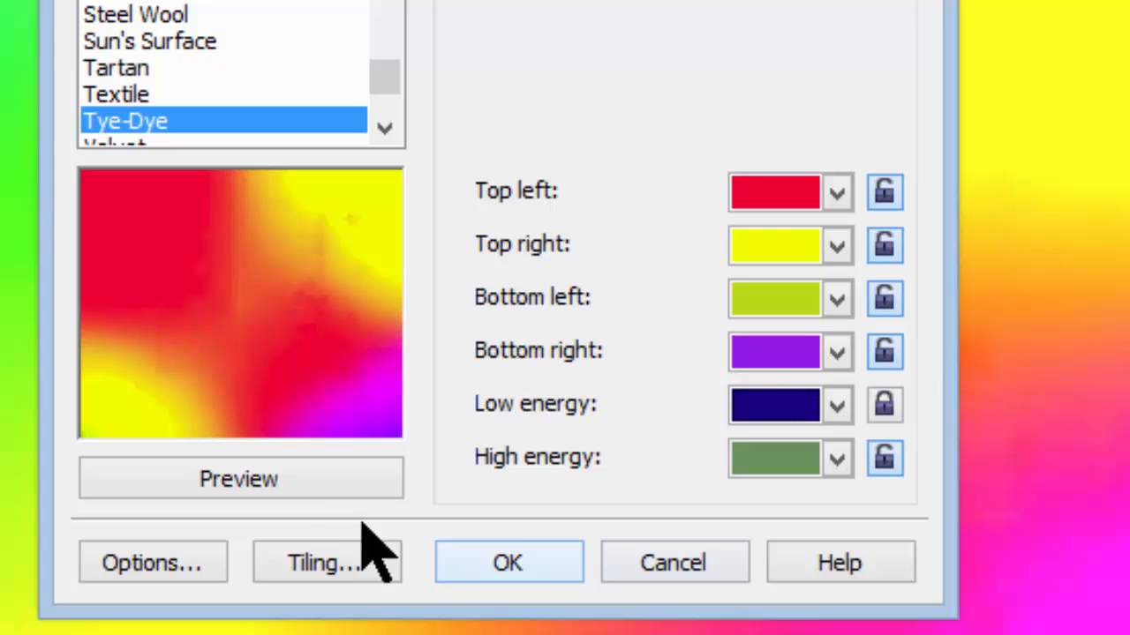
left_click(238, 478)
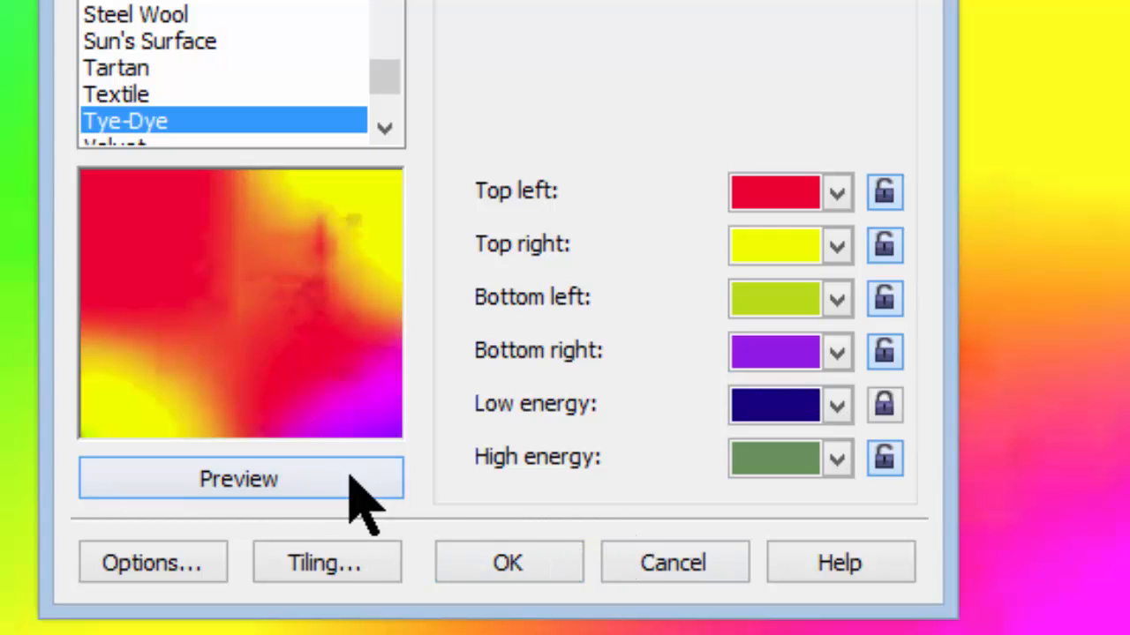
left_click(238, 478)
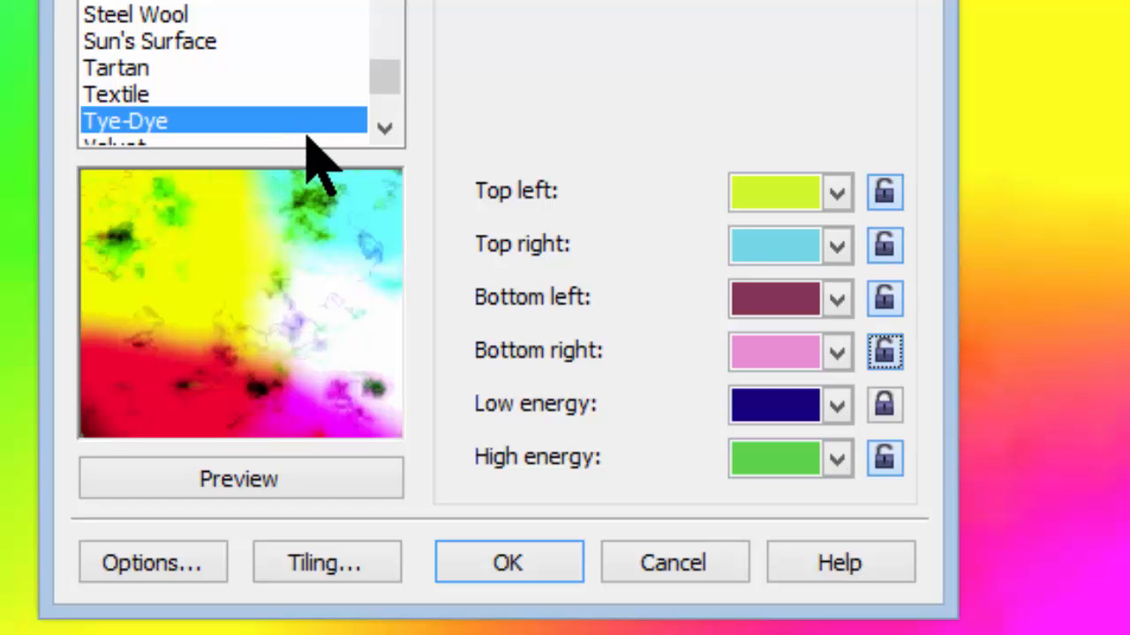
mouse_move(353, 451)
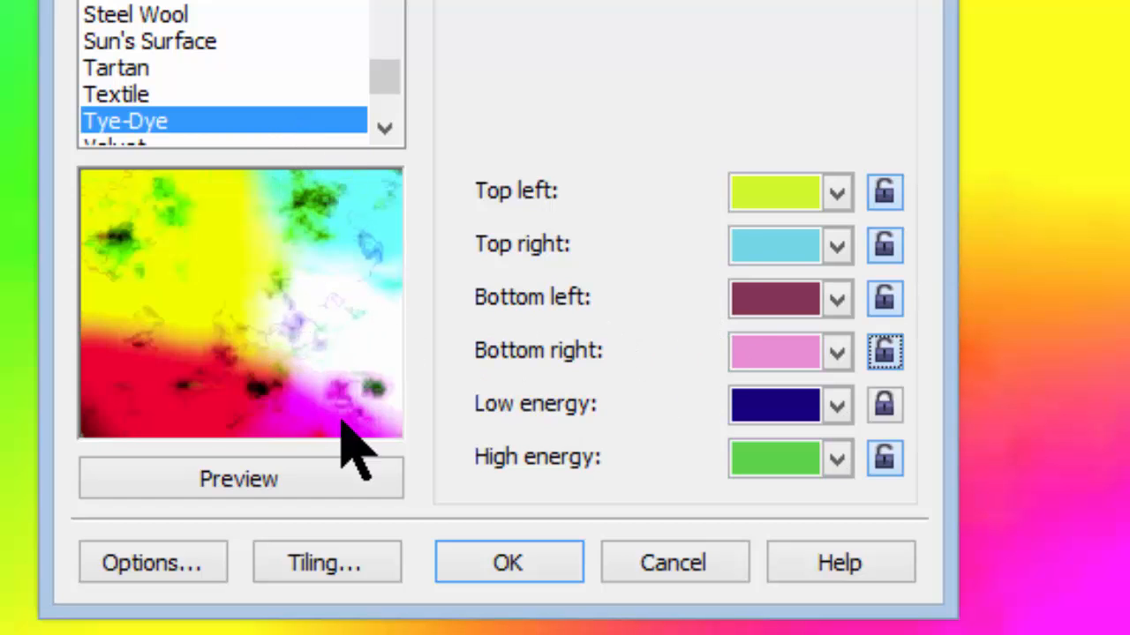
mouse_move(221, 124)
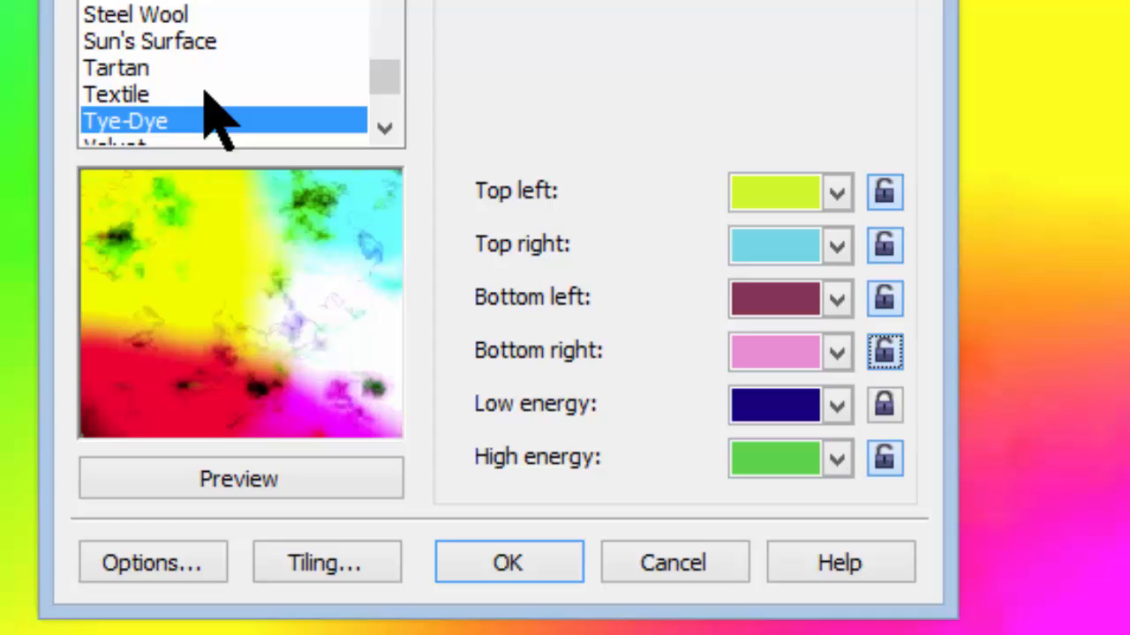
Select Steel Wool with a yellow background and blue first colour
left_click(134, 15)
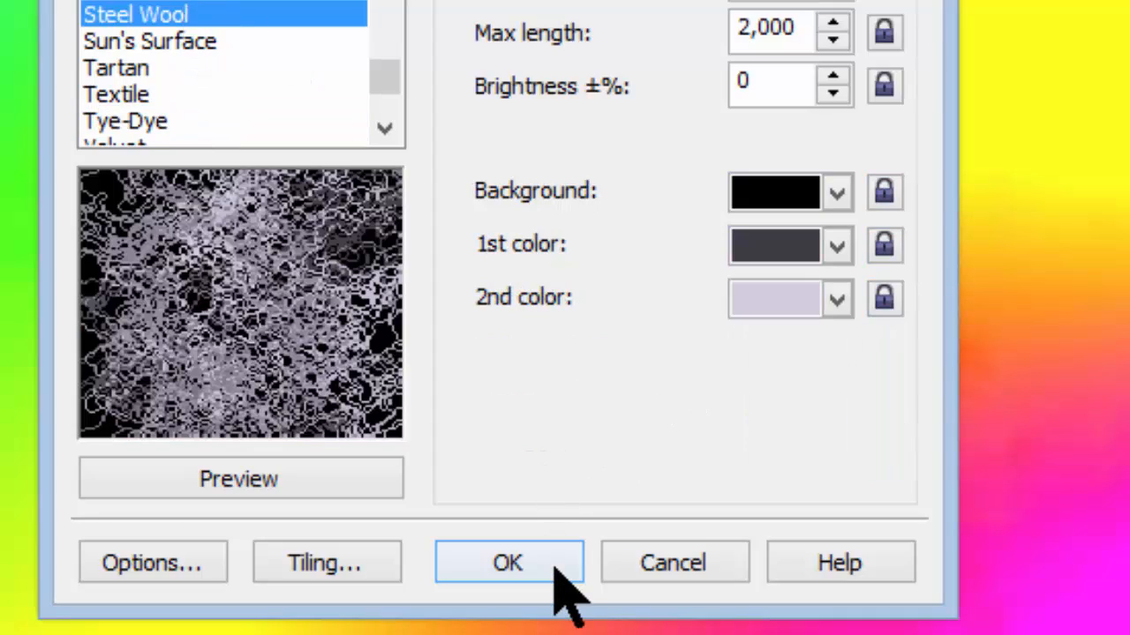
scroll("up", 3)
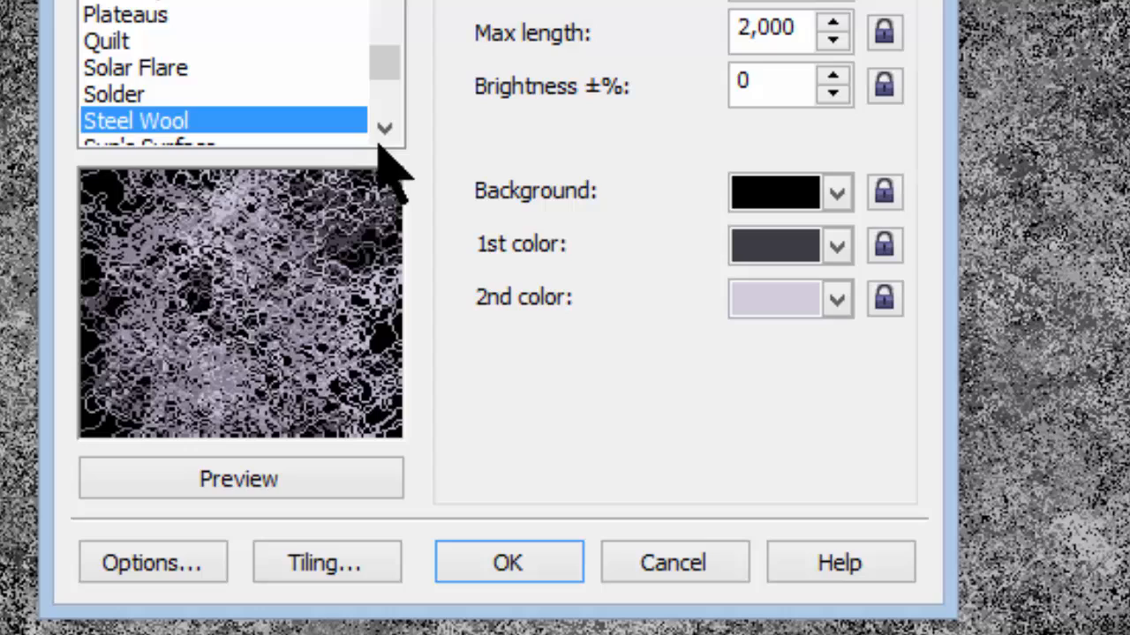
left_click(835, 191)
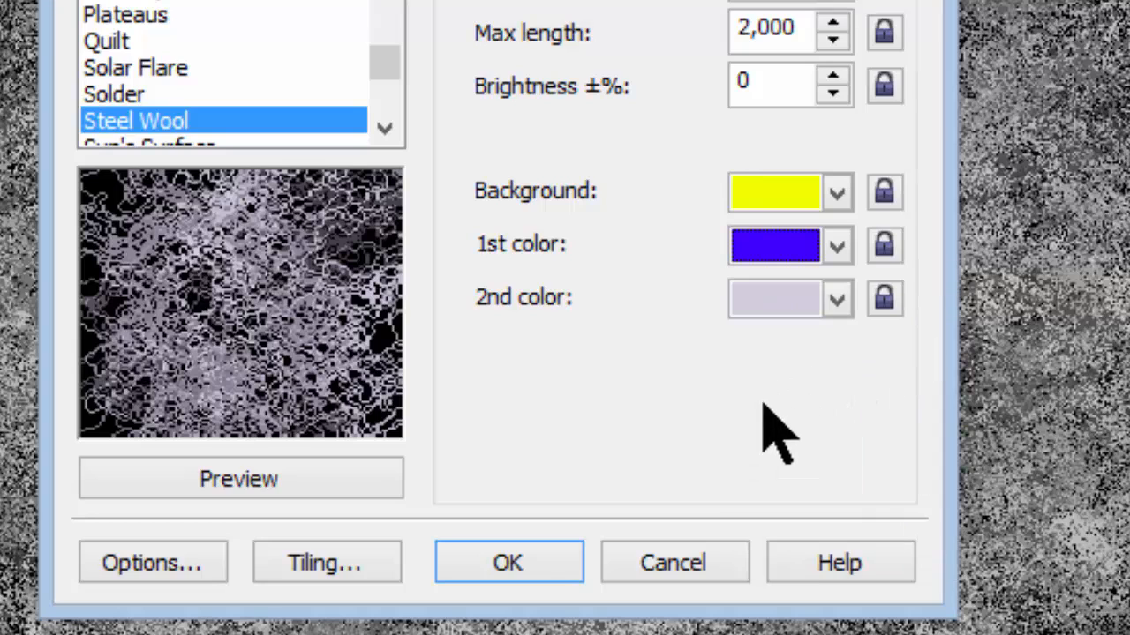
left_click(238, 478)
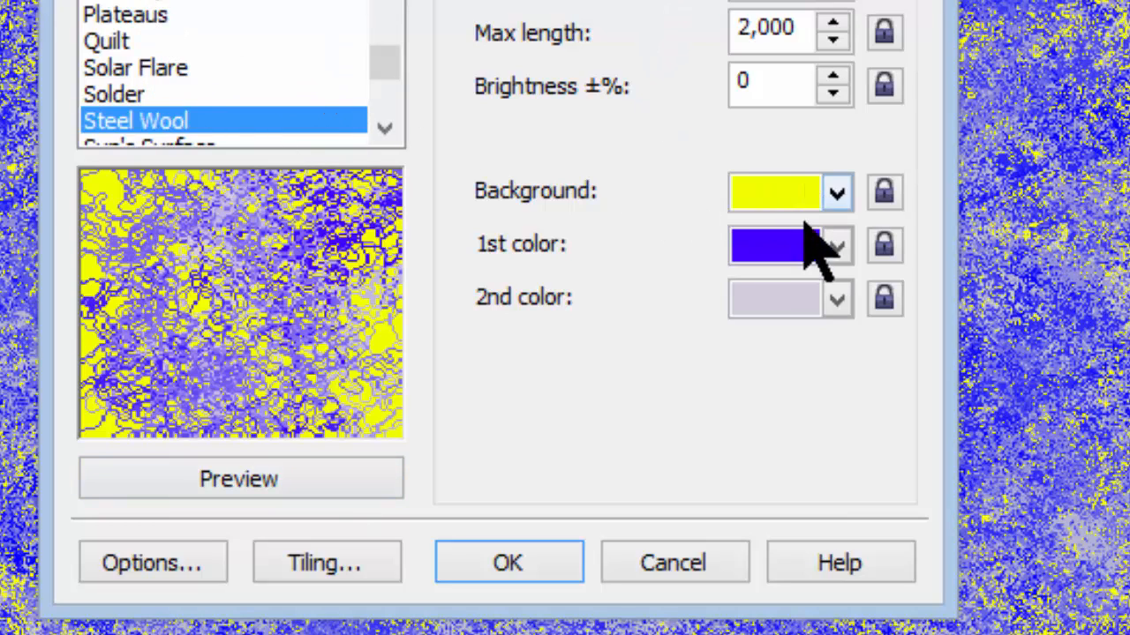
mouse_move(274, 485)
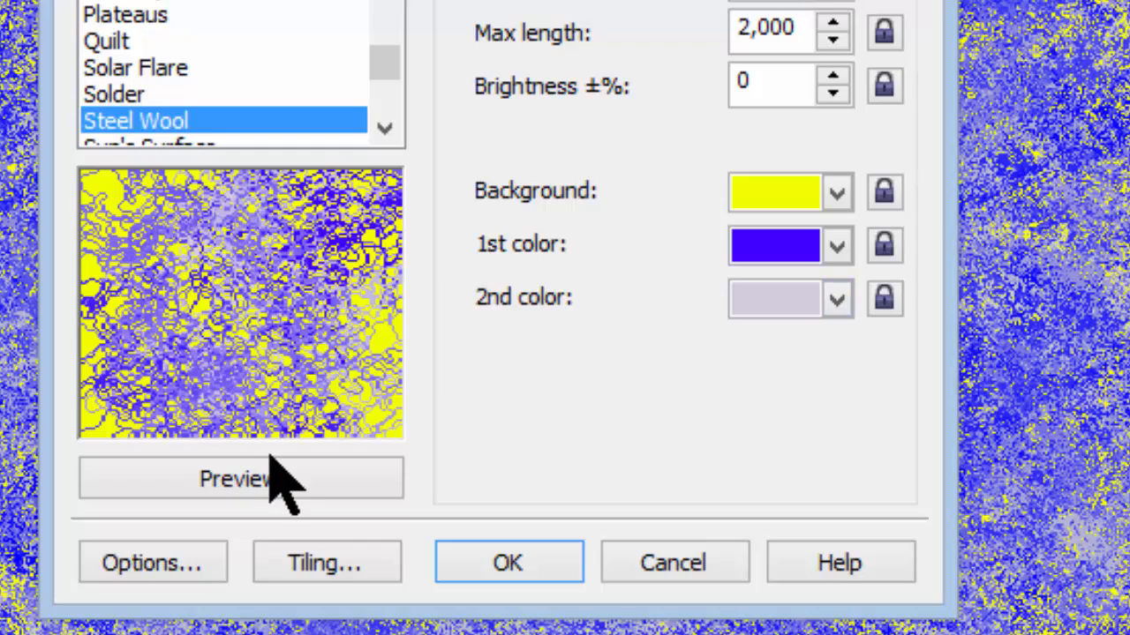
Generate several new Steel Wool pattern variations
left_click(240, 477)
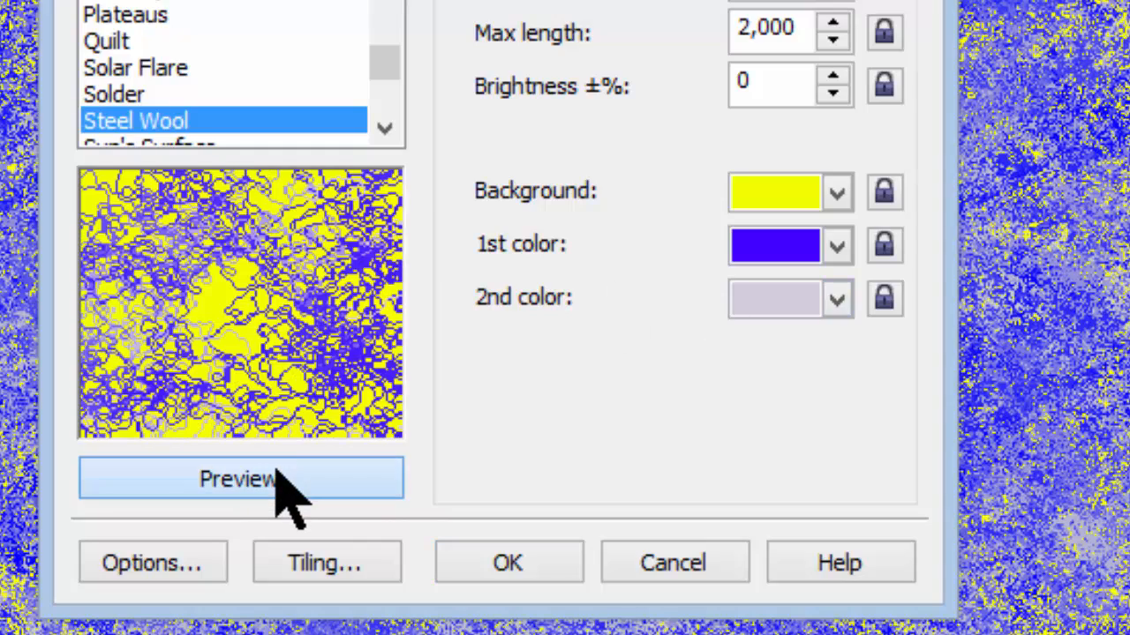
left_click(240, 477)
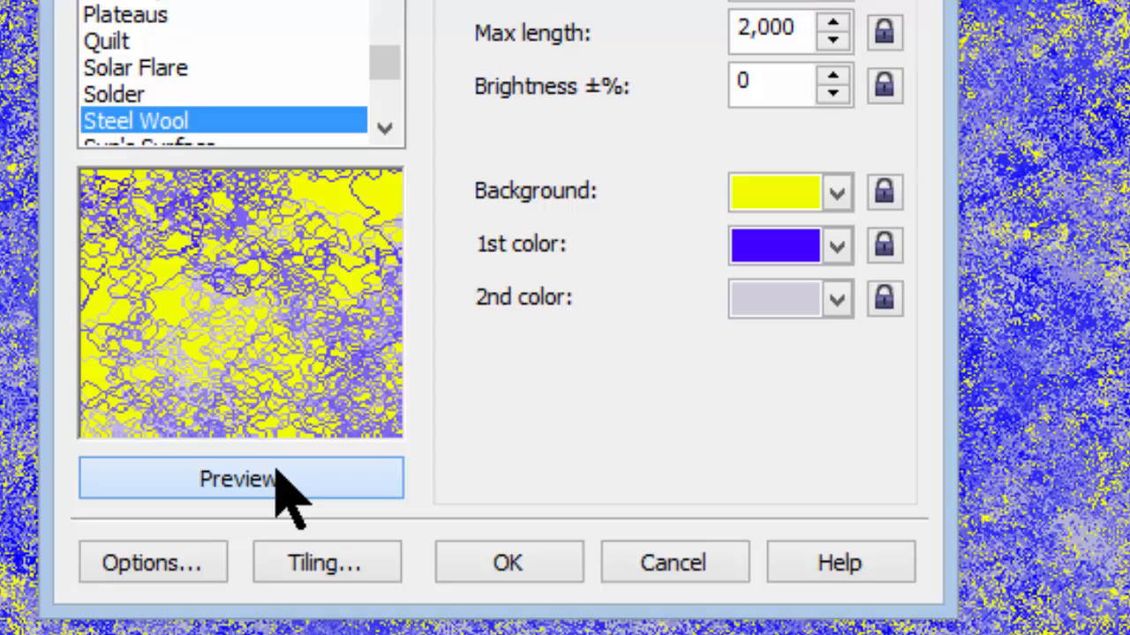
left_click(240, 477)
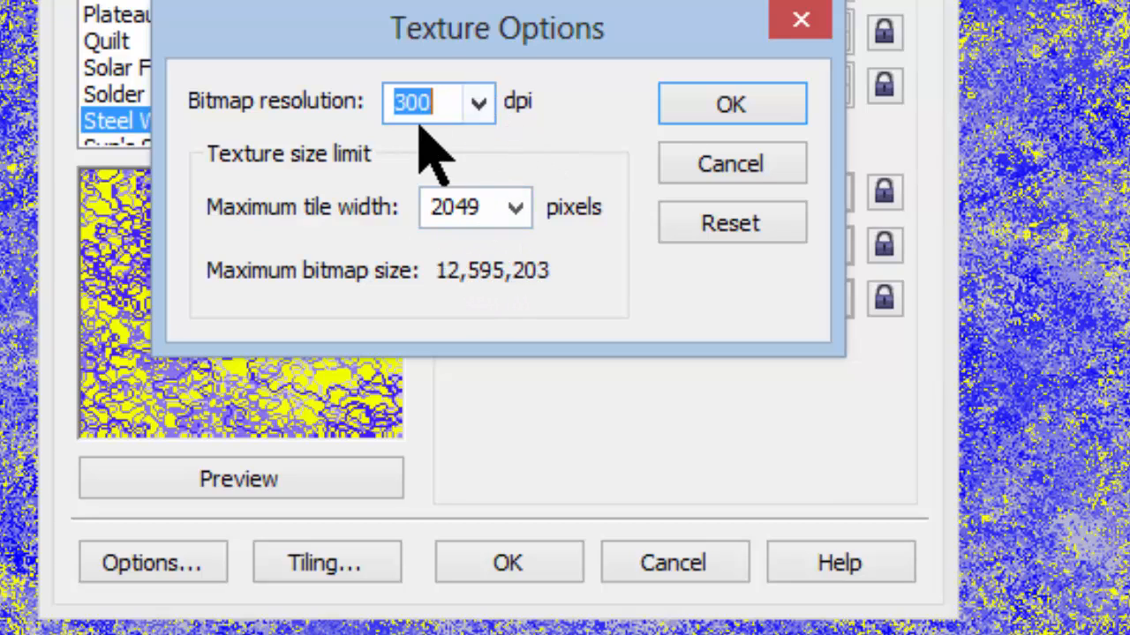
mouse_move(731, 162)
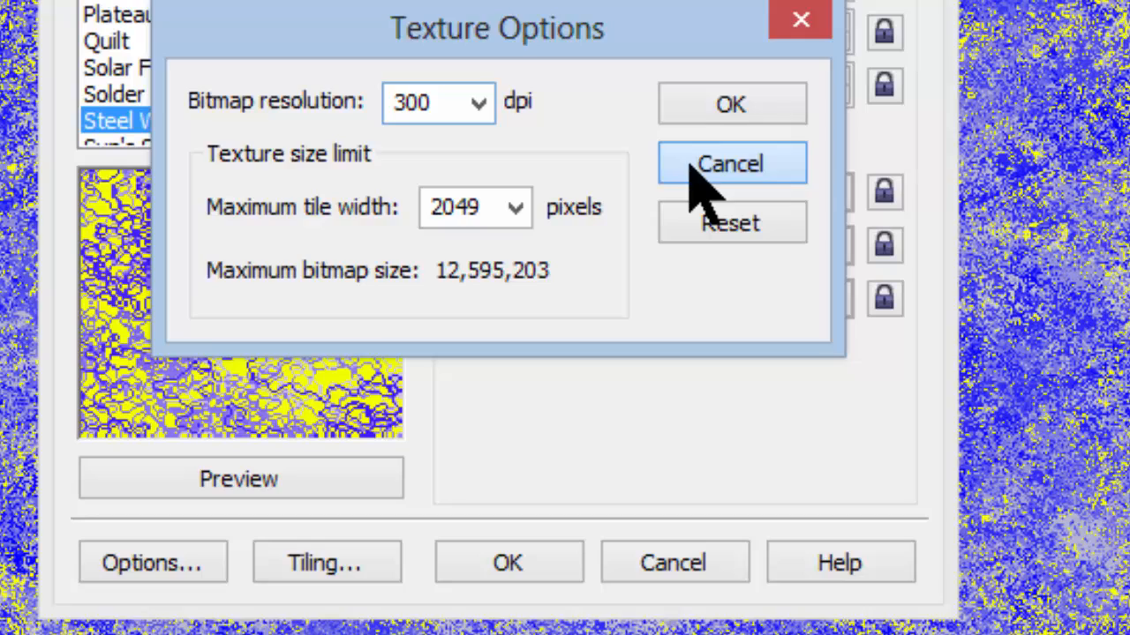
left_click(731, 163)
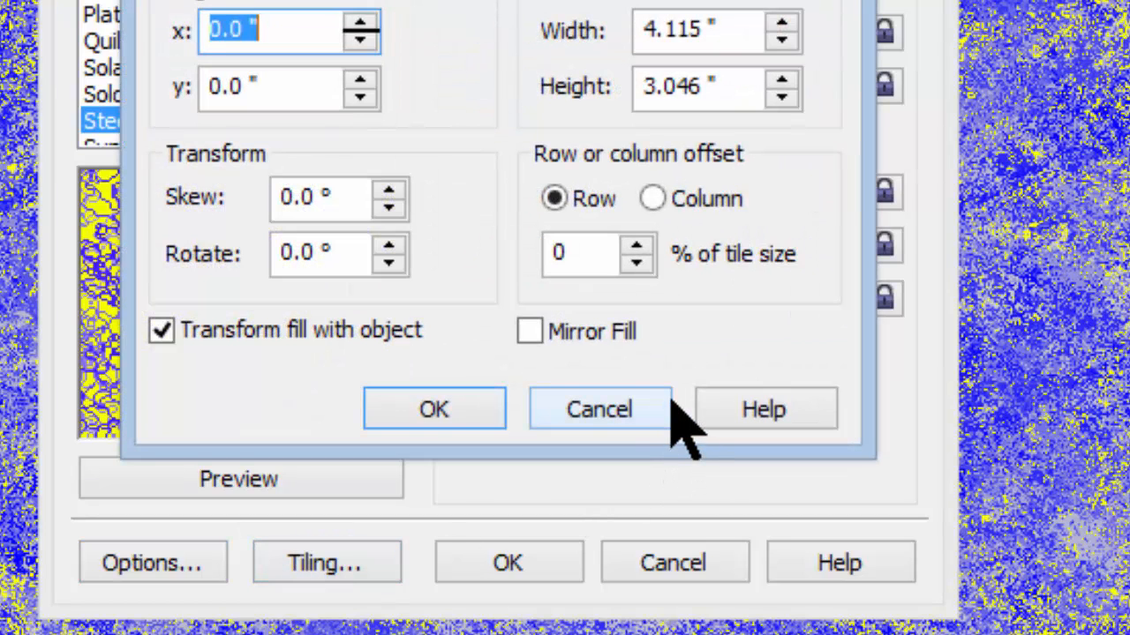
mouse_move(582, 379)
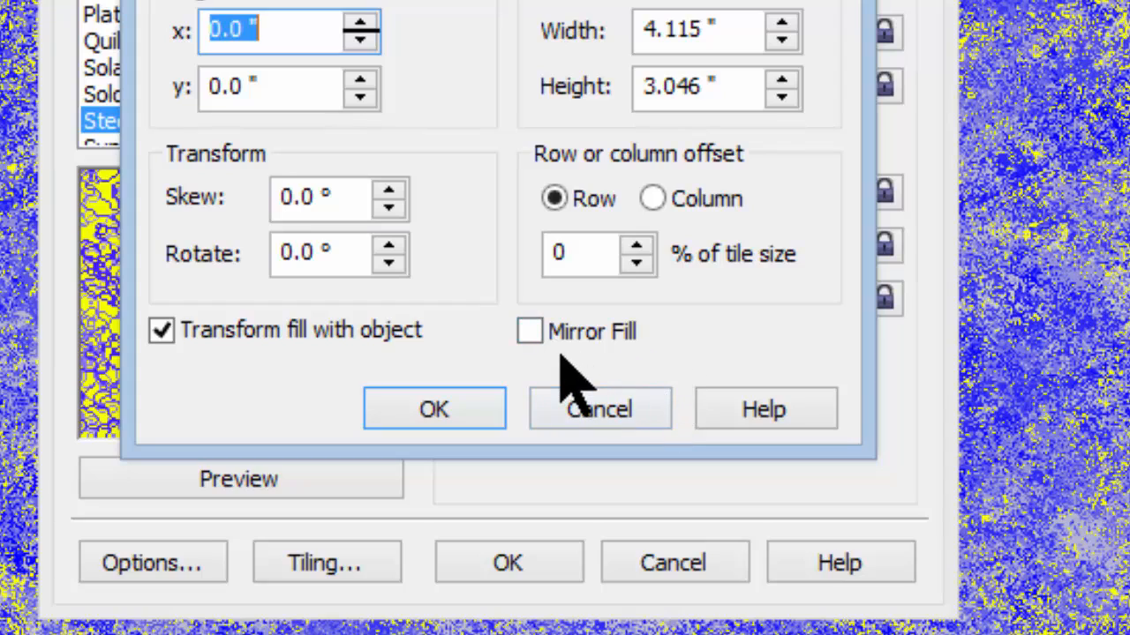
mouse_move(503, 317)
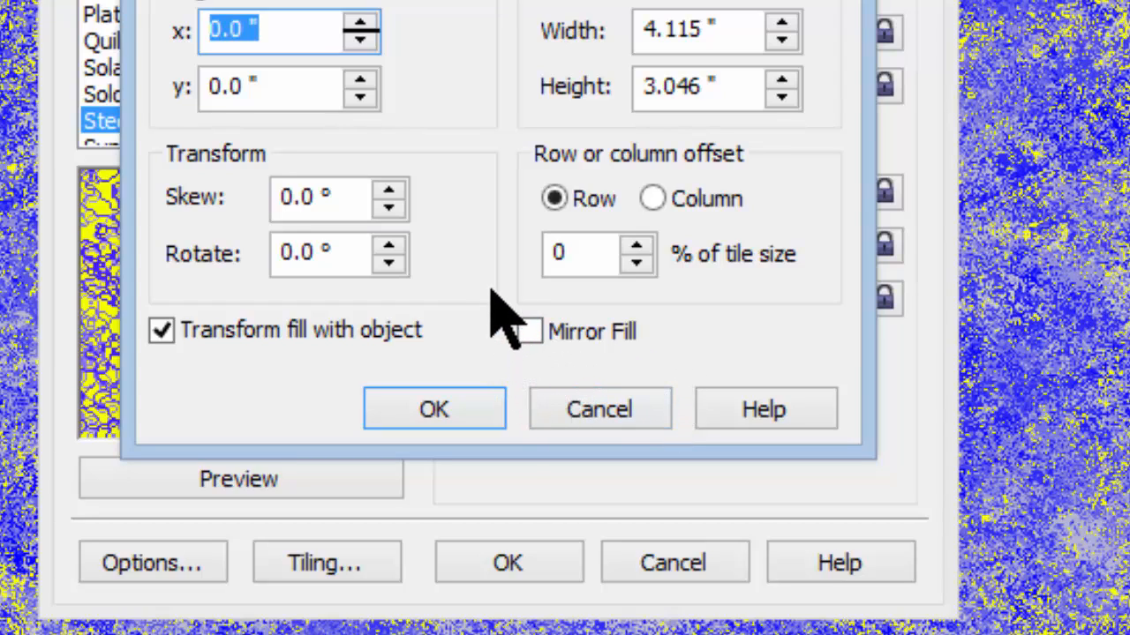
mouse_move(494, 239)
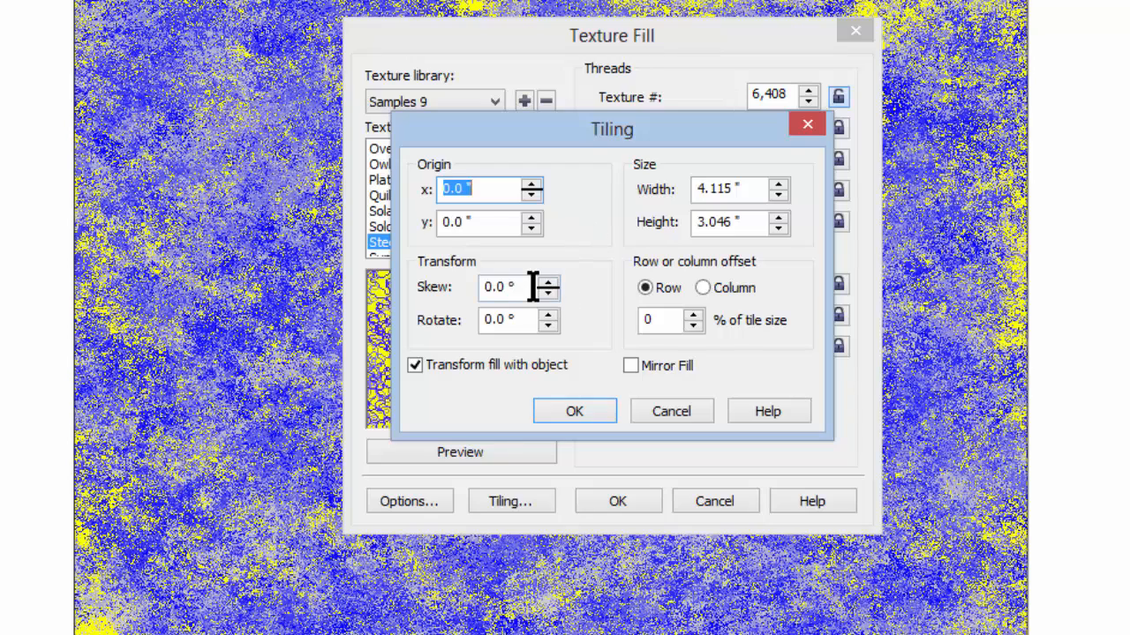
mouse_move(579, 360)
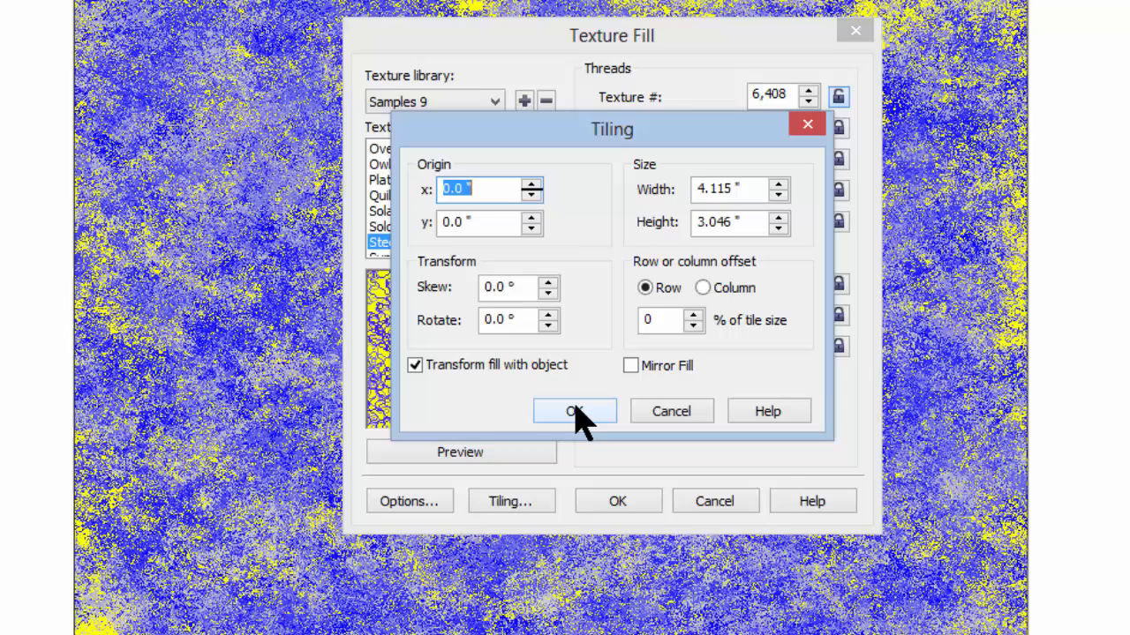
left_click(575, 411)
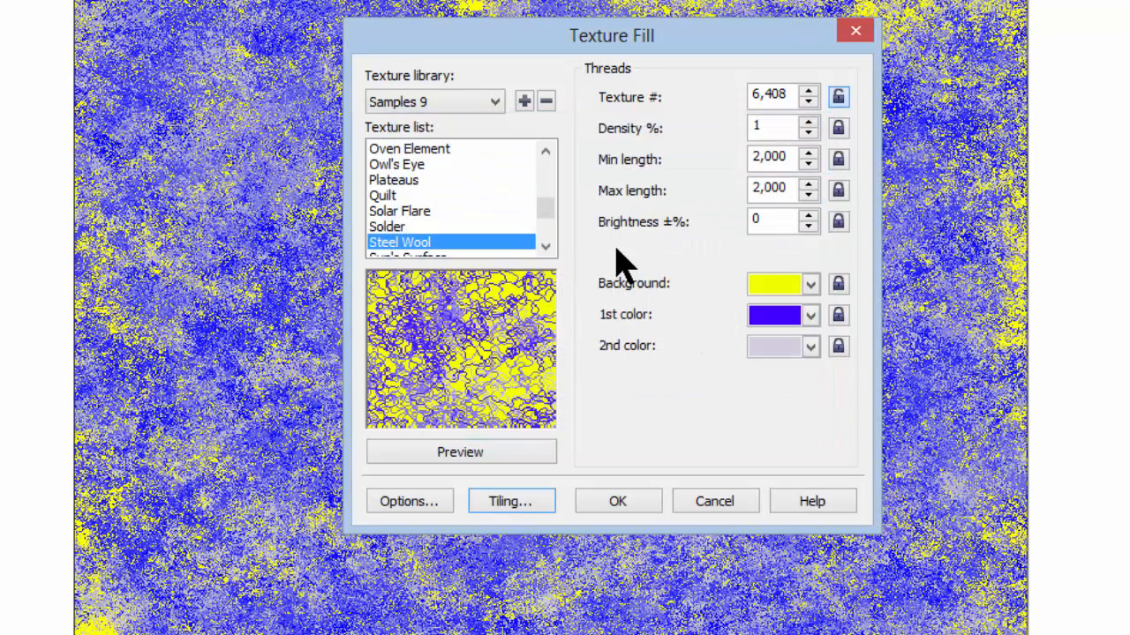
mouse_move(597, 433)
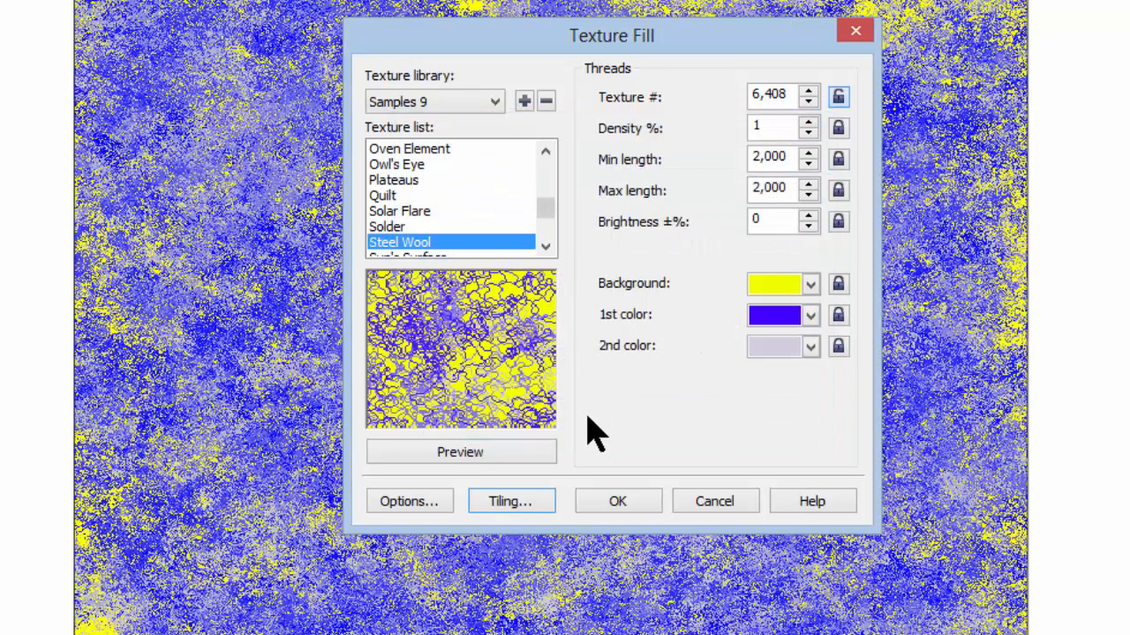
mouse_move(618, 501)
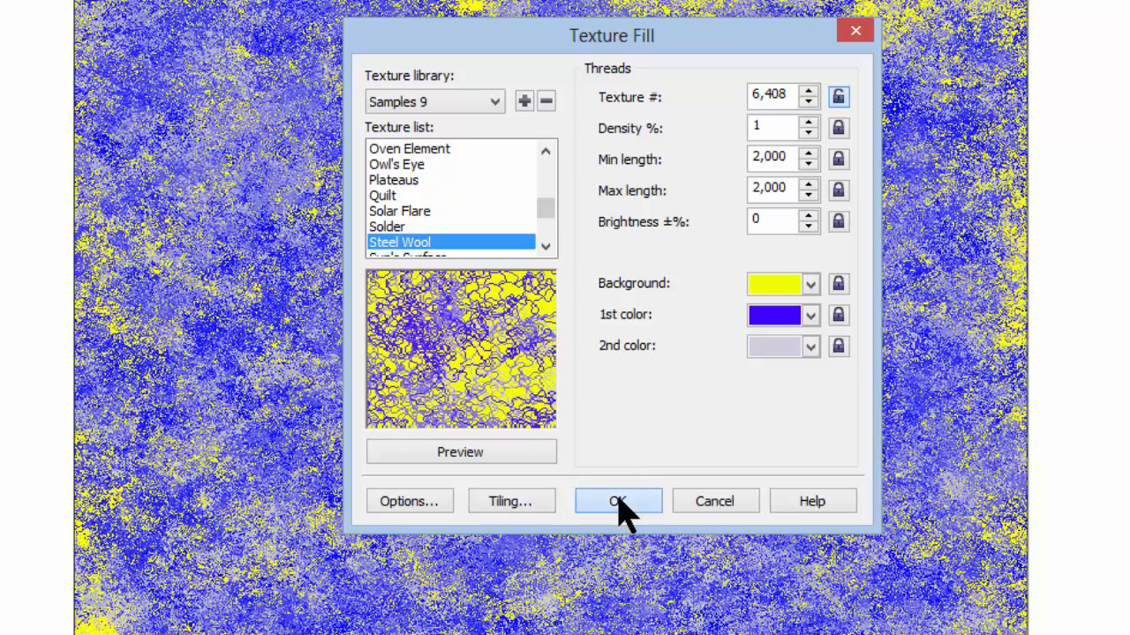